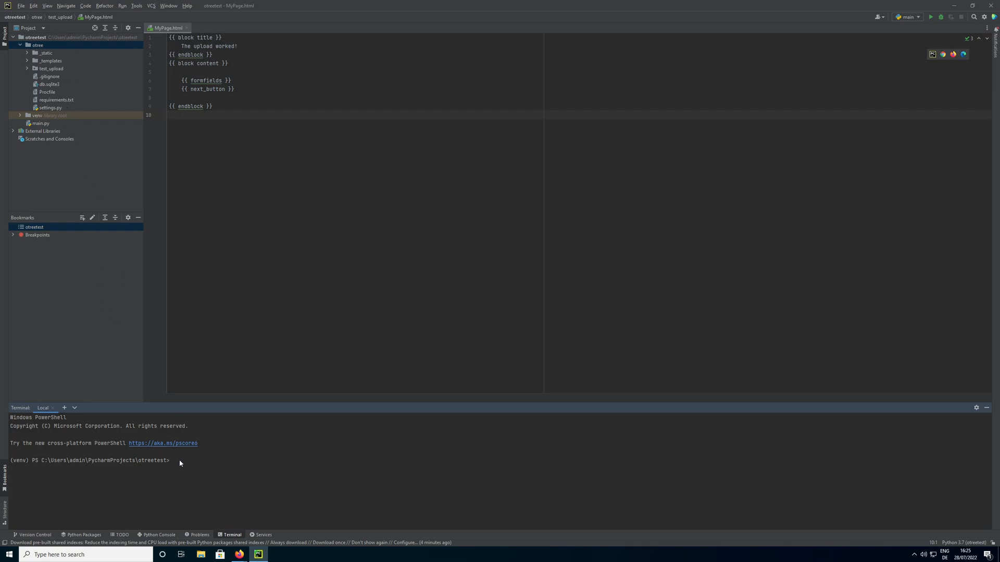
# Run 'cd otree' and 'otree zip' in PyCharm's terminal to produce otree.otreezip
pyautogui.write('cd otree')
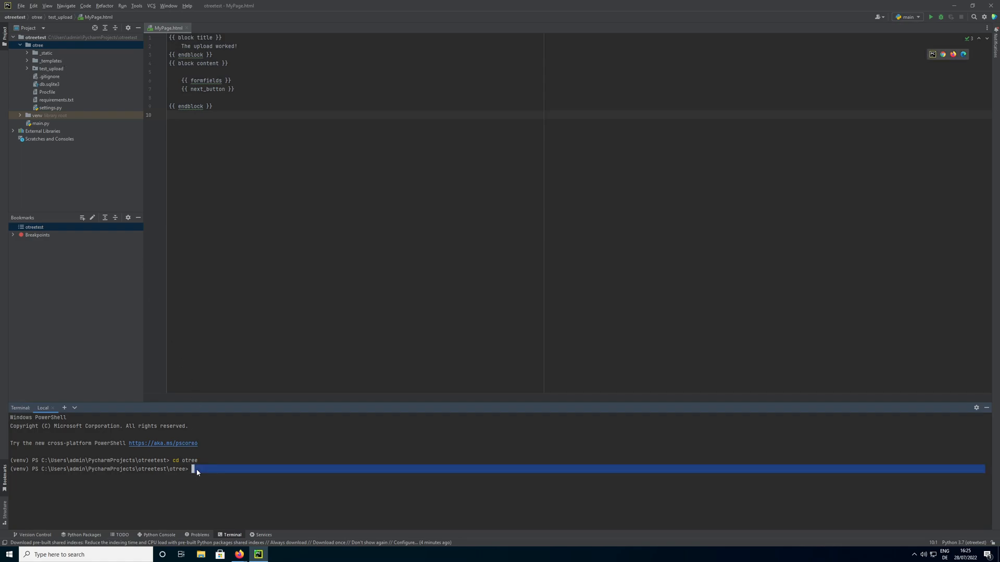
pyautogui.write('otree')
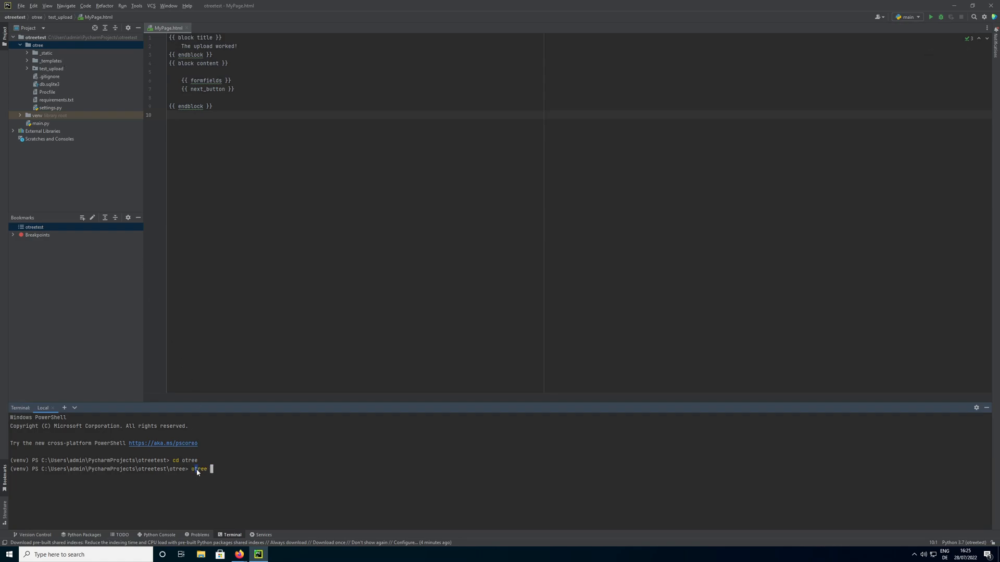
pyautogui.write('zip')
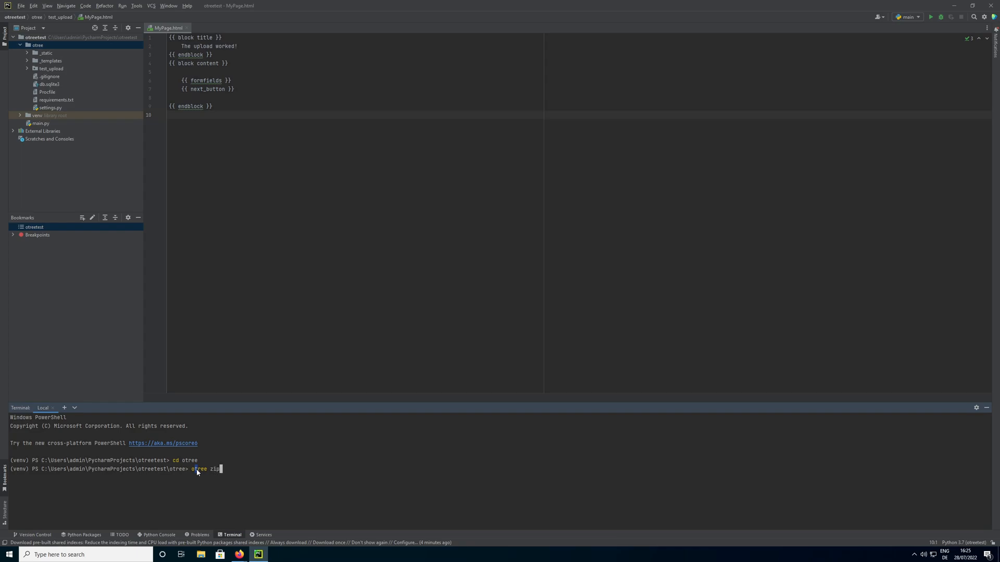
pyautogui.press('Enter')
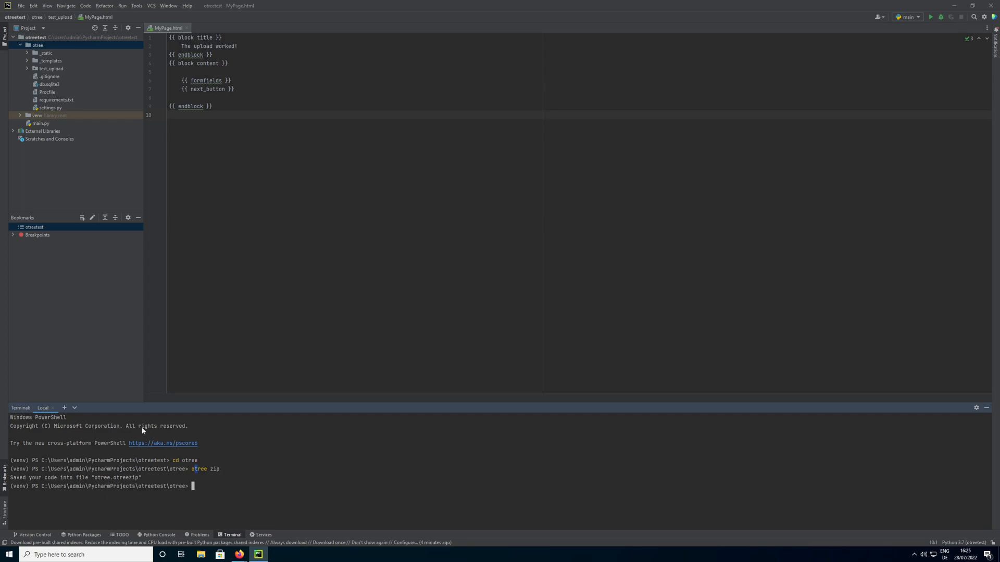
pyautogui.moveTo(49, 68)
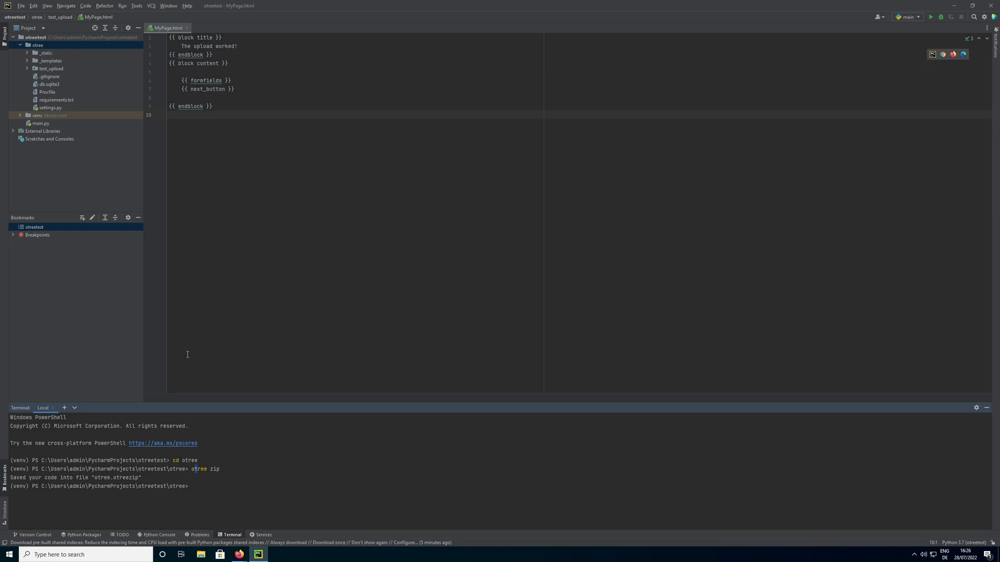
pyautogui.moveTo(114, 190)
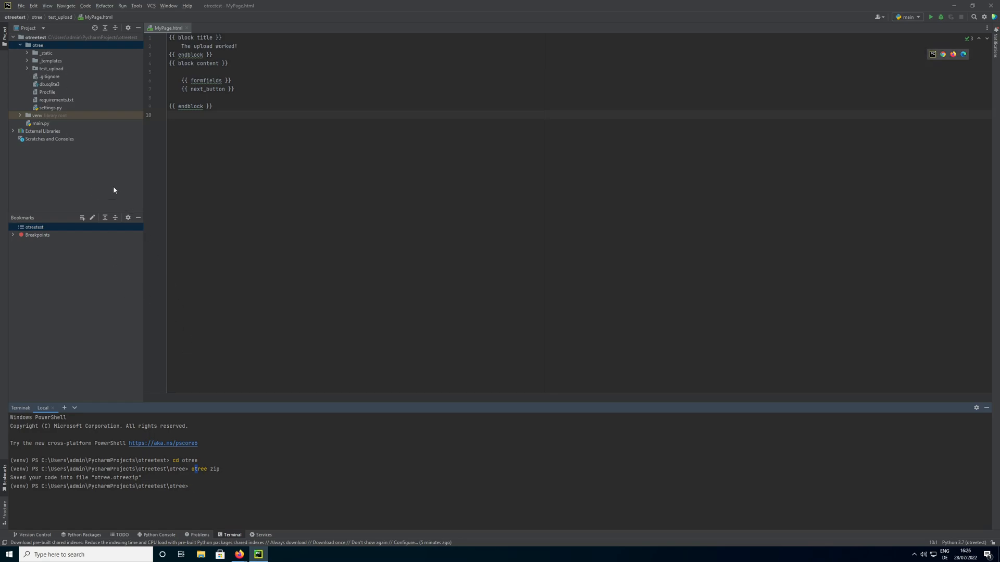
pyautogui.moveTo(268, 460)
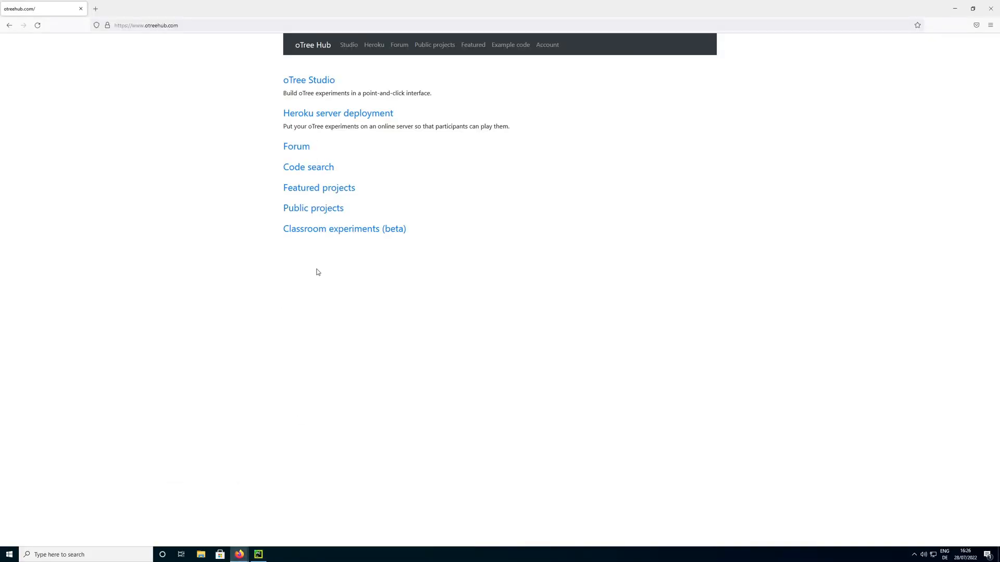
pyautogui.moveTo(247, 71)
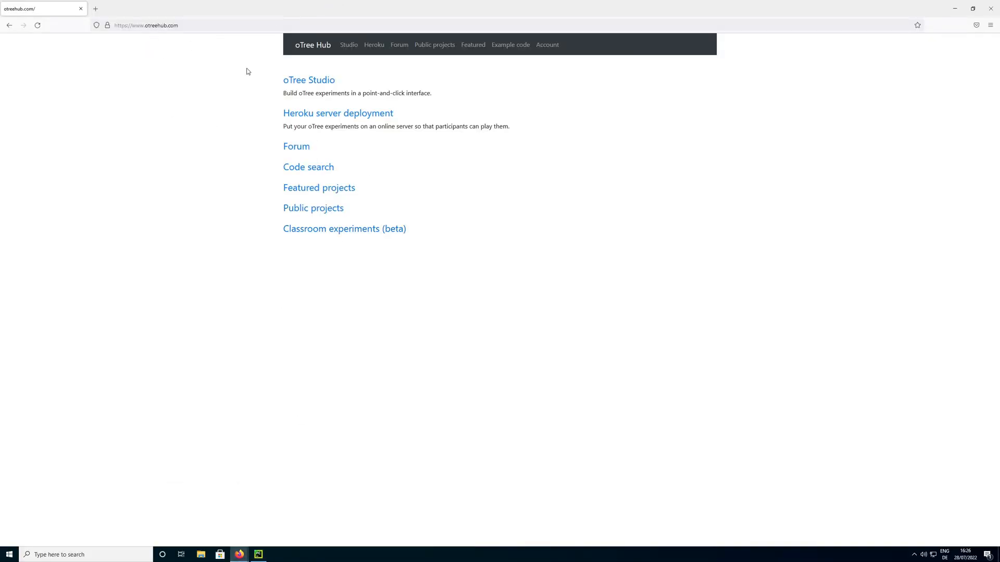
pyautogui.click(147, 25)
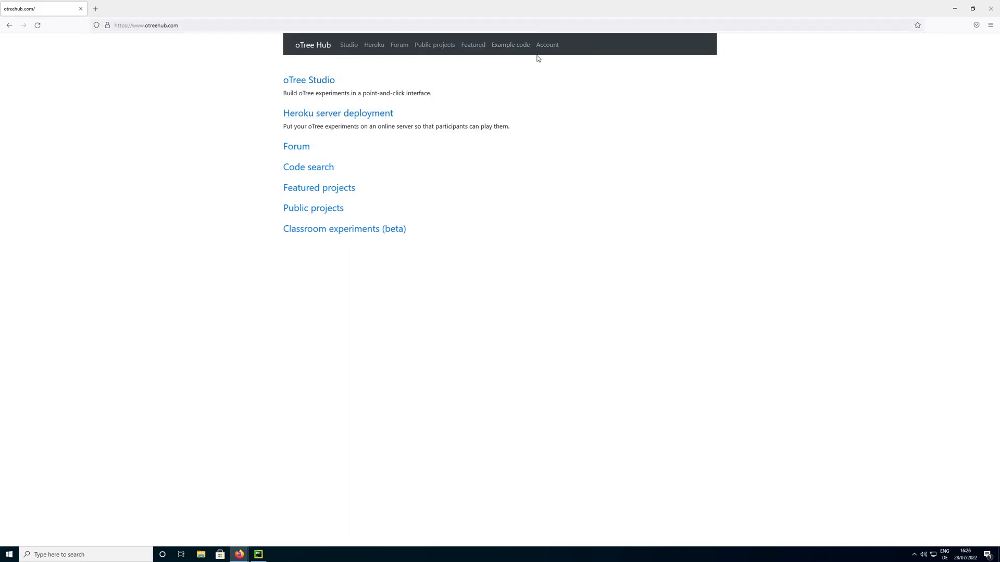
pyautogui.moveTo(576, 93)
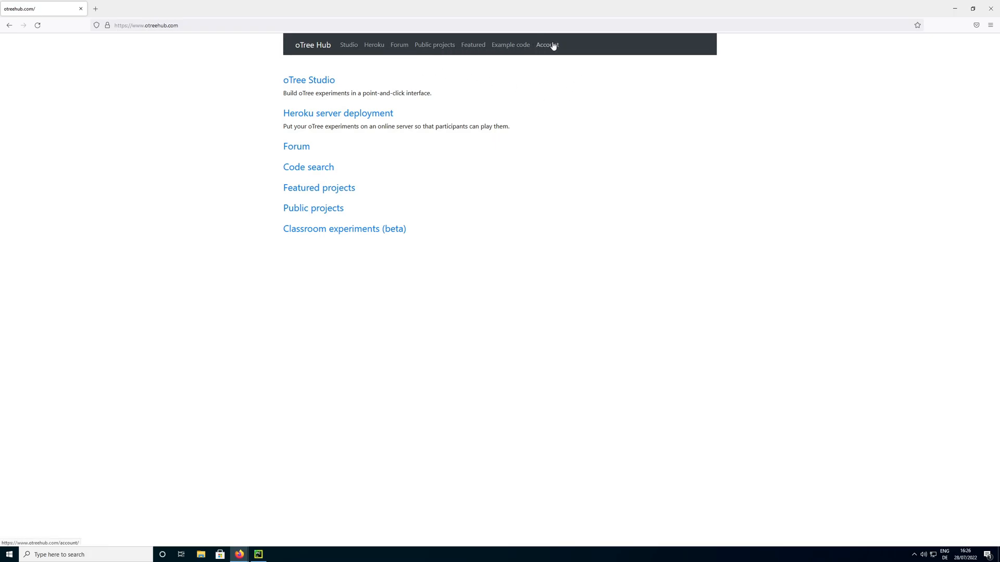
pyautogui.moveTo(369, 107)
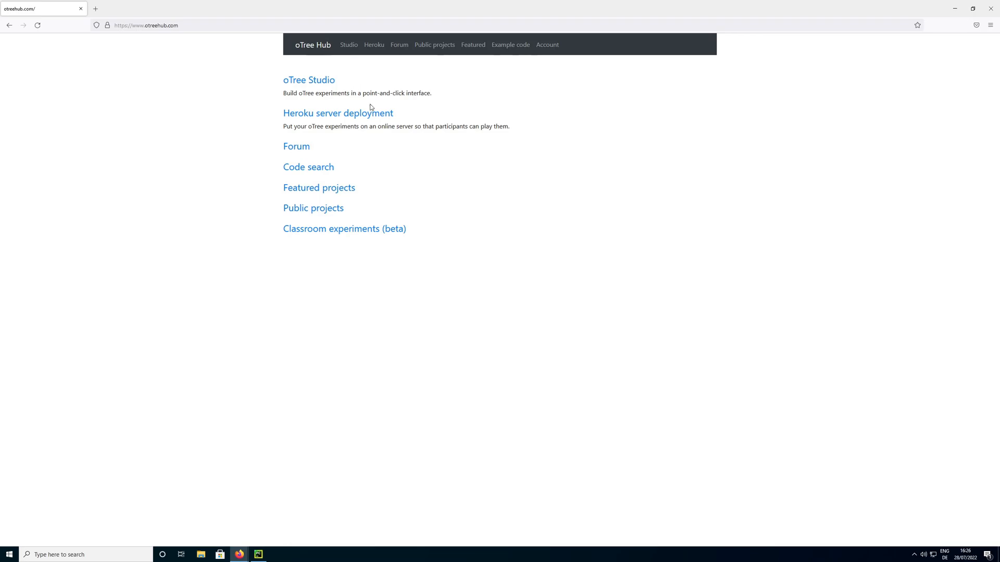
pyautogui.moveTo(418, 99)
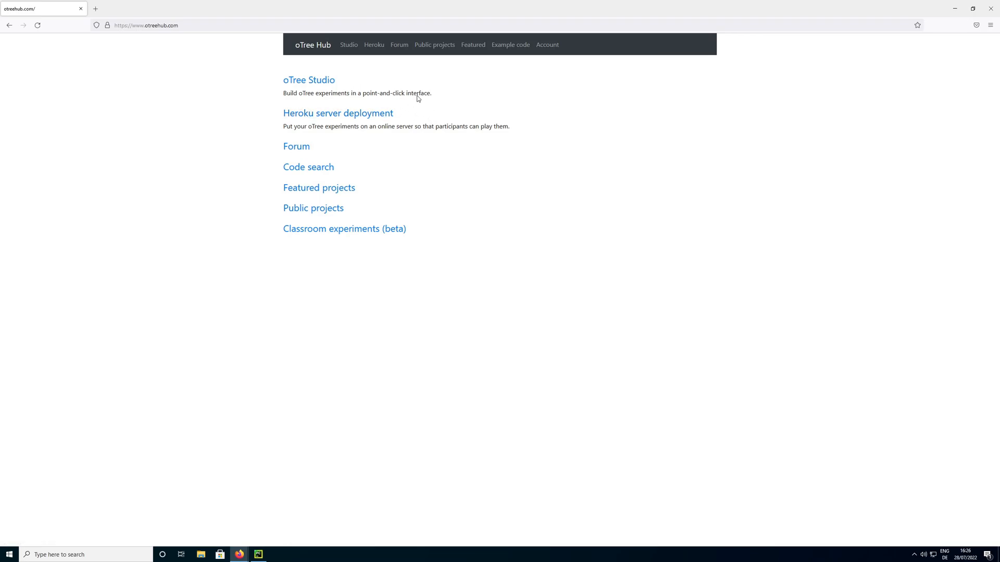
pyautogui.moveTo(383, 191)
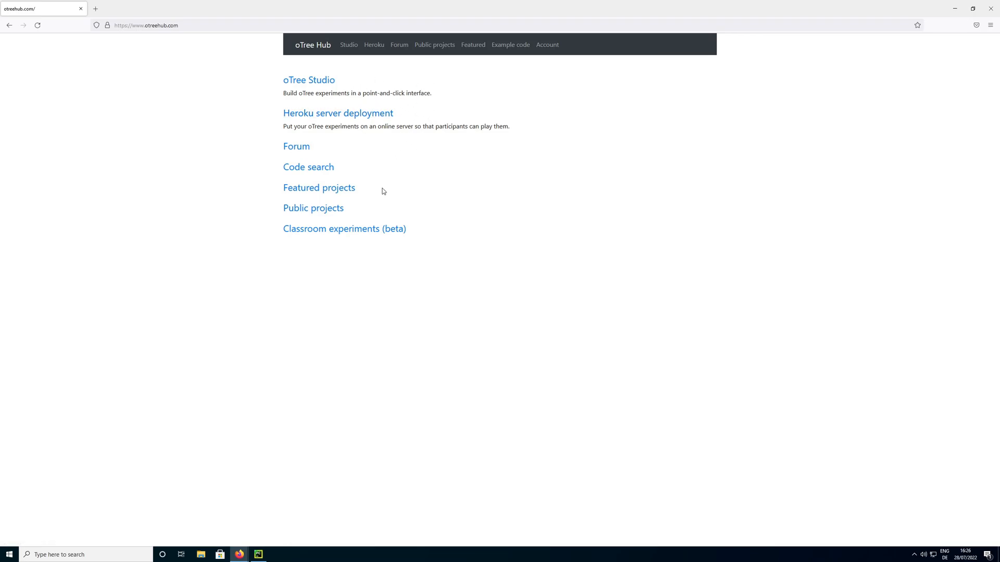
pyautogui.moveTo(325, 89)
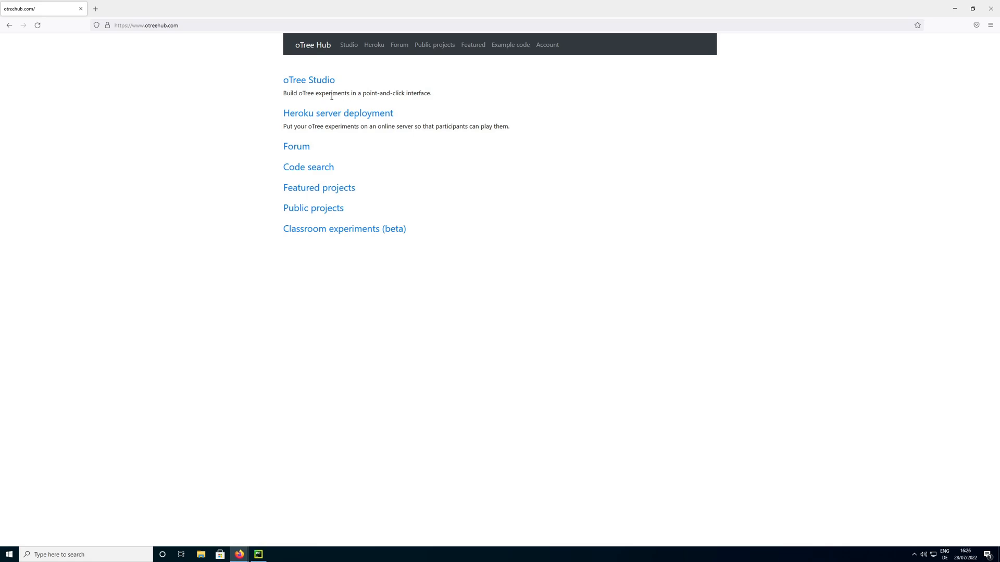
pyautogui.moveTo(309, 80)
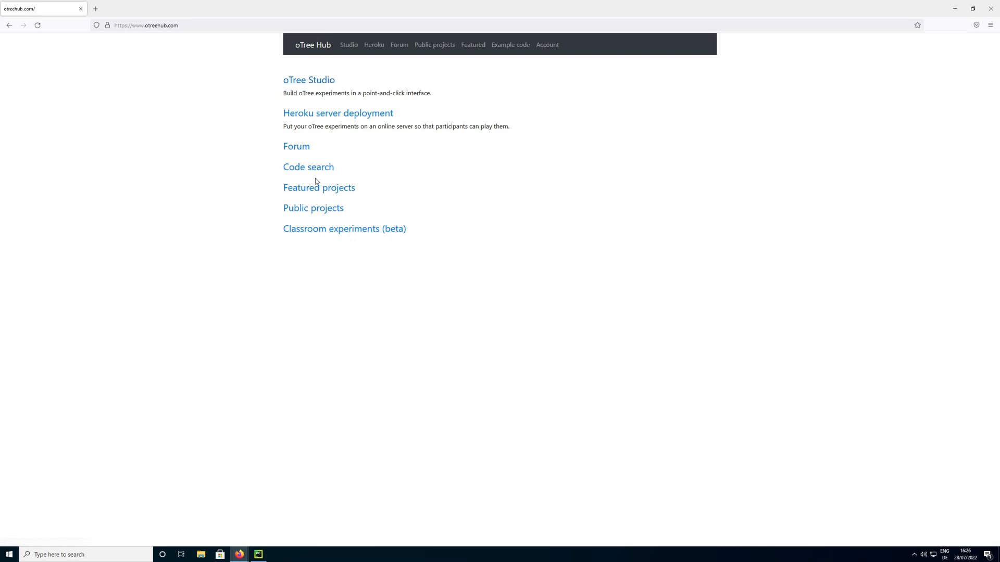
pyautogui.moveTo(338, 113)
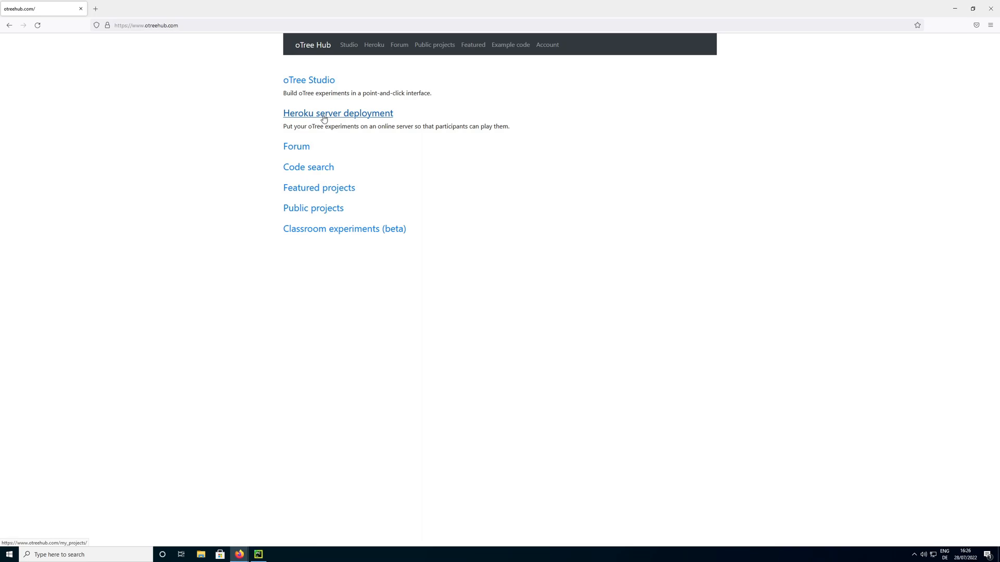
# Open oTree Hub's Heroku server deployment page and follow the Connect to Heroku link
pyautogui.click(337, 113)
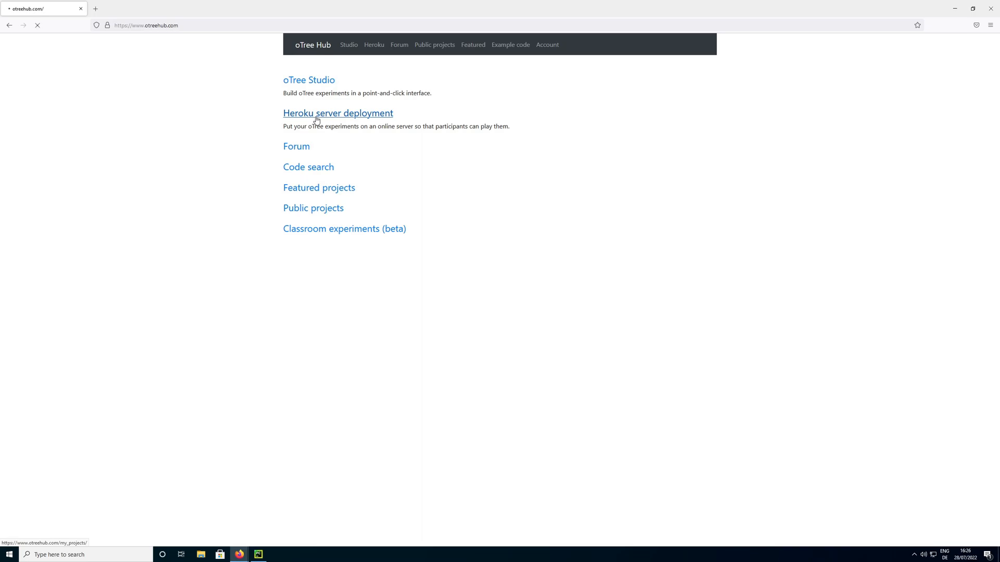
pyautogui.click(337, 113)
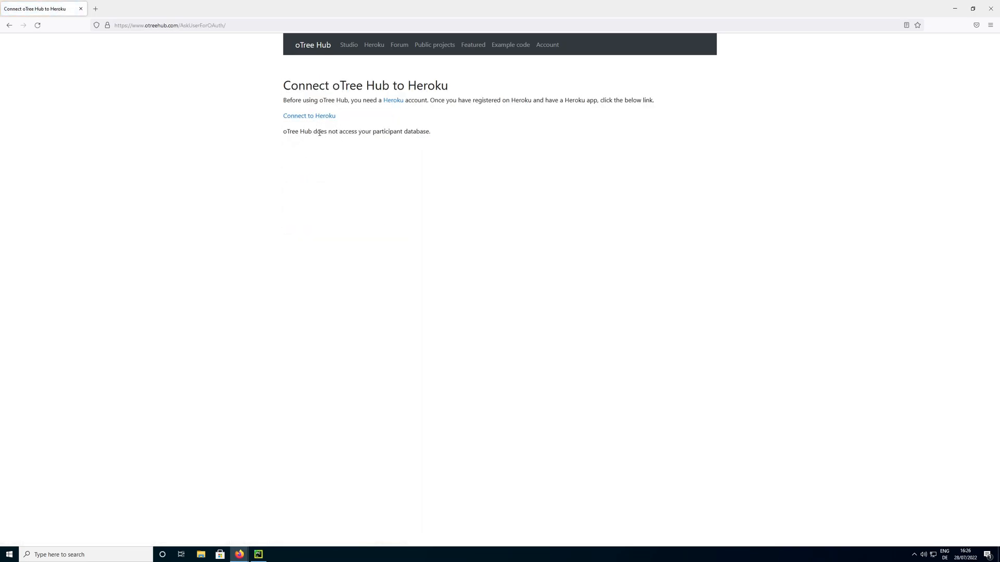
pyautogui.moveTo(309, 116)
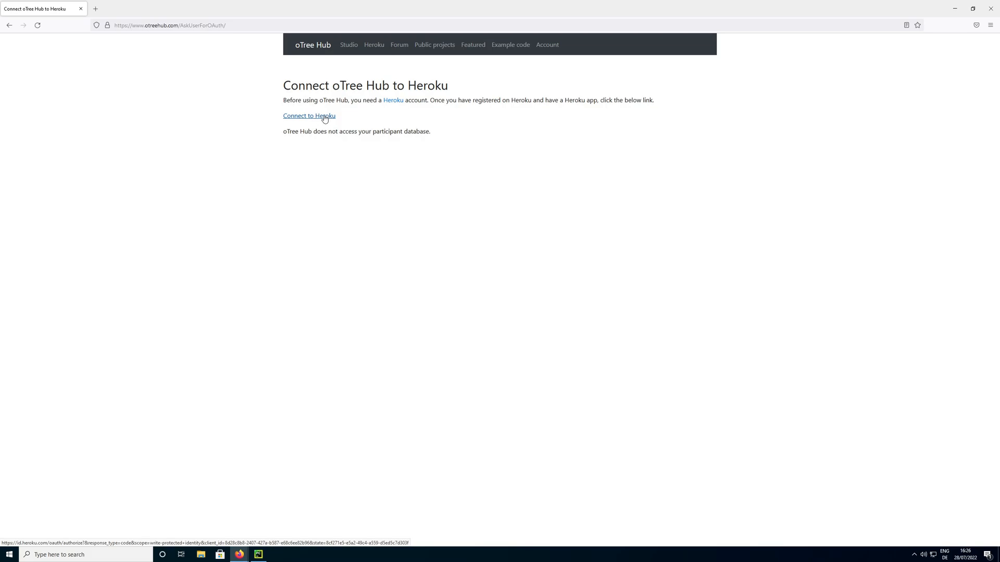
pyautogui.click(309, 116)
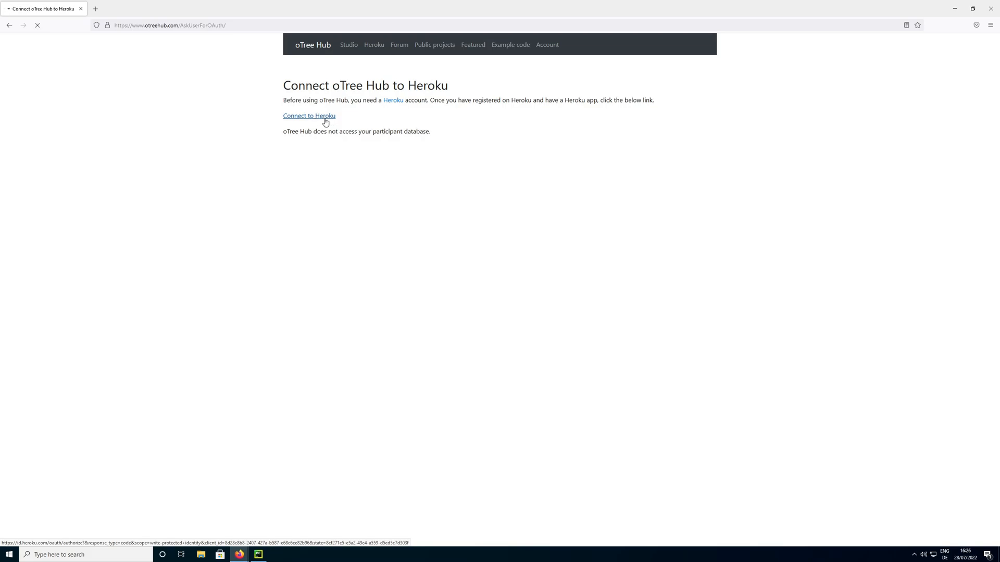
pyautogui.click(308, 116)
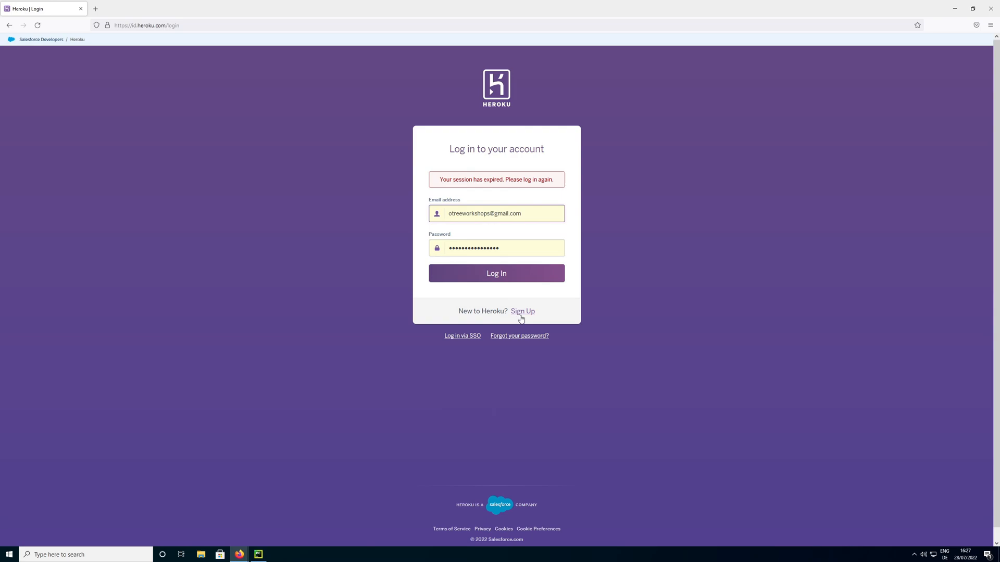
pyautogui.moveTo(522, 312)
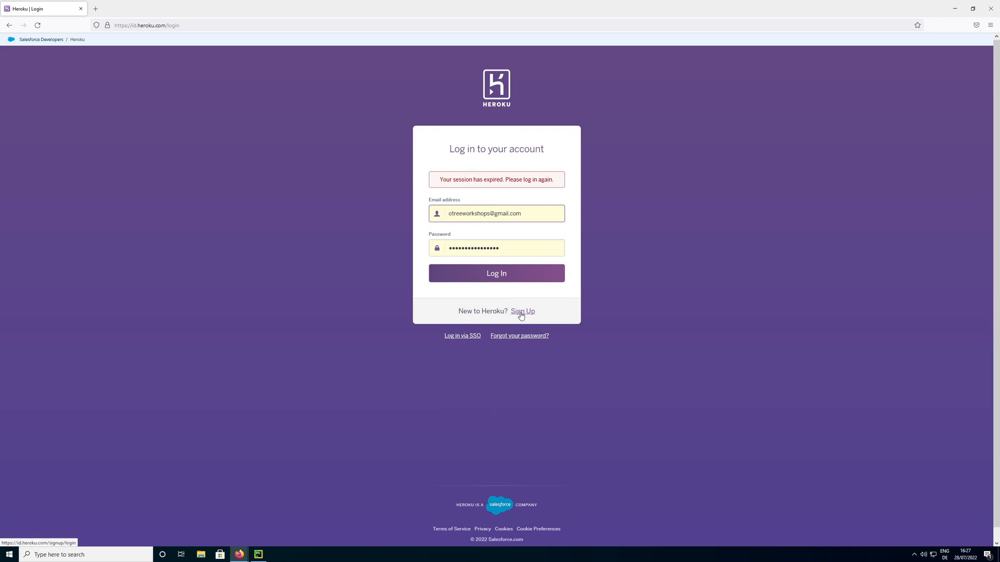
# Log in to Heroku with the prefilled credentials to link the account to oTree Hub
pyautogui.click(496, 273)
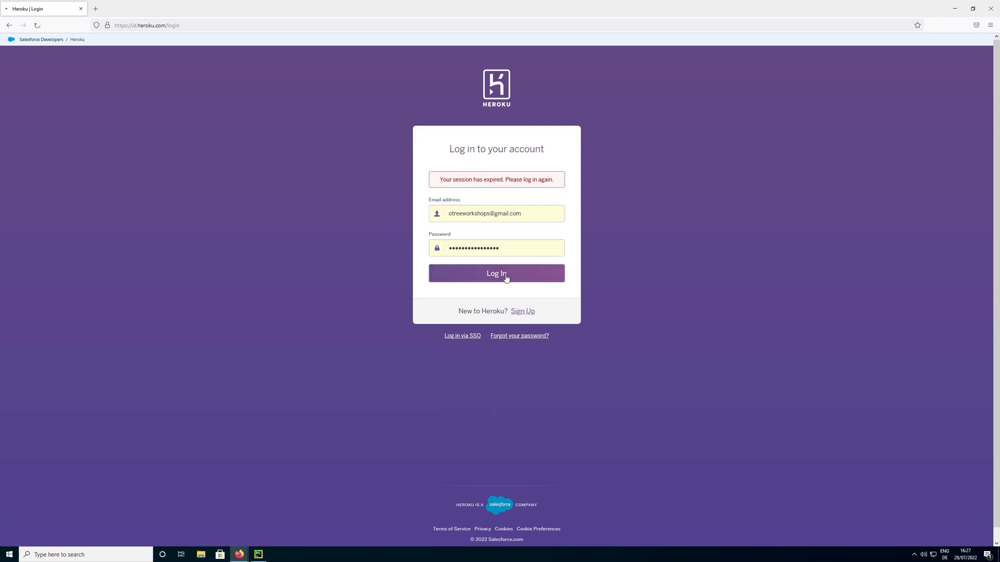
pyautogui.click(497, 273)
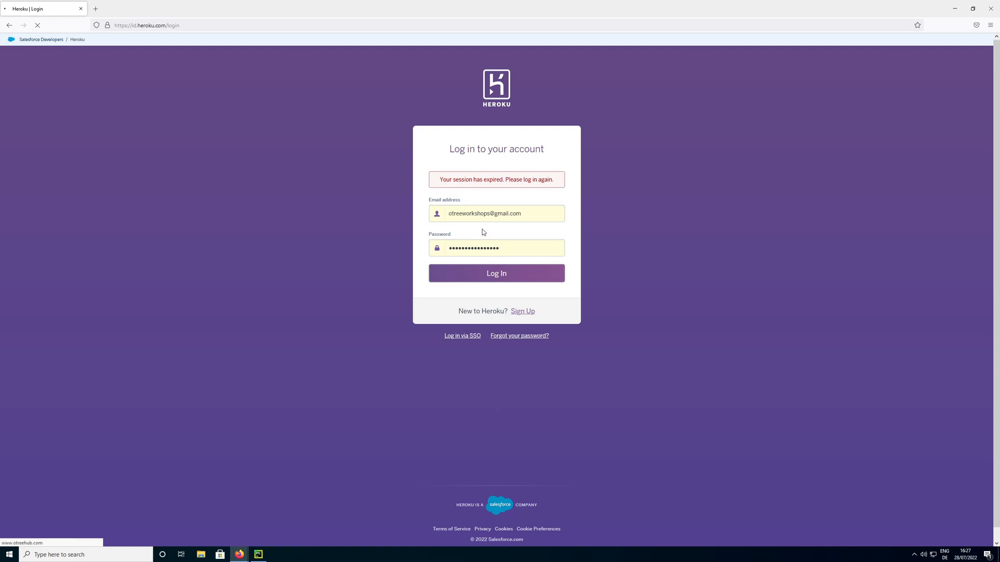
pyautogui.click(496, 272)
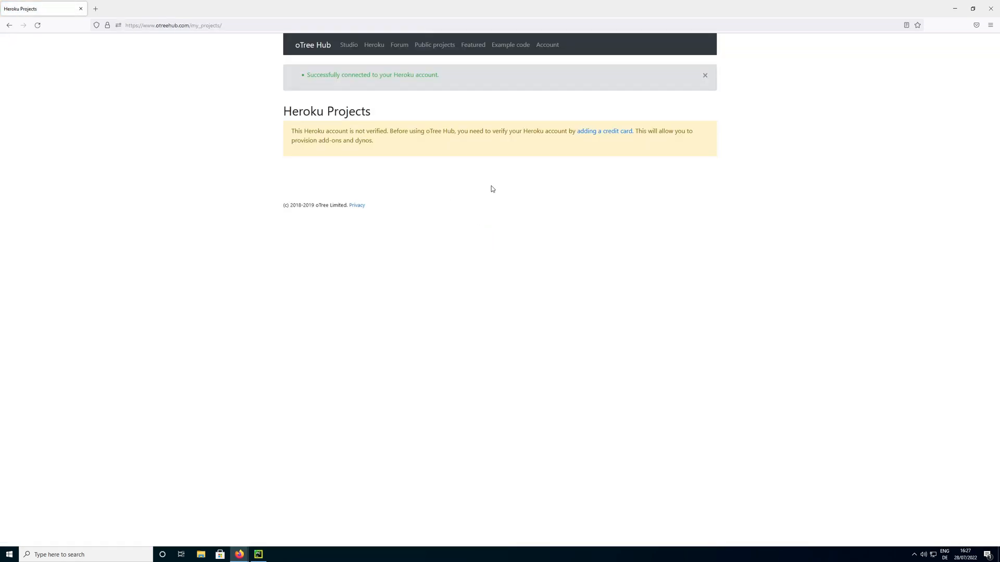
pyautogui.moveTo(482, 143)
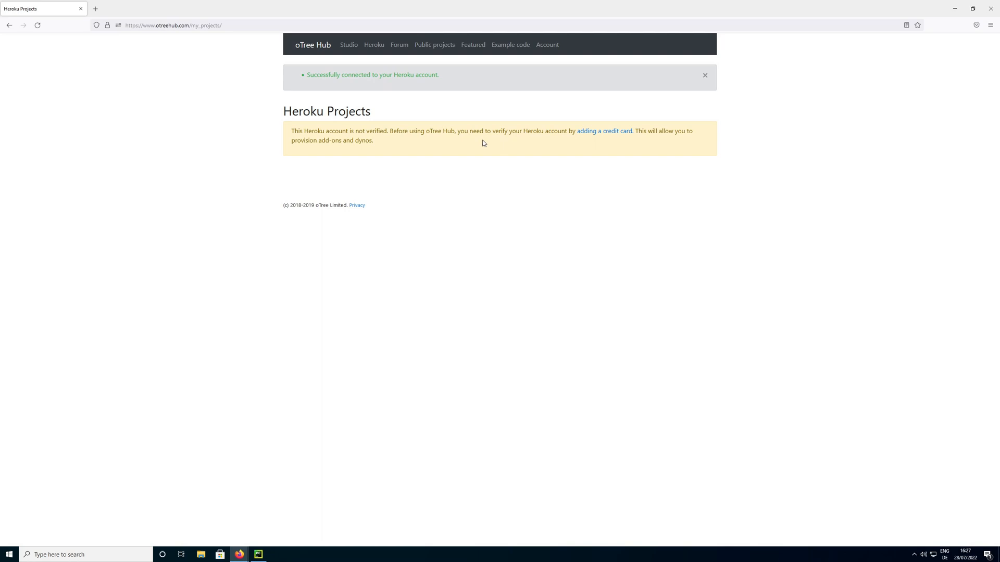
pyautogui.moveTo(514, 139)
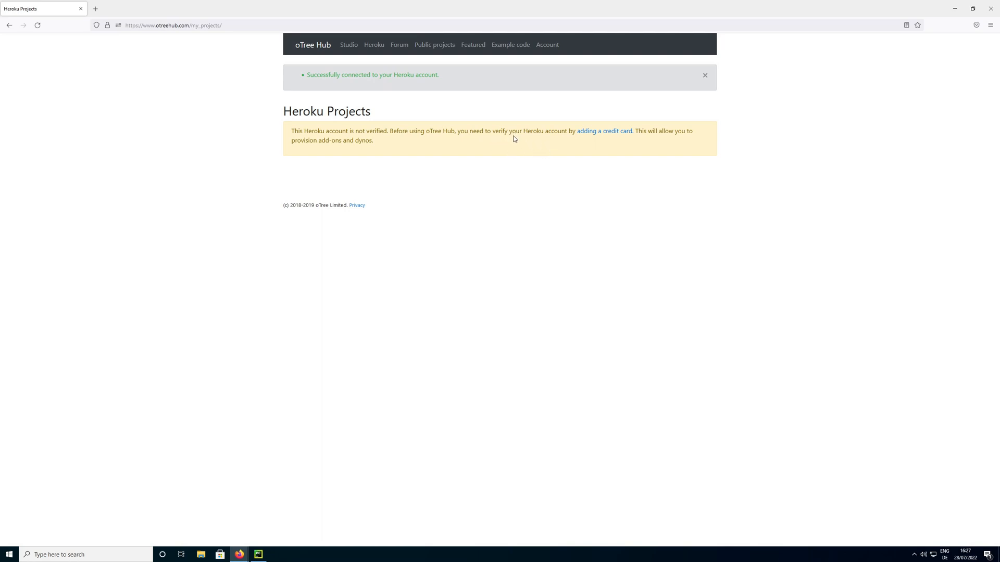
pyautogui.moveTo(327, 131)
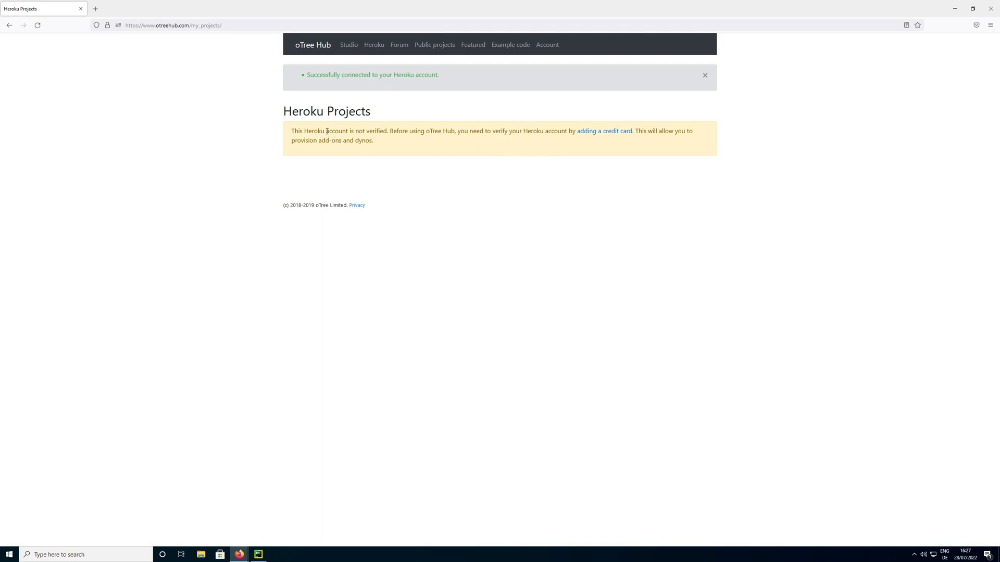
pyautogui.moveTo(293, 131); pyautogui.dragTo(453, 130)
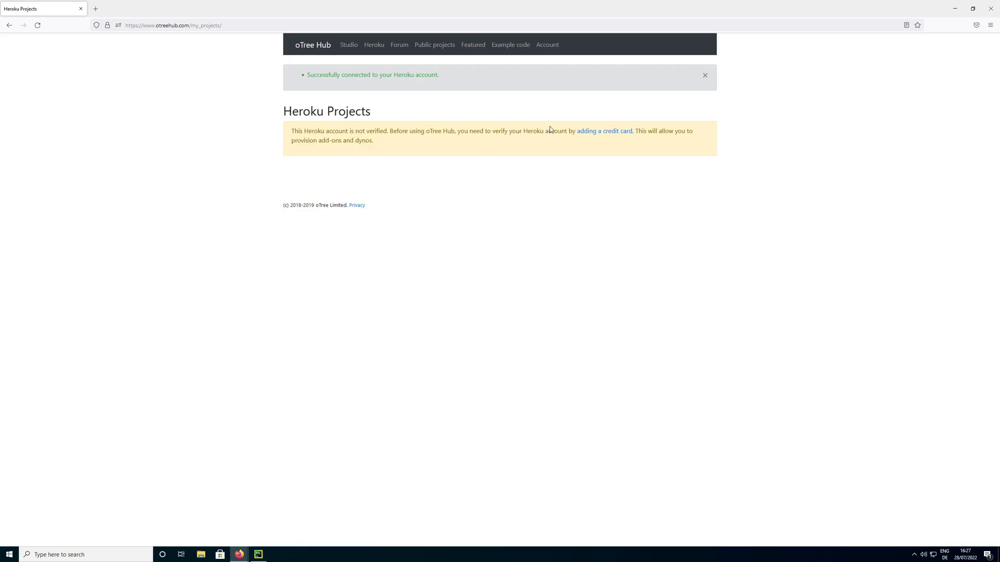
pyautogui.moveTo(575, 131); pyautogui.dragTo(375, 140)
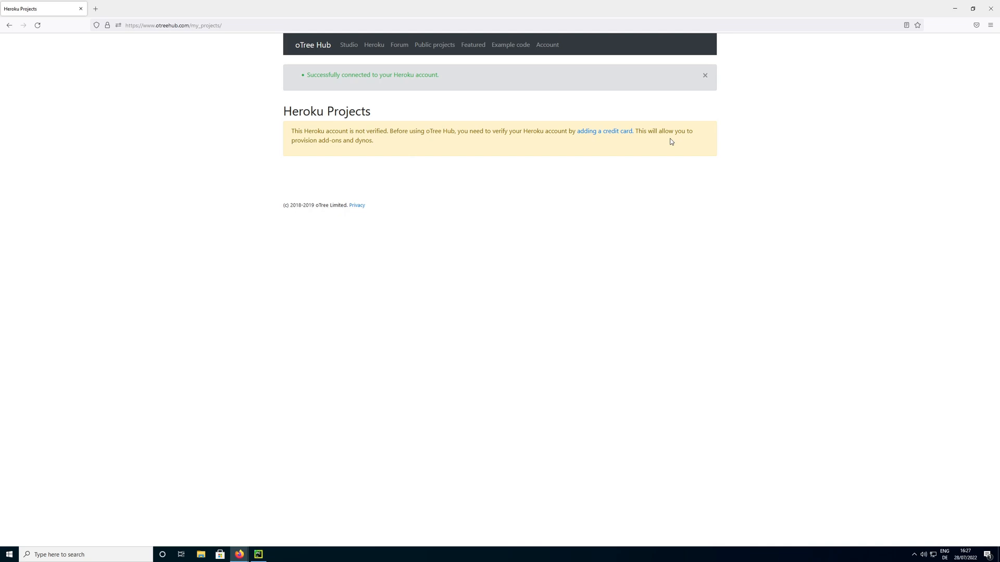
pyautogui.moveTo(530, 182)
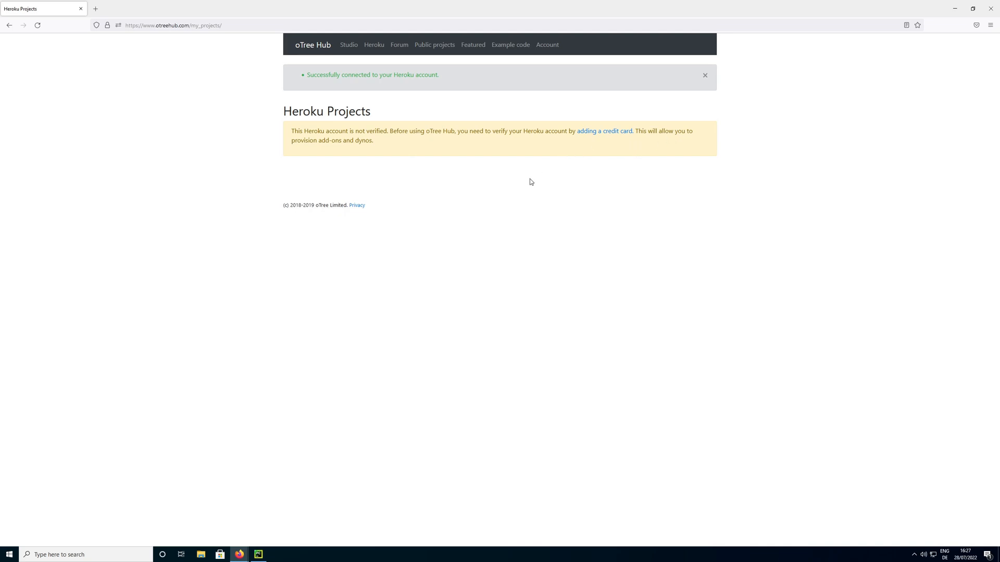
pyautogui.moveTo(456, 141)
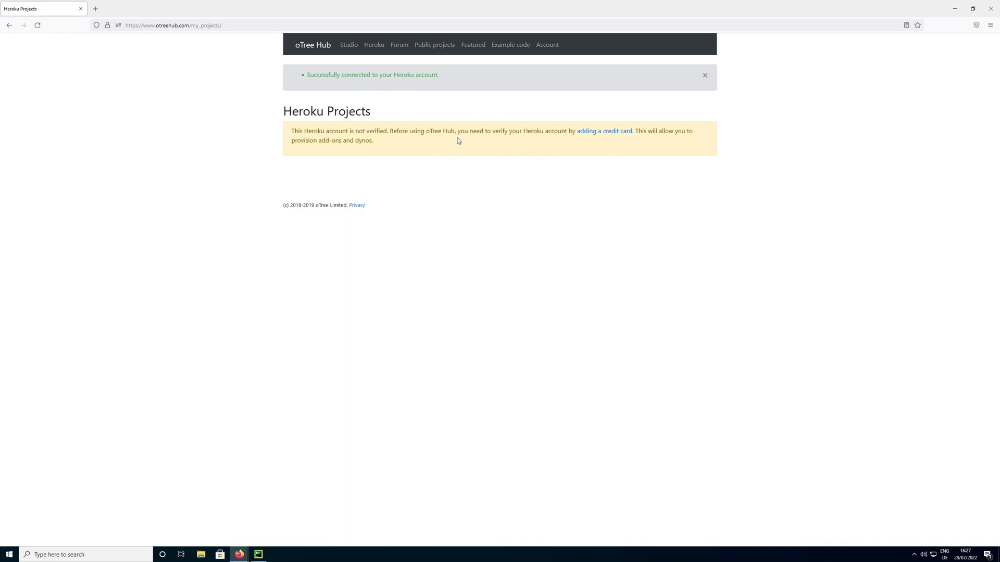
pyautogui.moveTo(616, 159)
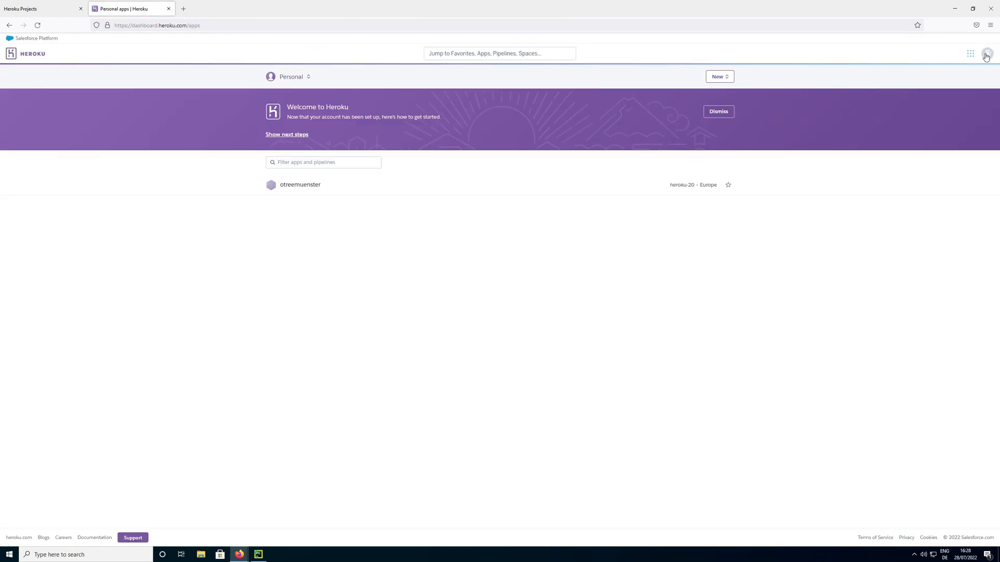
# View the Applications tab of Heroku Account settings from the avatar menu
pyautogui.click(986, 53)
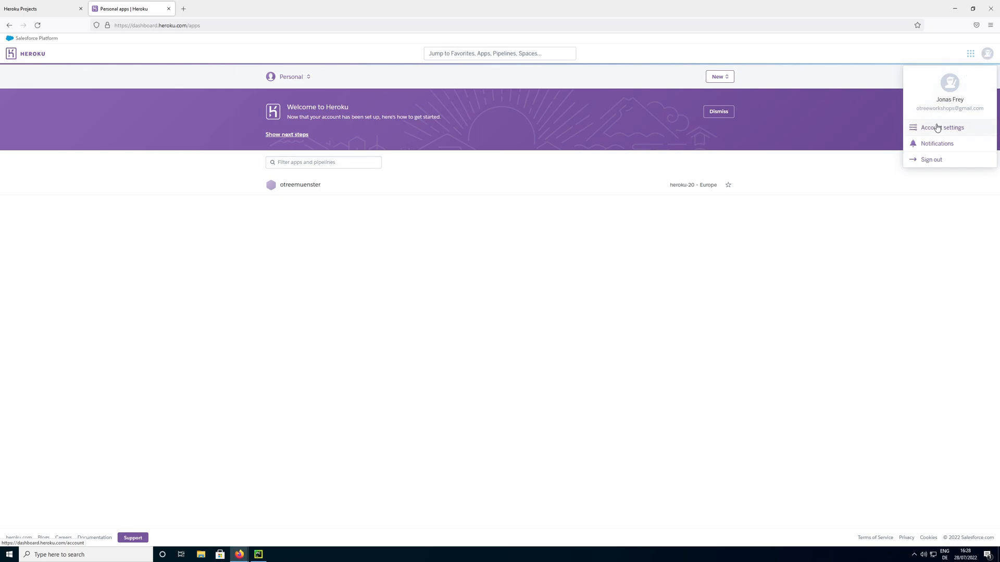
pyautogui.click(941, 127)
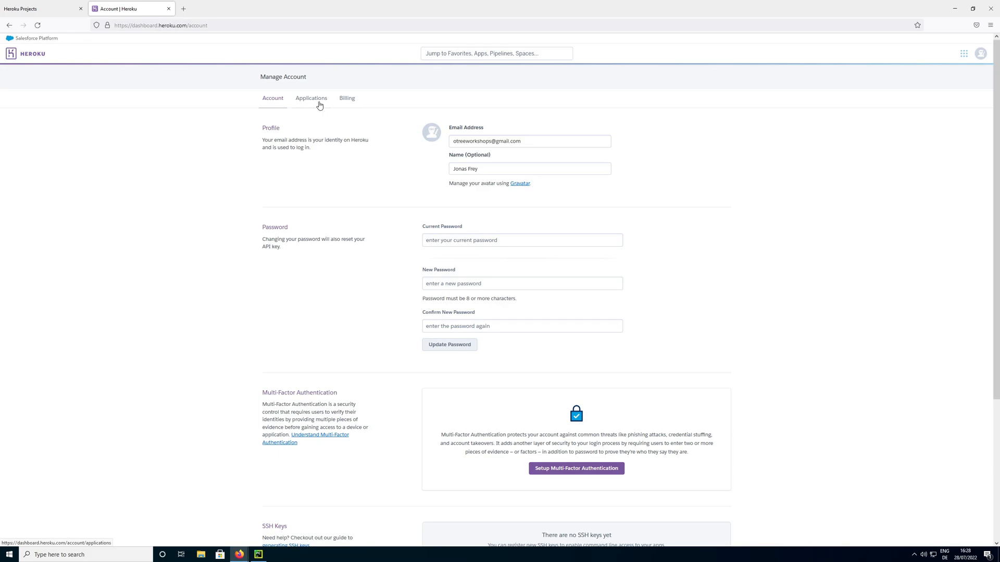
pyautogui.click(346, 98)
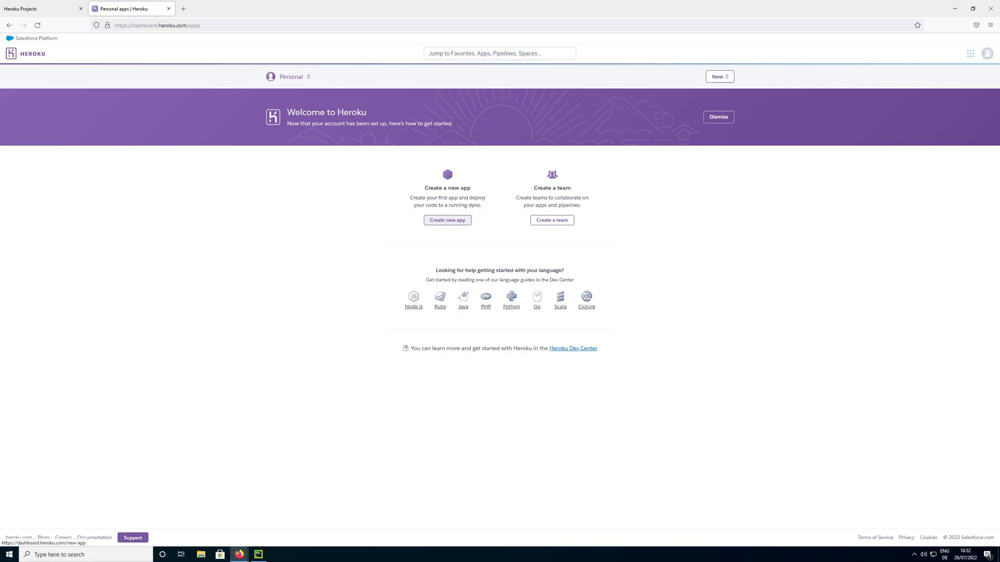
# Create a Heroku app named otreehub-test, keeping the United States region
pyautogui.click(446, 220)
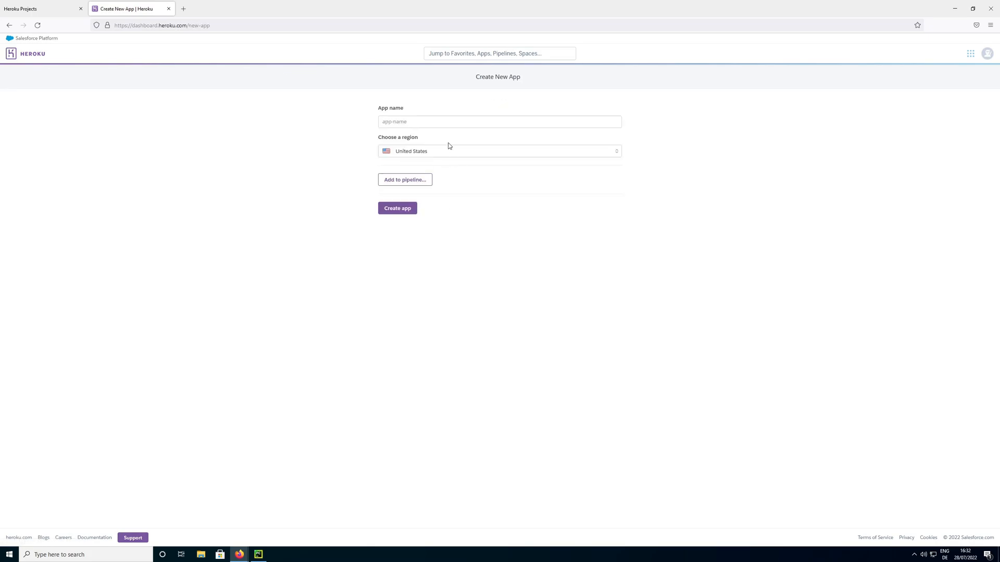
pyautogui.click(500, 122)
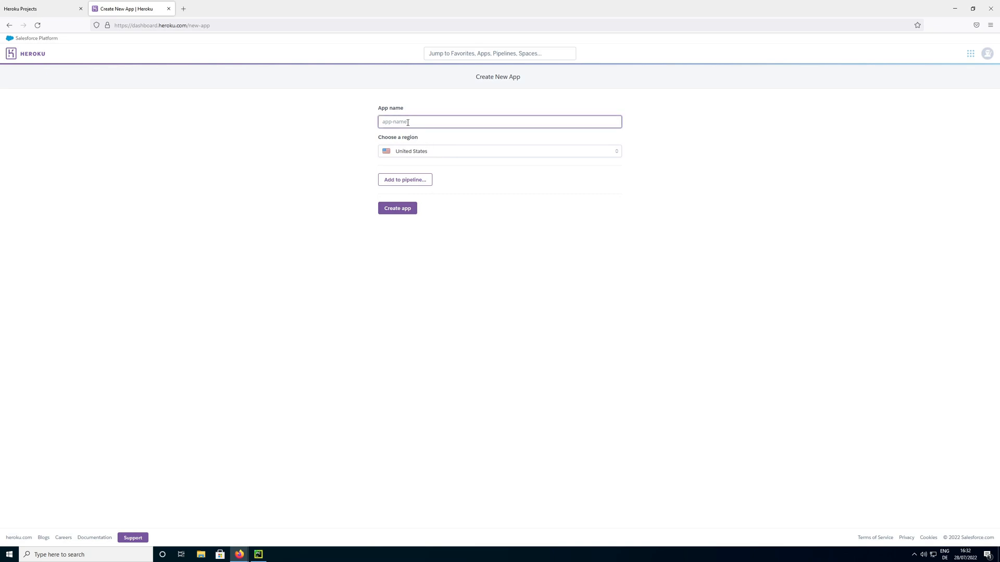
pyautogui.write('otreehub-test')
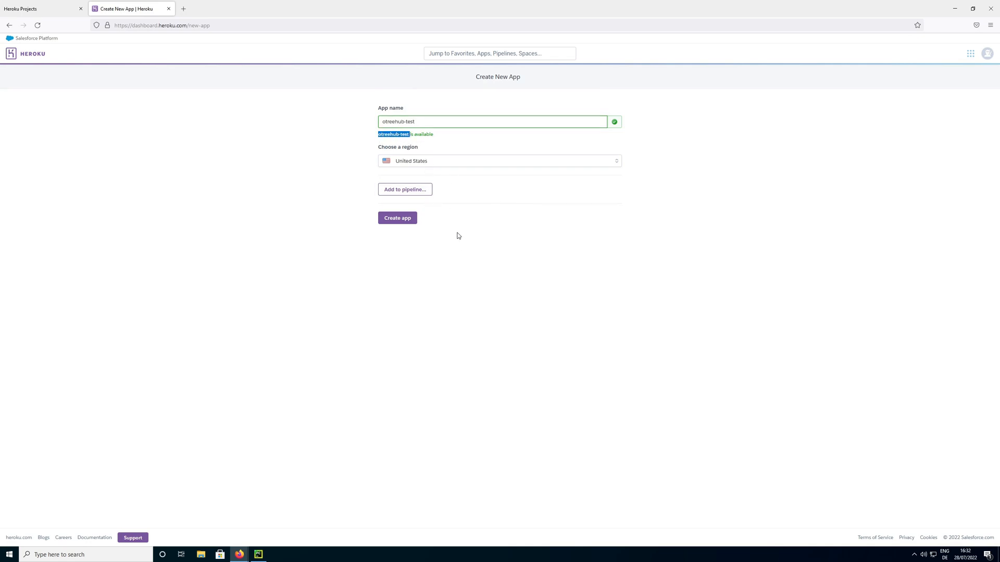
pyautogui.click(397, 218)
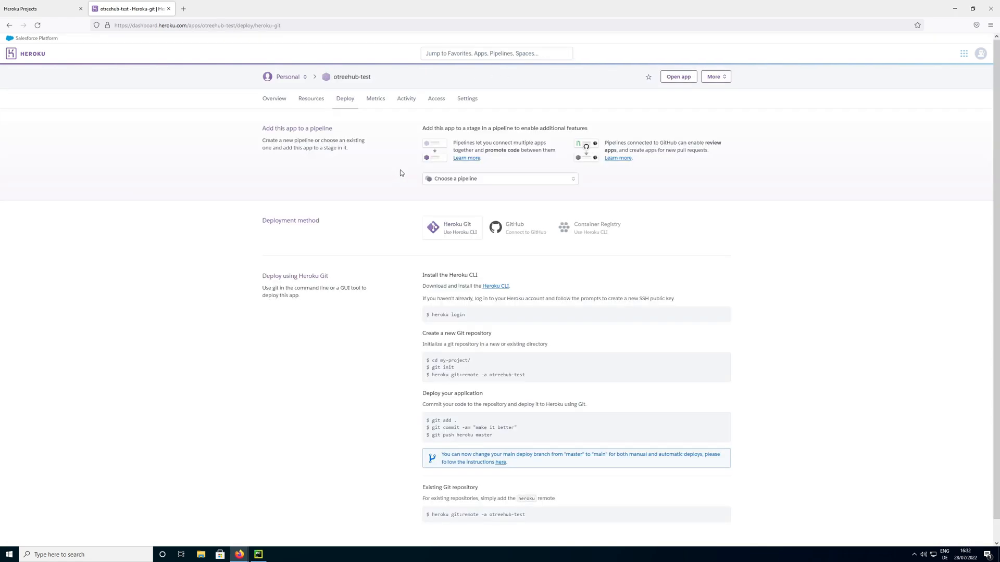
pyautogui.moveTo(328, 108)
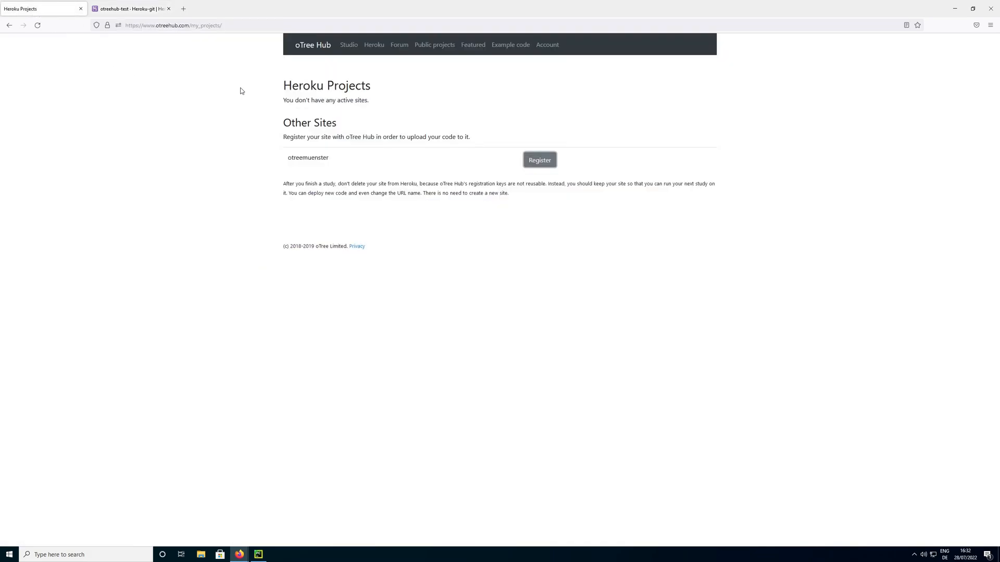
# Choose otreehub-test in oTree Hub's Other Sites register dropdown, replacing otreemuenster
pyautogui.click(173, 25)
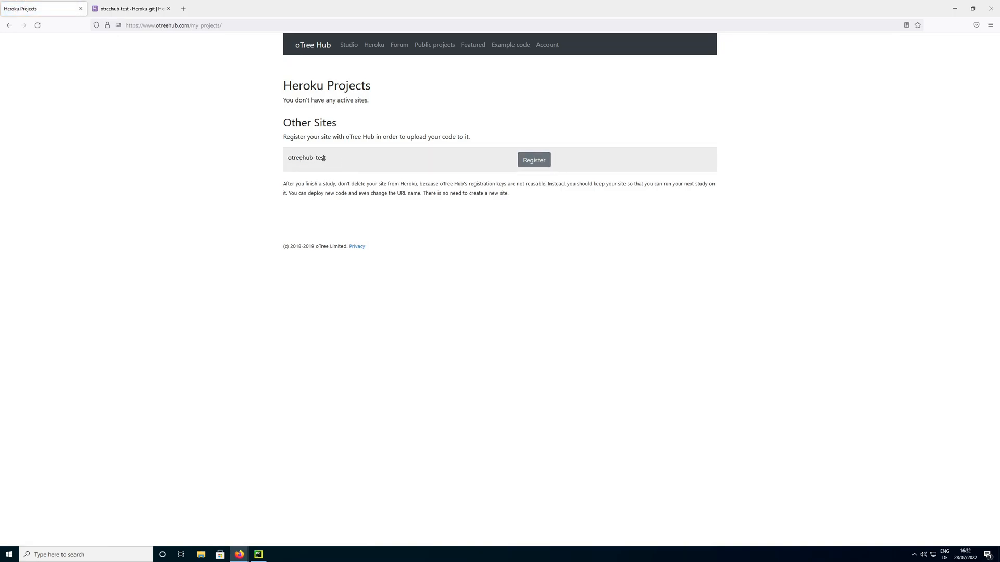
pyautogui.moveTo(330, 162)
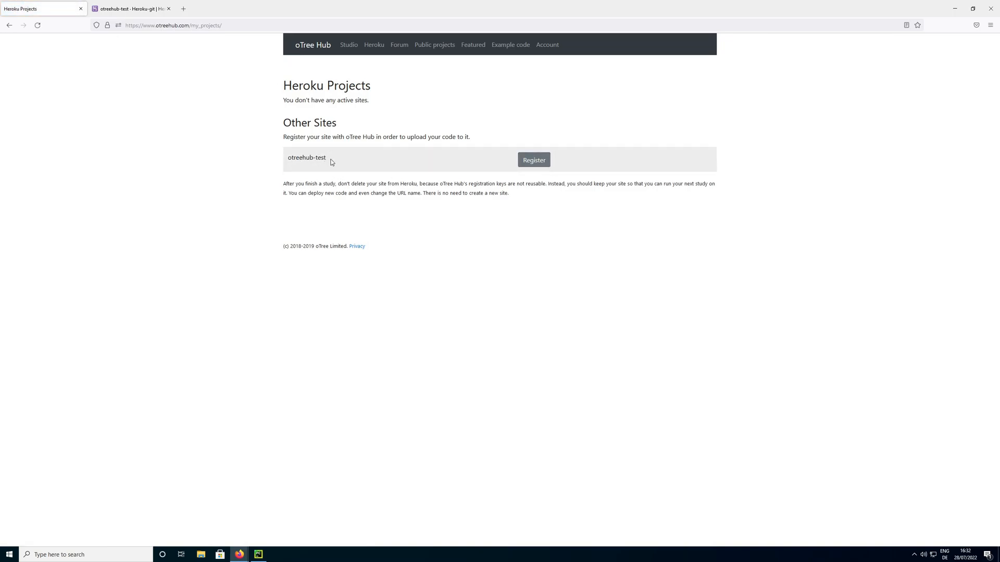
pyautogui.doubleClick(306, 157)
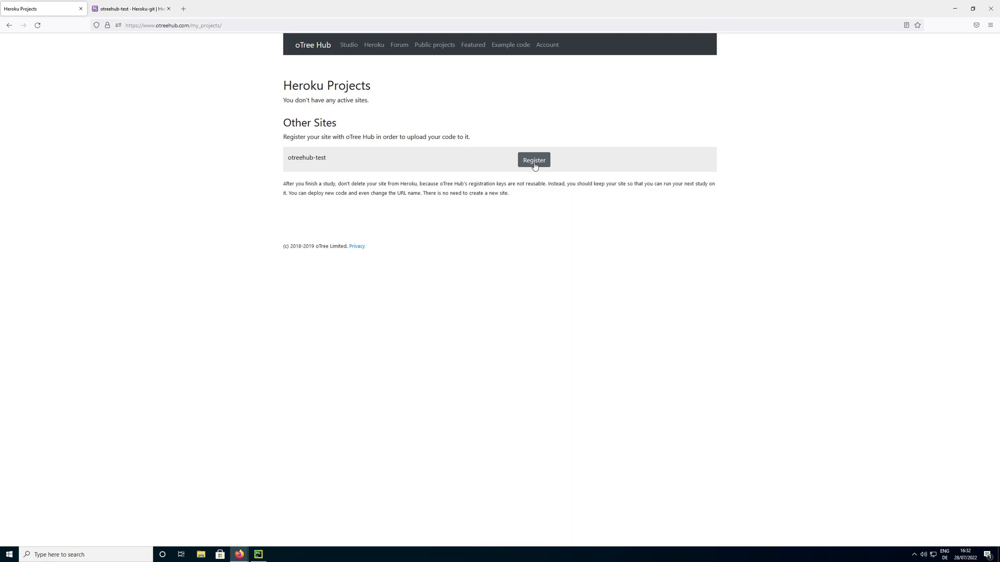
# Register otreehub-test via its registration dialog using 'Register as Public'
pyautogui.click(533, 160)
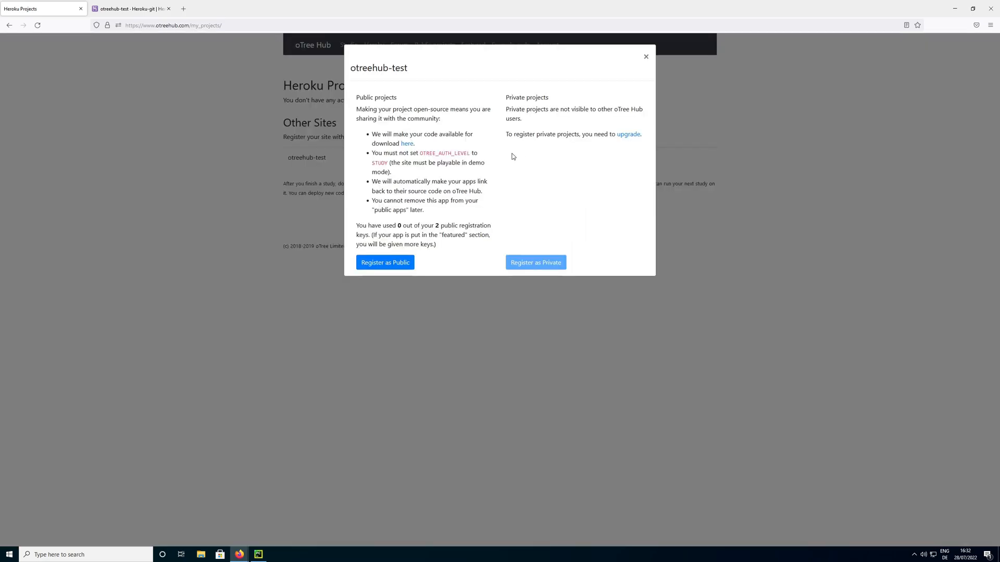
pyautogui.moveTo(448, 131)
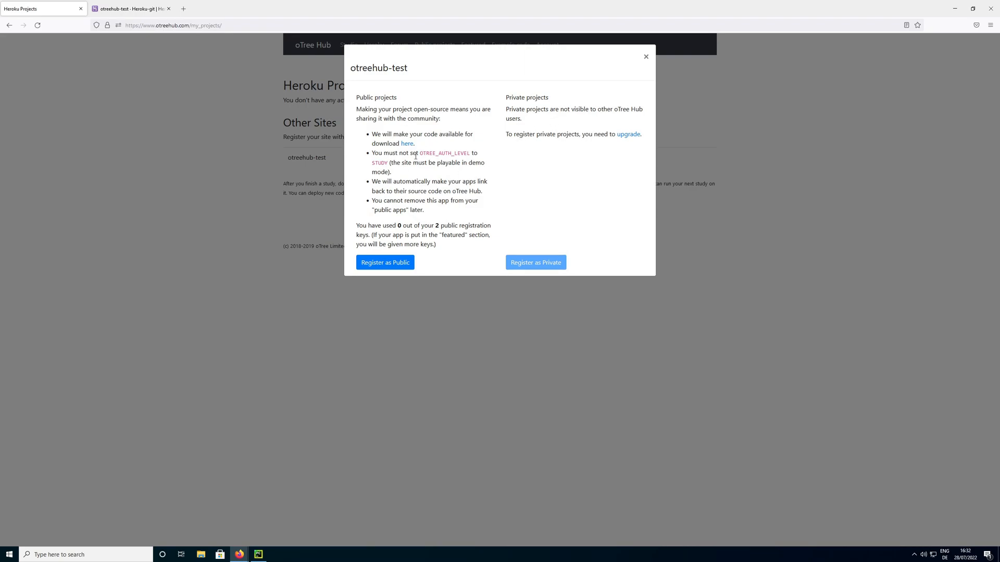
pyautogui.moveTo(410, 190)
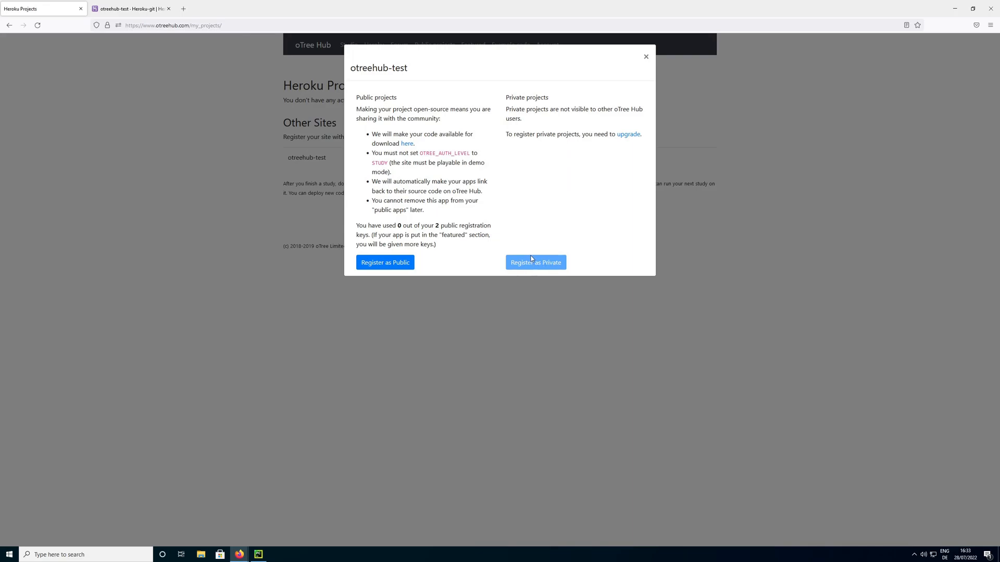
pyautogui.moveTo(499, 244)
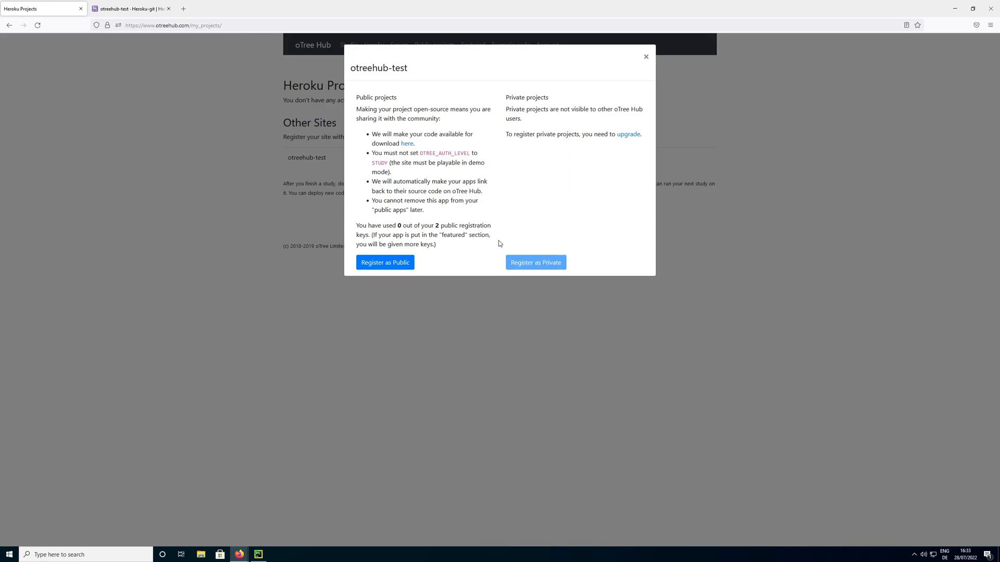
pyautogui.moveTo(491, 191)
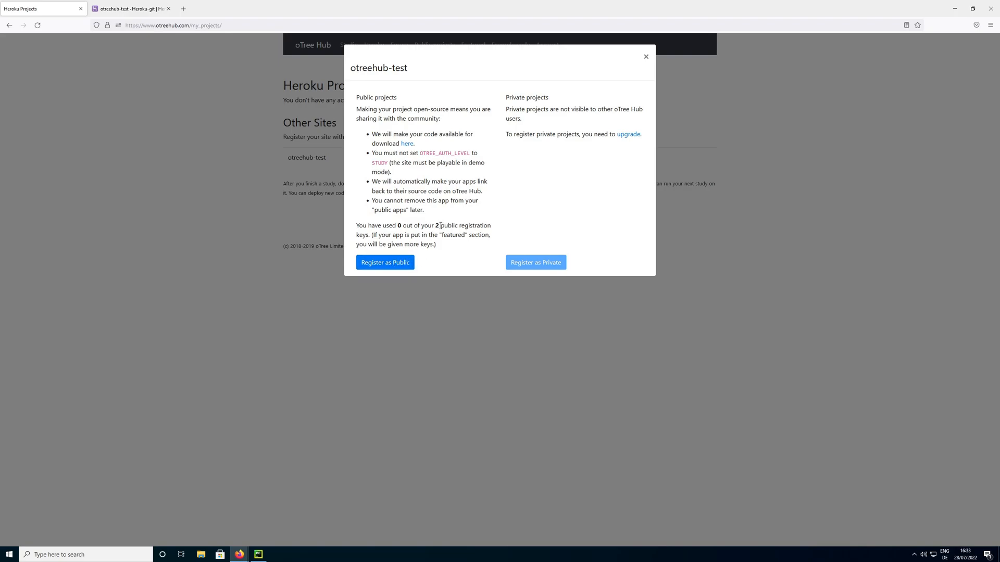
pyautogui.moveTo(503, 245)
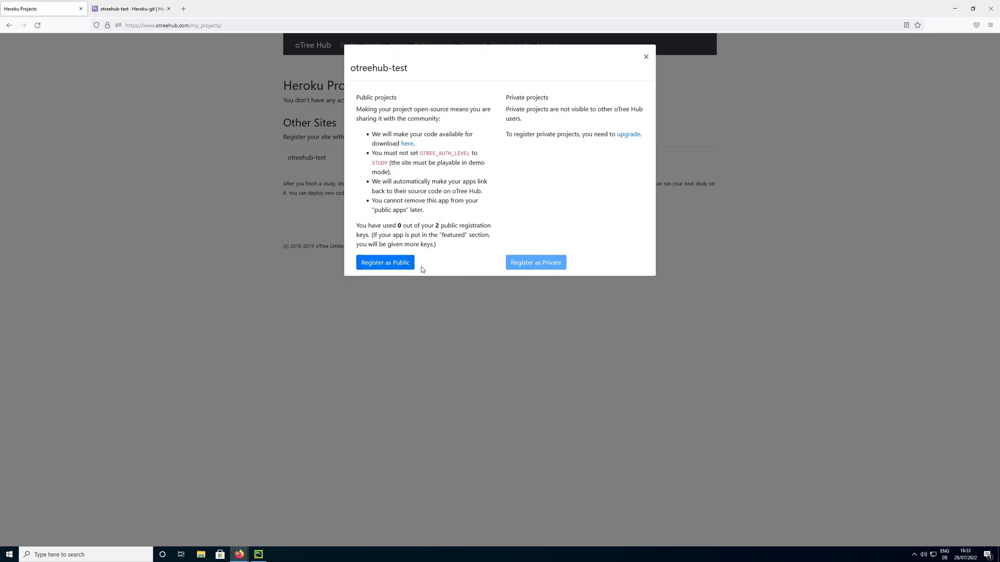
pyautogui.moveTo(423, 254)
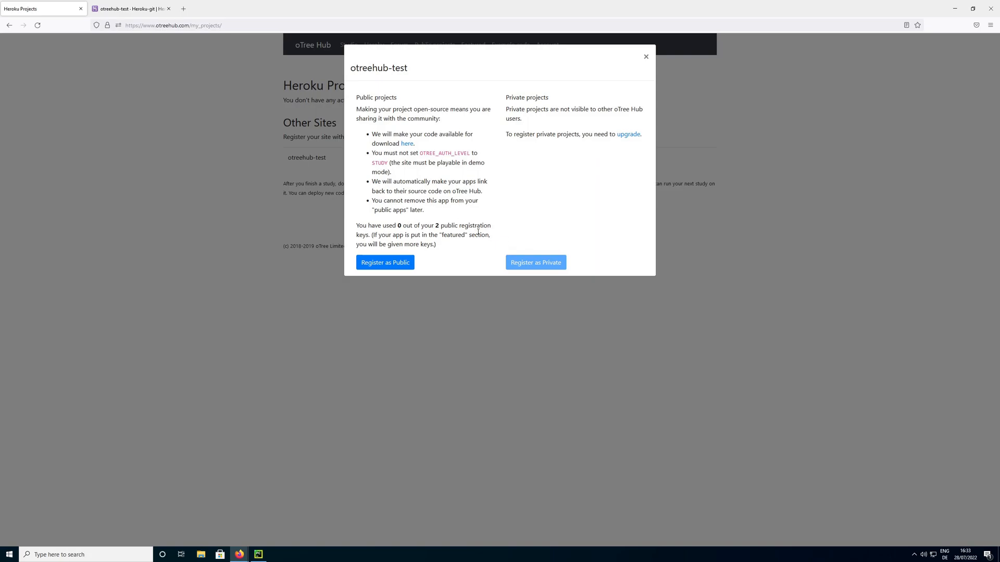
pyautogui.moveTo(483, 218)
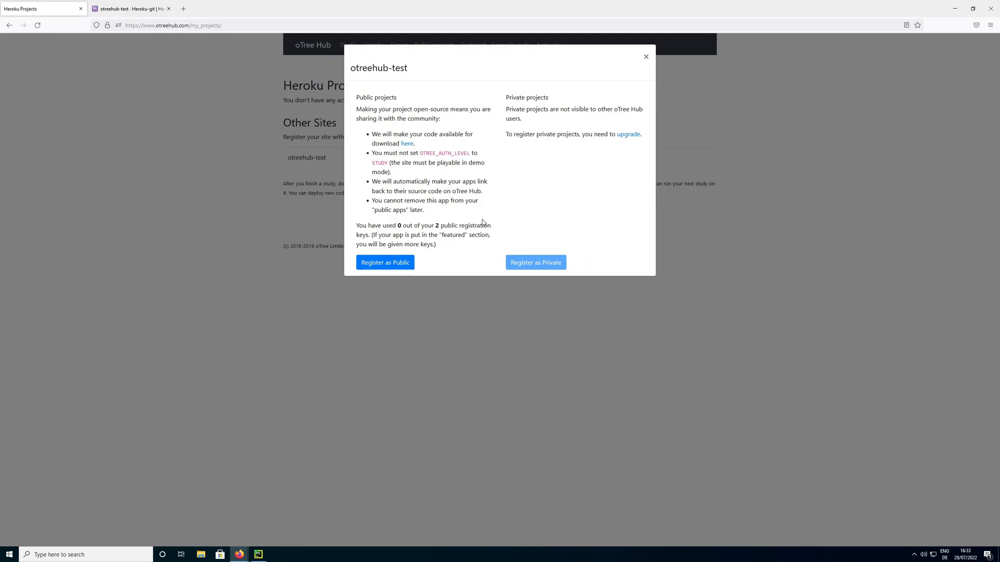
pyautogui.moveTo(479, 219)
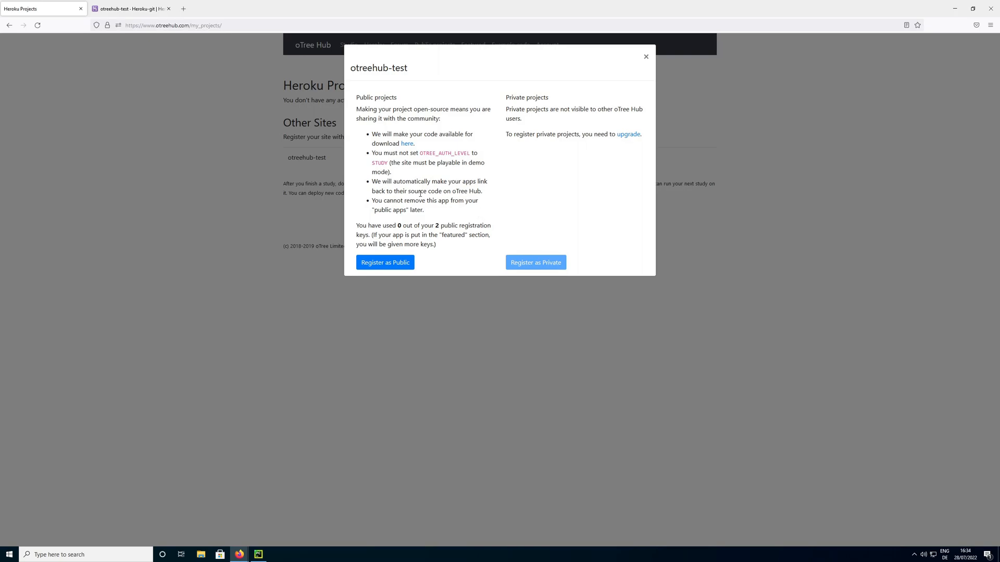
pyautogui.moveTo(421, 176)
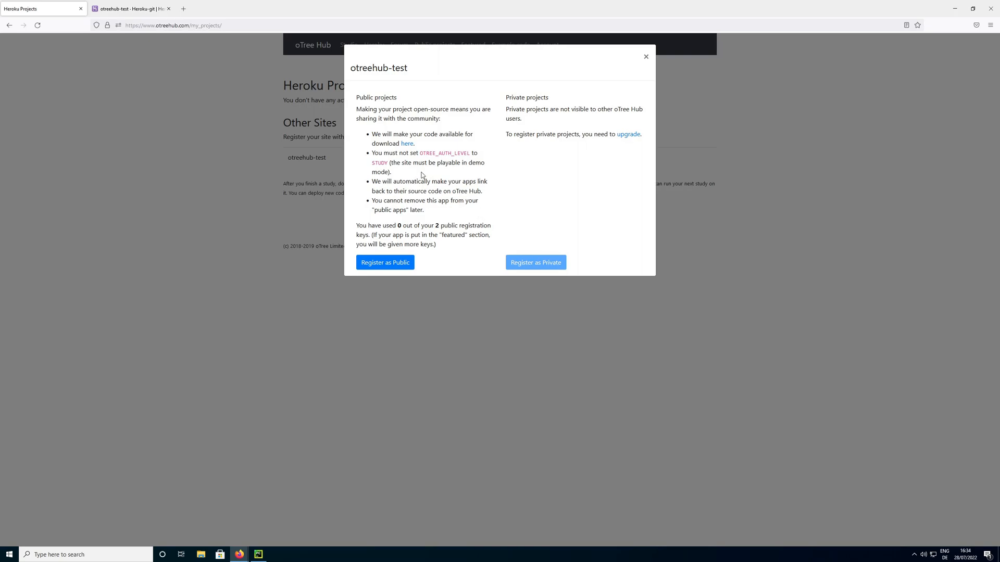
pyautogui.moveTo(557, 163)
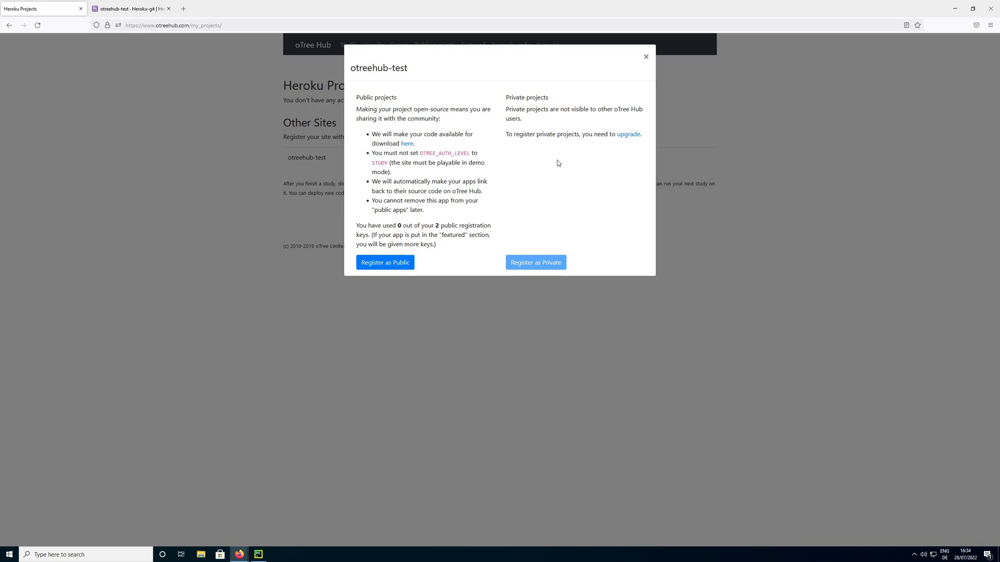
pyautogui.moveTo(537, 131)
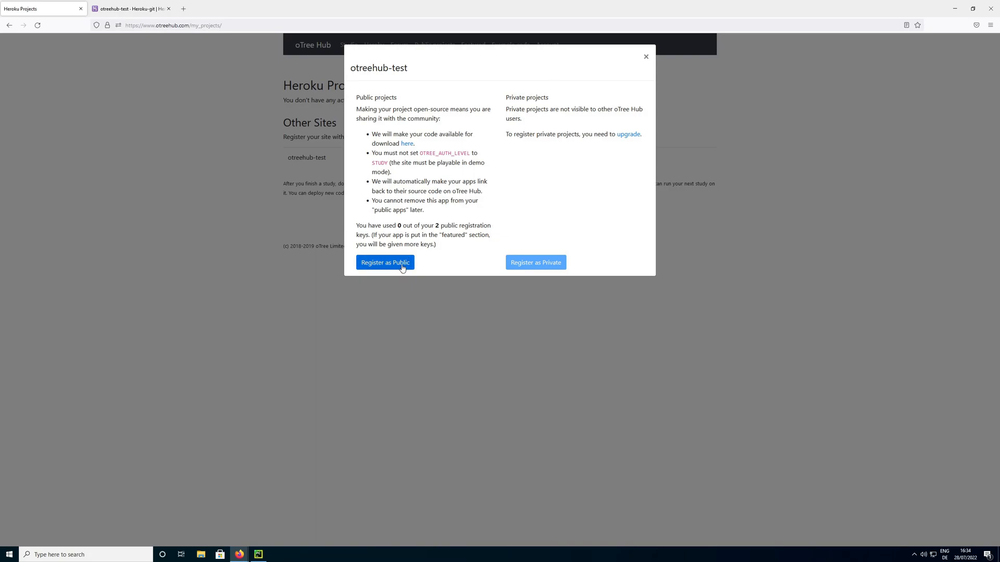
pyautogui.click(384, 262)
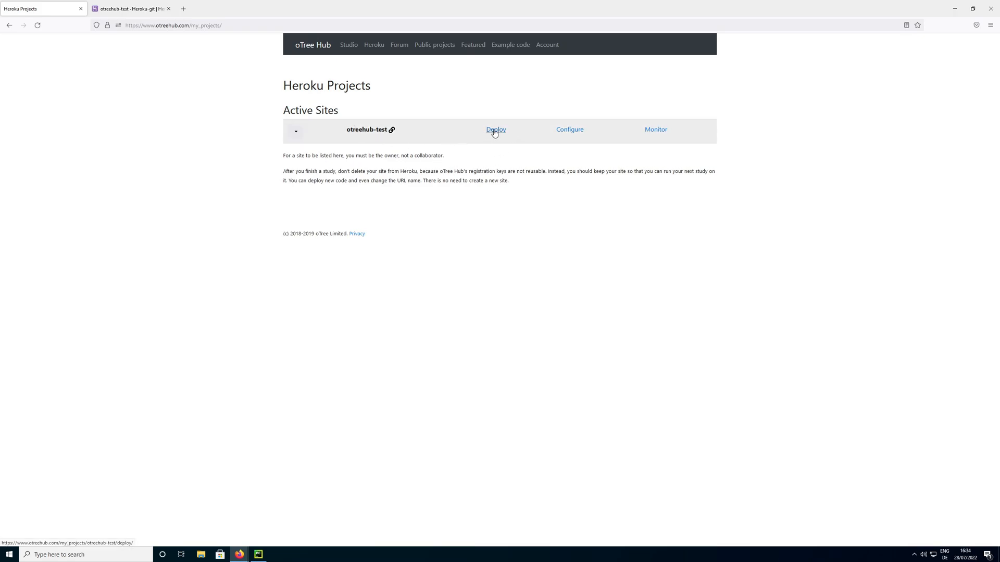
# Open otreehub-test's Deploy page from Active Sites and bring up the file browser
pyautogui.click(495, 130)
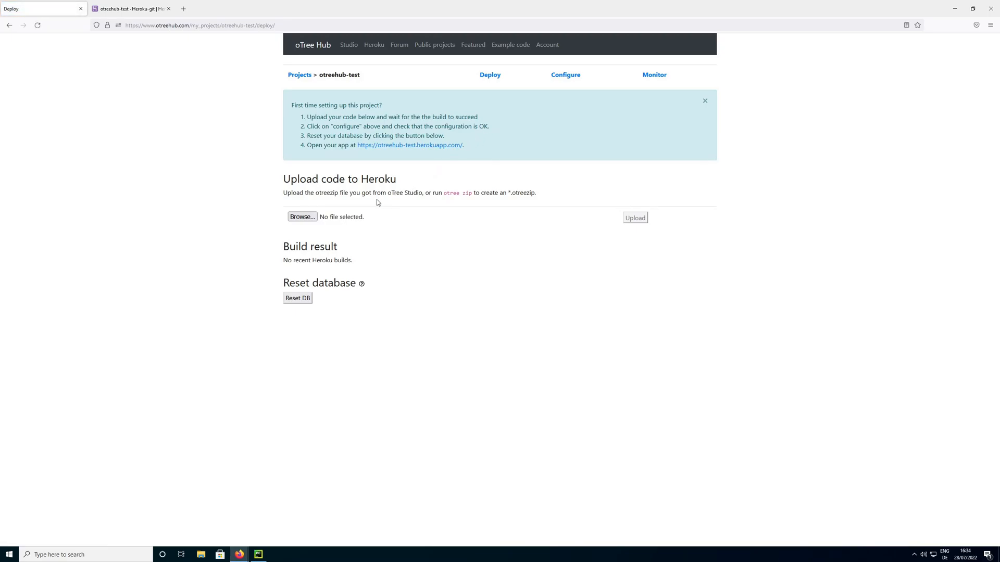
pyautogui.click(301, 217)
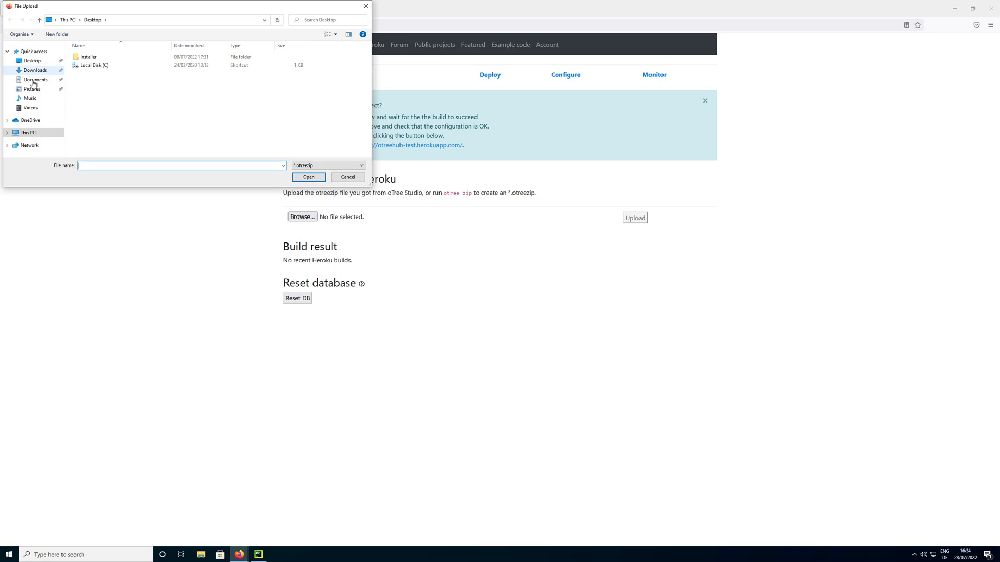
# Browse to C:\Users\admin\PycharmProjects\otreetest\otree and upload otree.otreezip
pyautogui.click(35, 79)
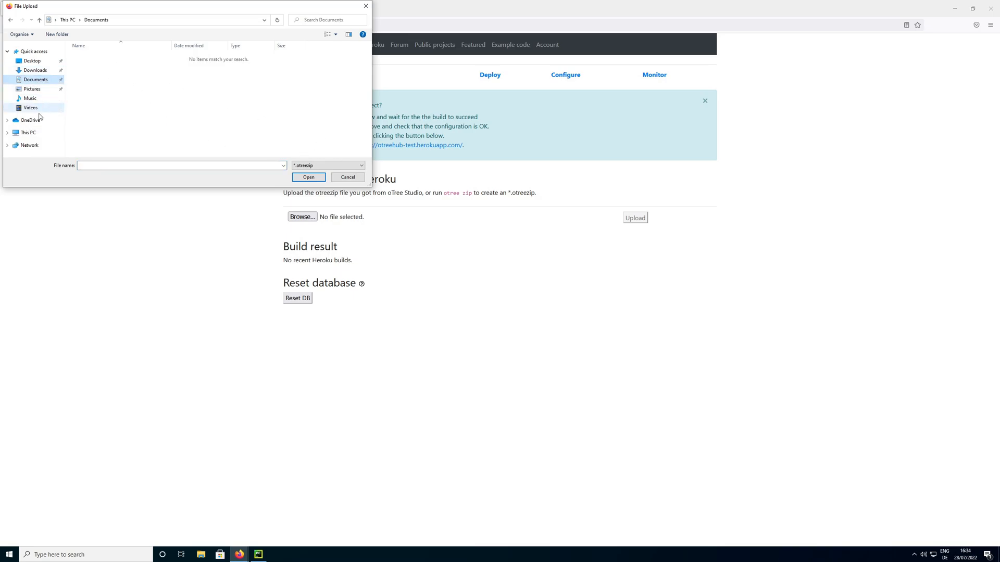
pyautogui.click(28, 133)
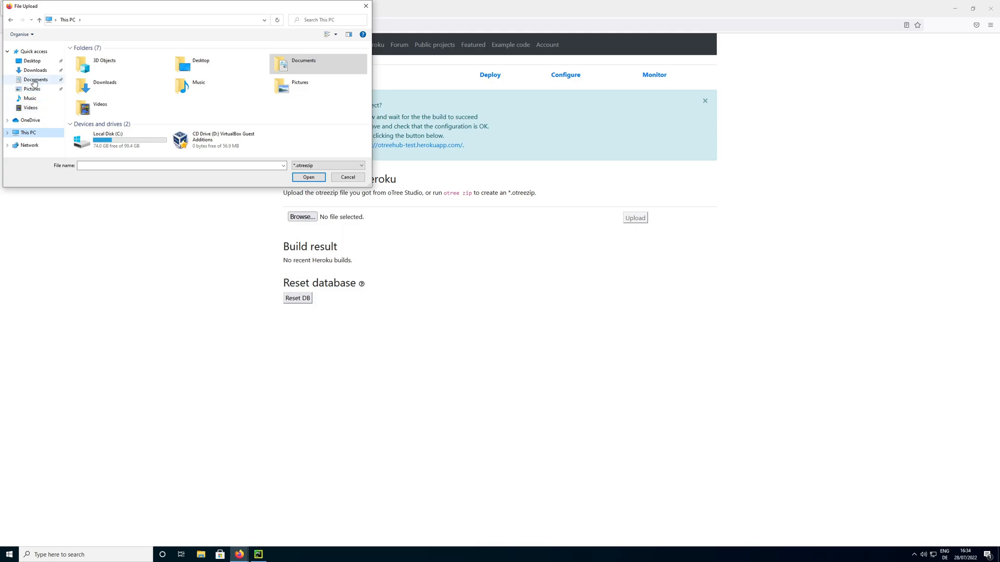
pyautogui.doubleClick(107, 139)
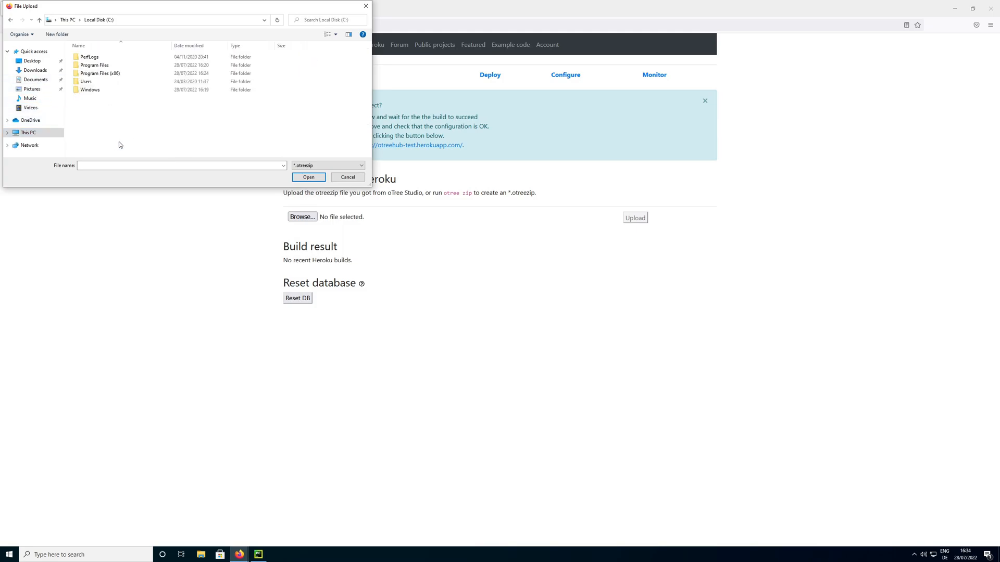
pyautogui.doubleClick(86, 82)
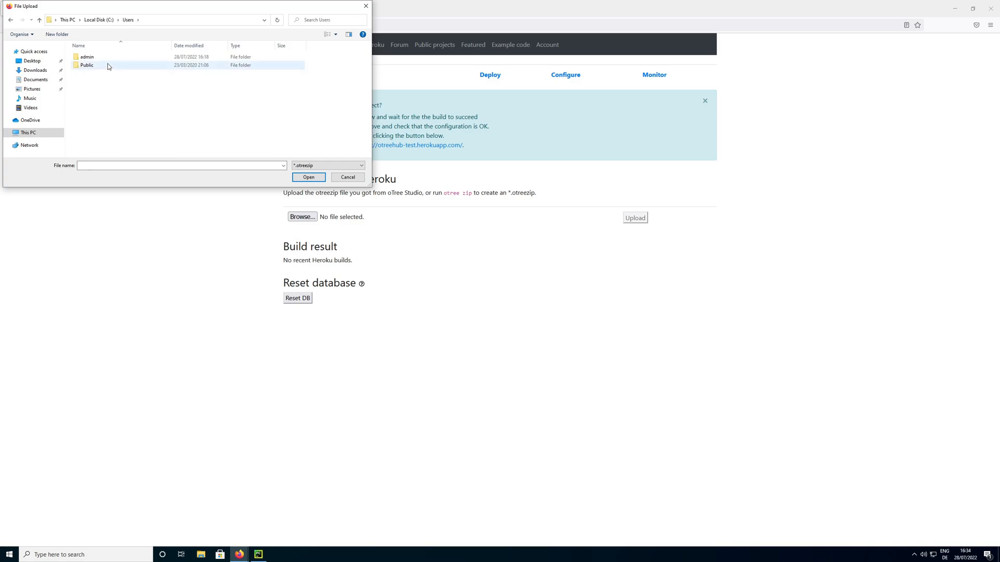
pyautogui.click(87, 56)
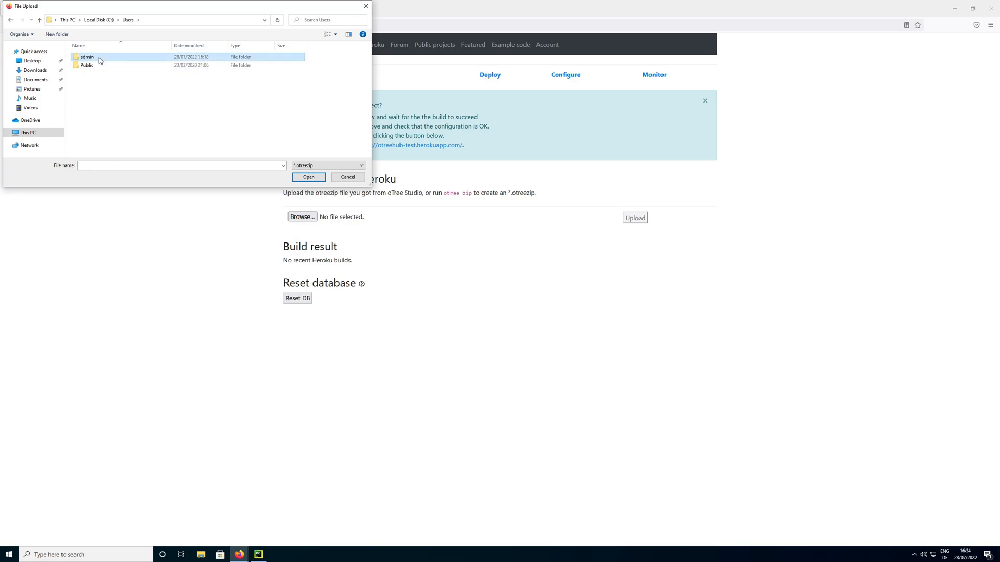
pyautogui.doubleClick(87, 57)
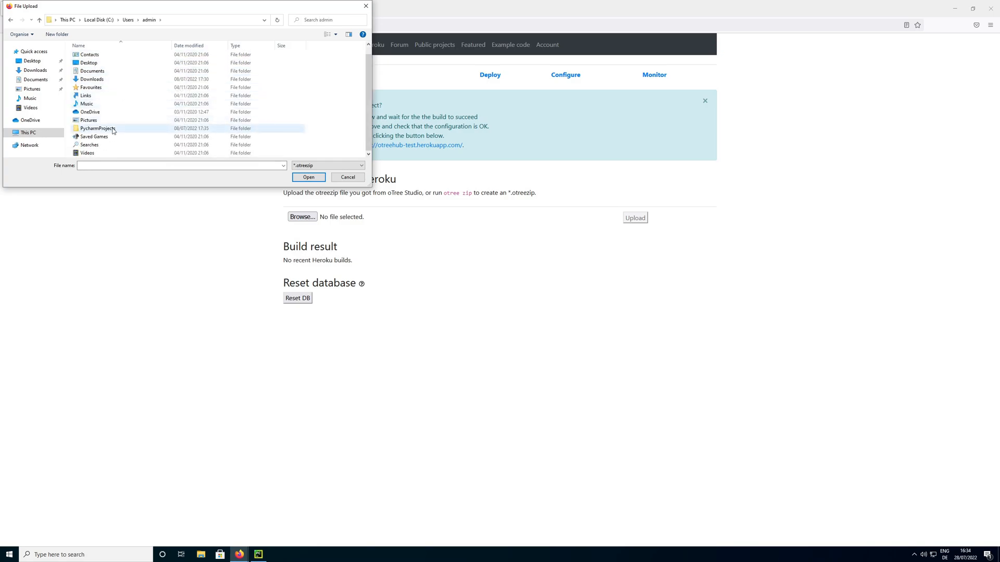
pyautogui.doubleClick(98, 128)
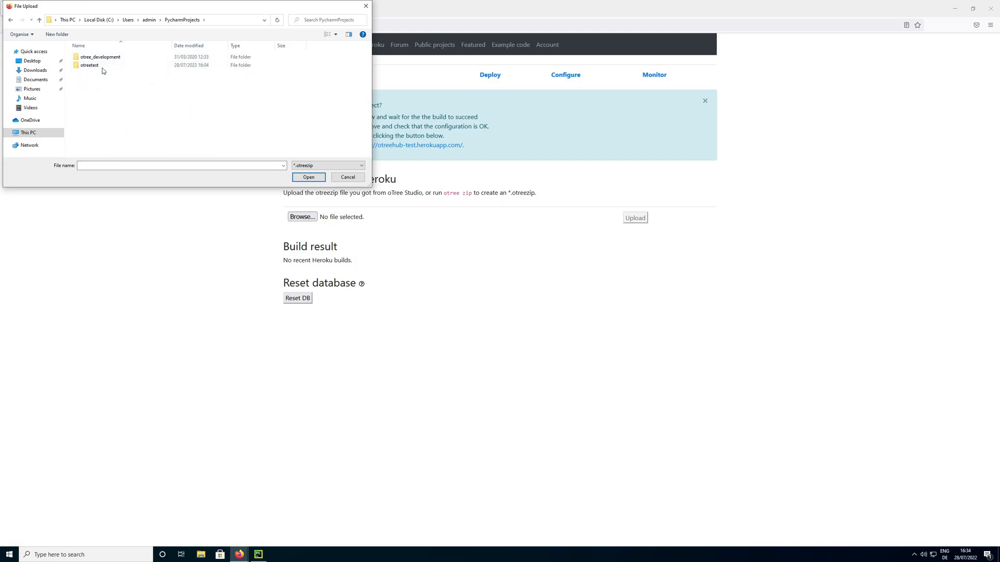
pyautogui.click(89, 65)
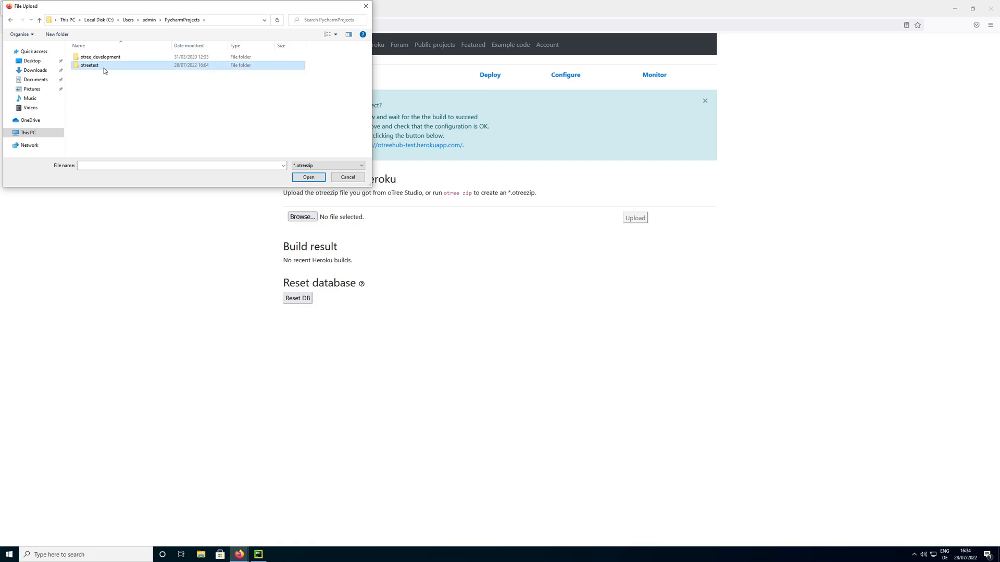
pyautogui.doubleClick(89, 64)
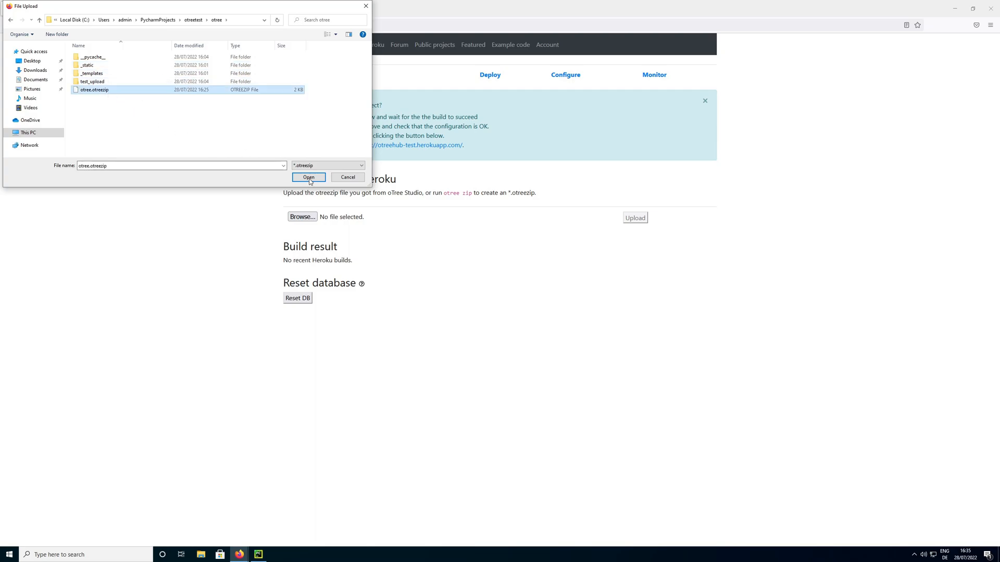
pyautogui.click(307, 177)
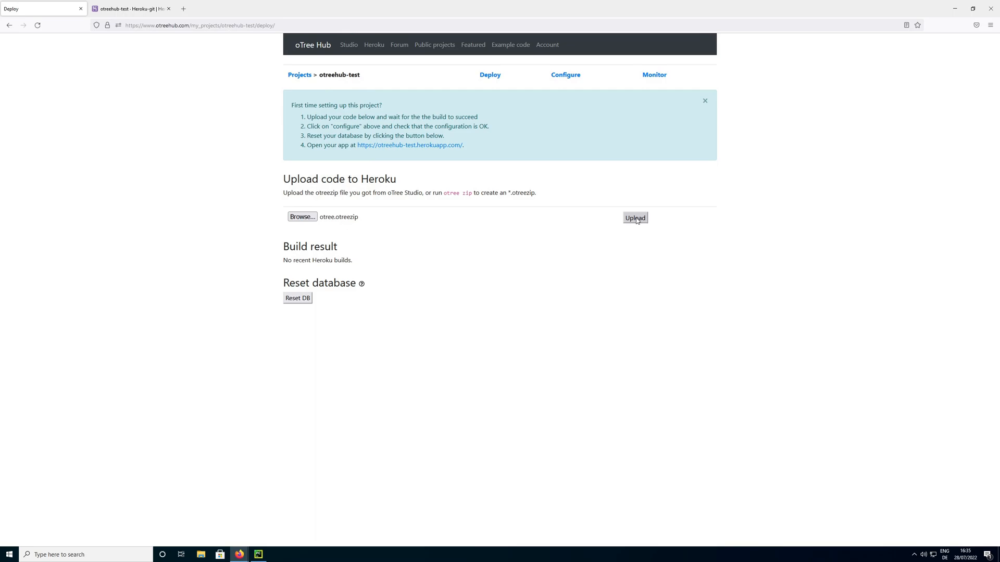
pyautogui.click(635, 218)
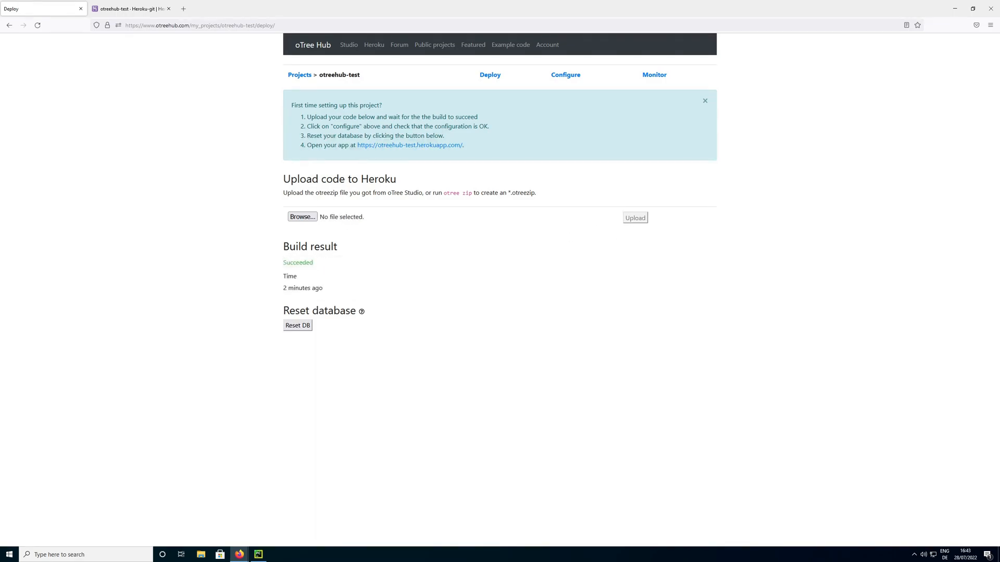
pyautogui.moveTo(565, 74)
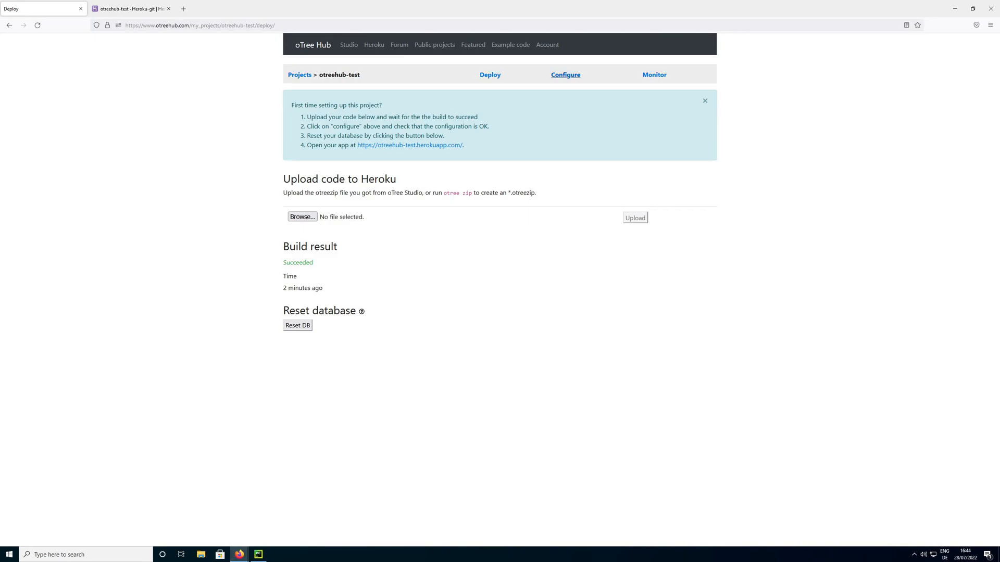
# Open the Configure page for otreehub-test once the build shows Succeeded
pyautogui.click(565, 74)
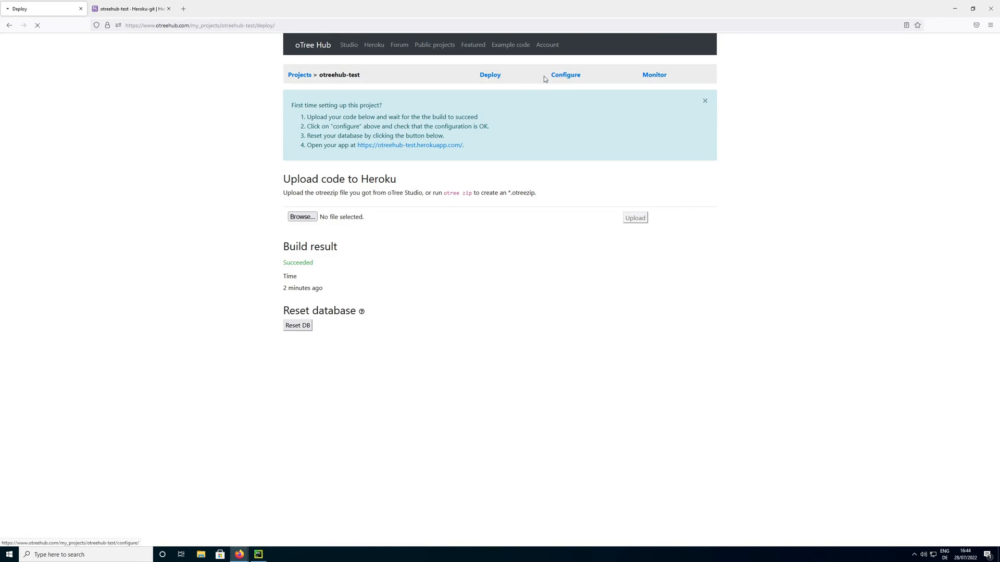
pyautogui.click(564, 75)
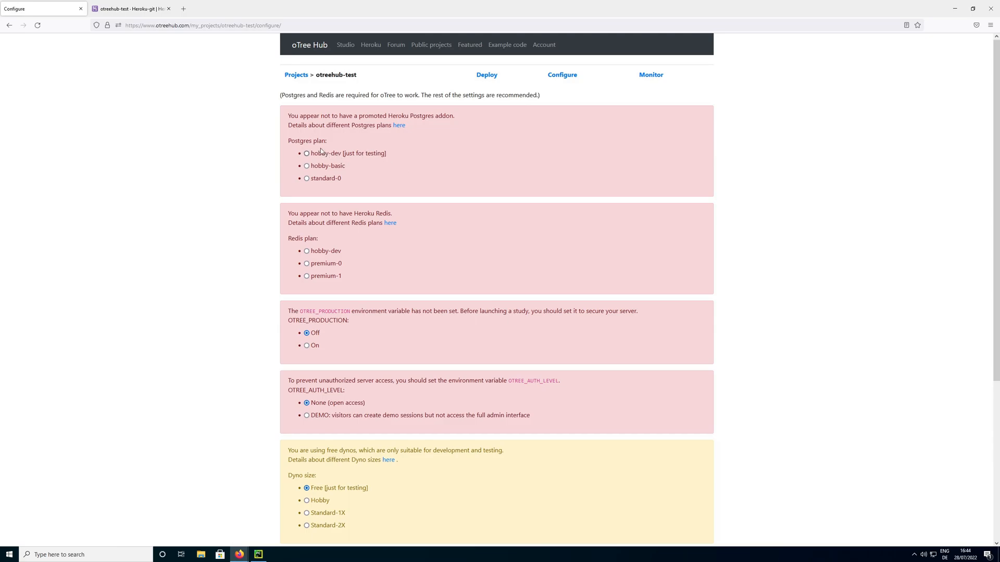
pyautogui.moveTo(345, 137)
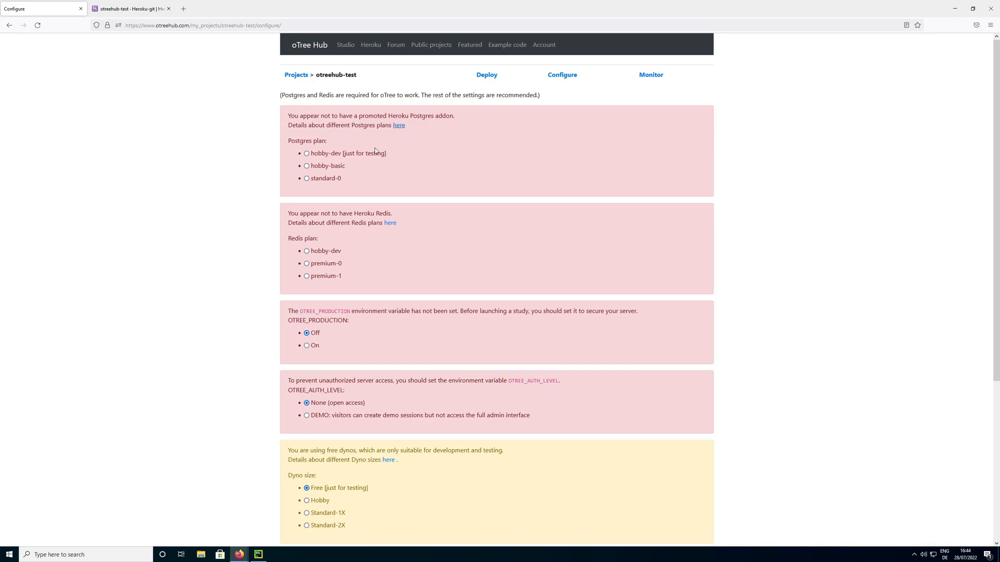
# Select hobby-dev as the Postgres plan and scroll to the Redis plan
pyautogui.click(306, 153)
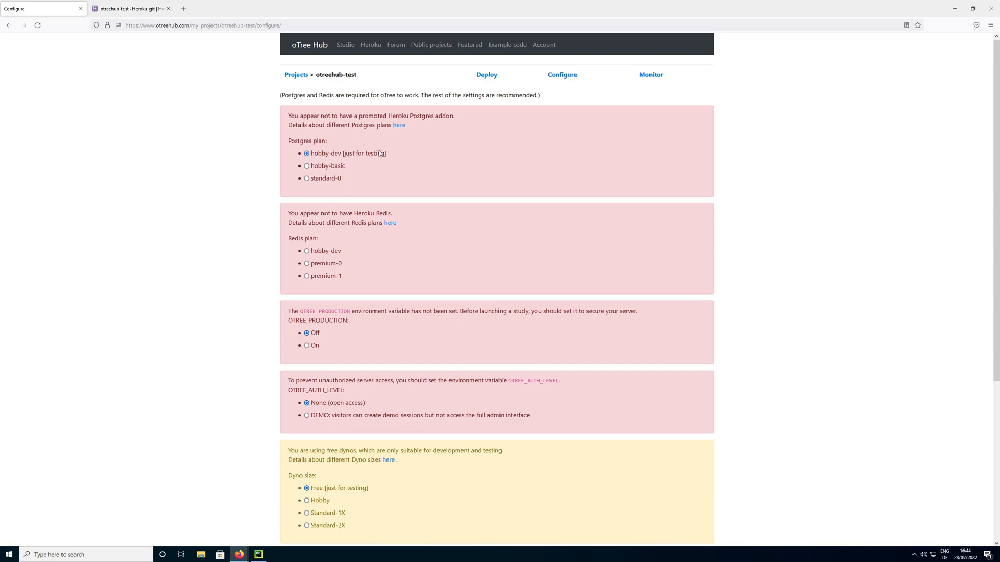
pyautogui.moveTo(313, 175)
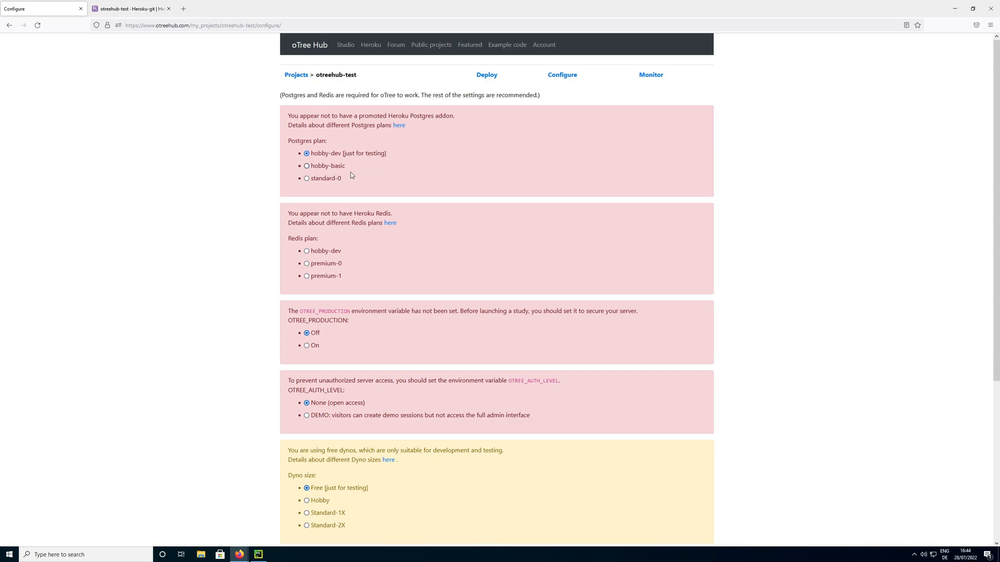
pyautogui.moveTo(331, 172)
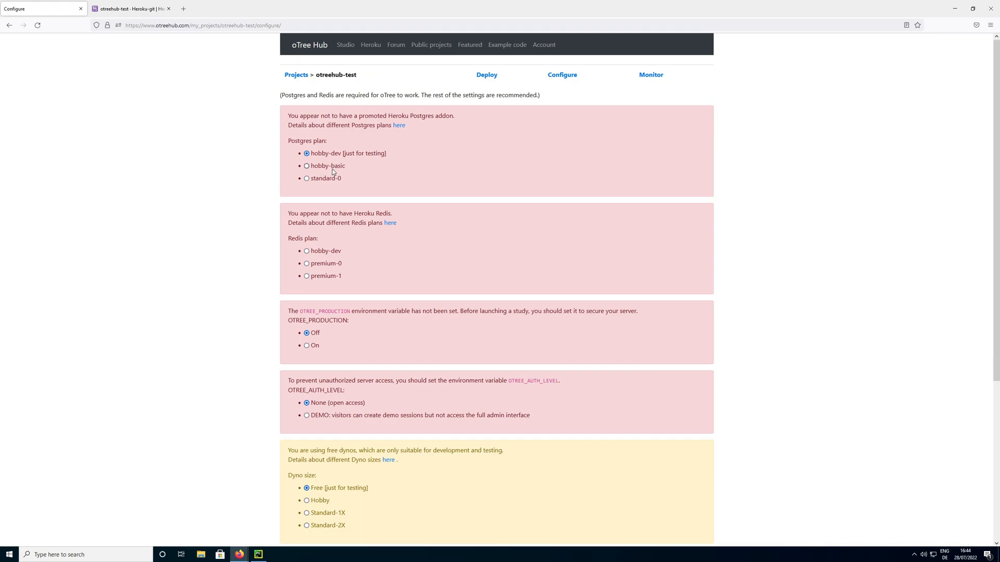
pyautogui.moveTo(319, 183)
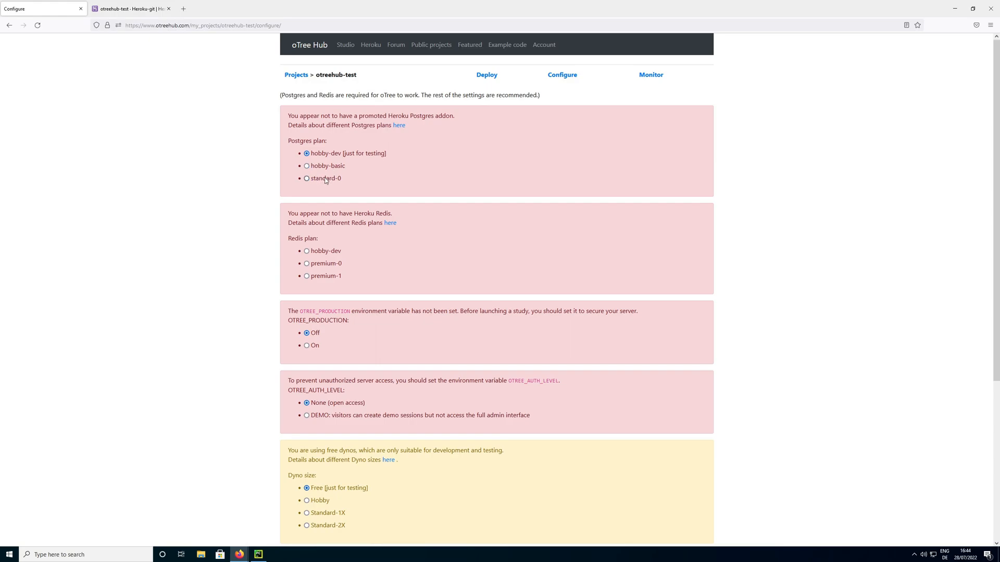
pyautogui.moveTo(324, 272)
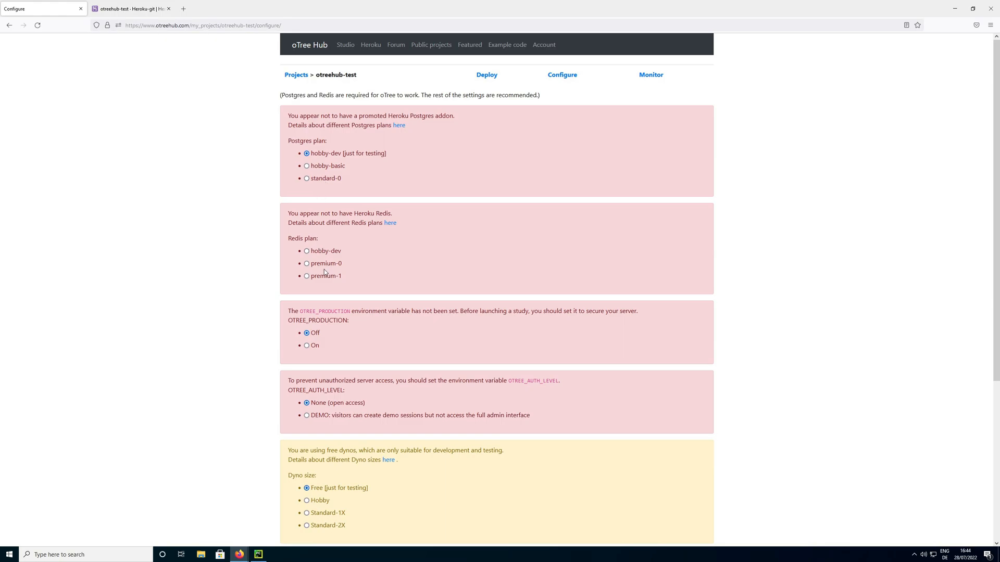
pyautogui.moveTo(381, 286)
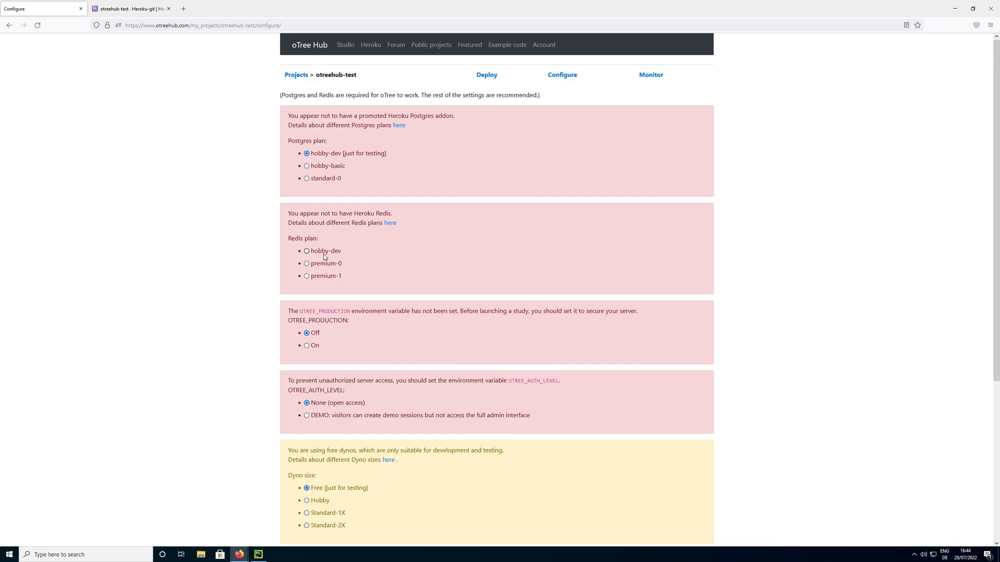
pyautogui.moveTo(338, 251)
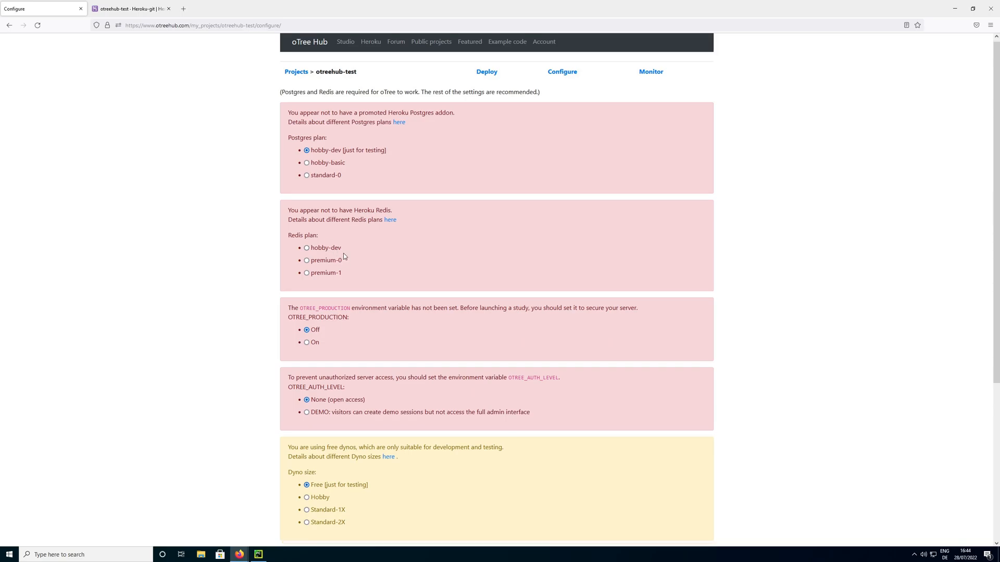
pyautogui.scroll(-3)
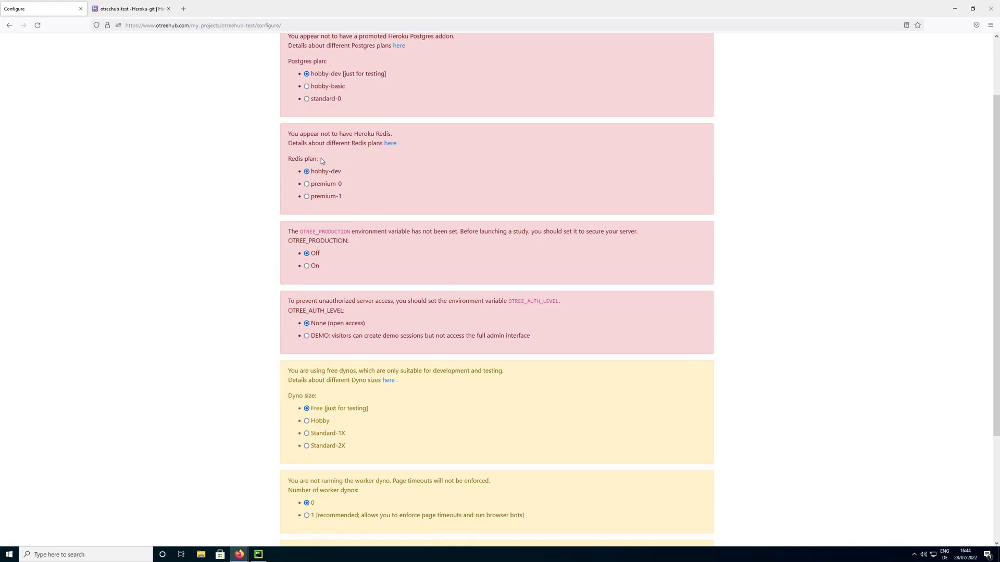
pyautogui.moveTo(329, 229)
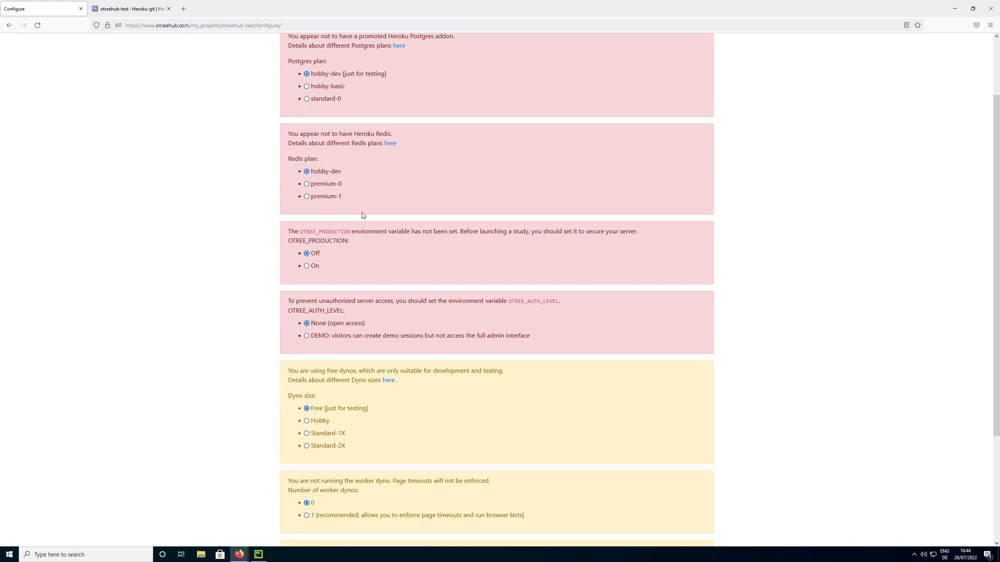
pyautogui.scroll(-3)
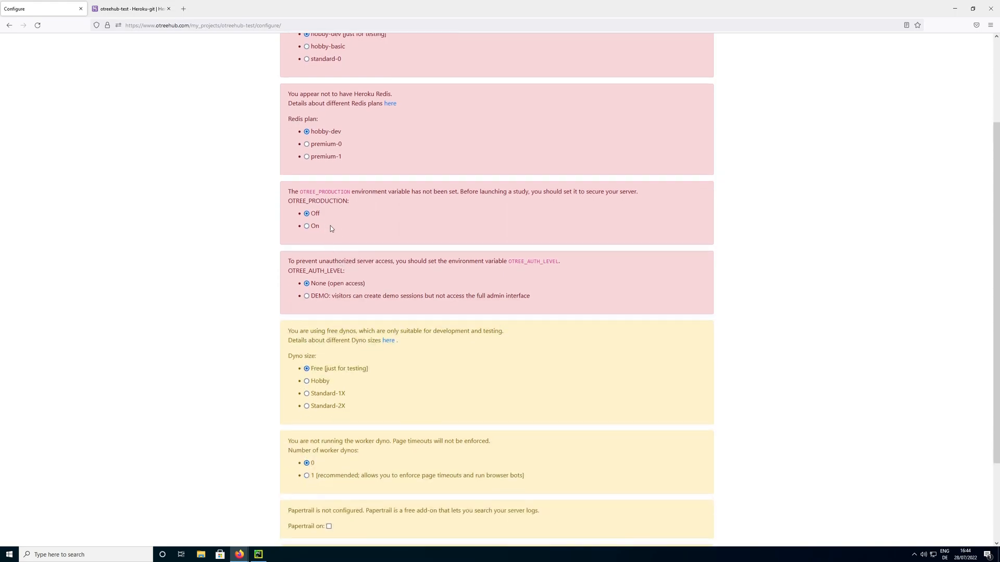
pyautogui.moveTo(327, 221)
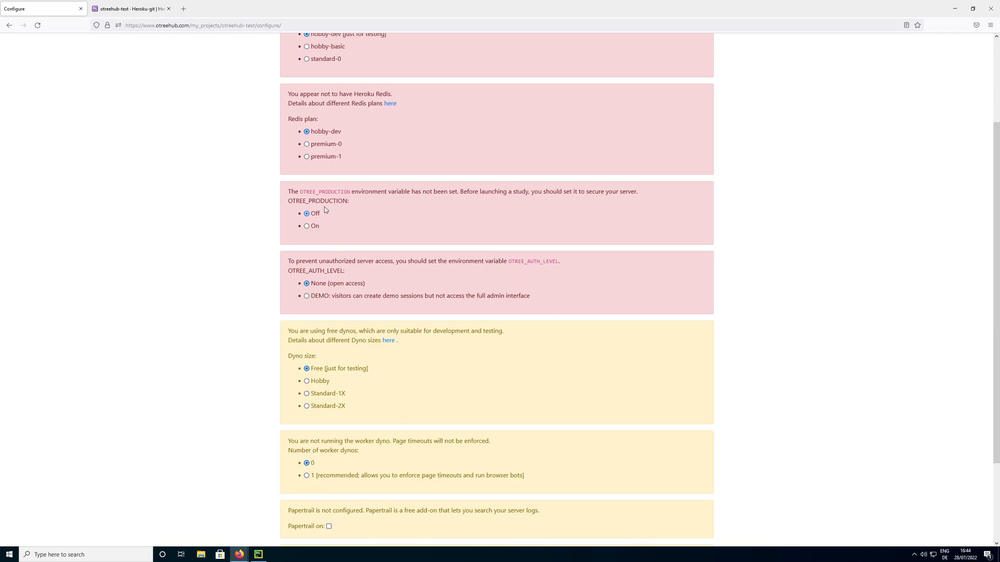
pyautogui.moveTo(324, 202)
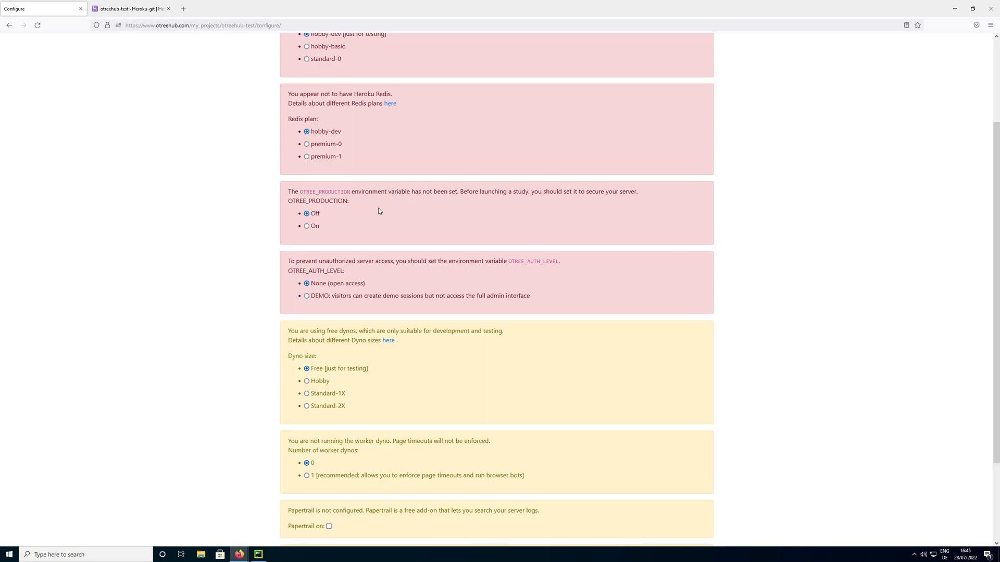
pyautogui.moveTo(322, 231)
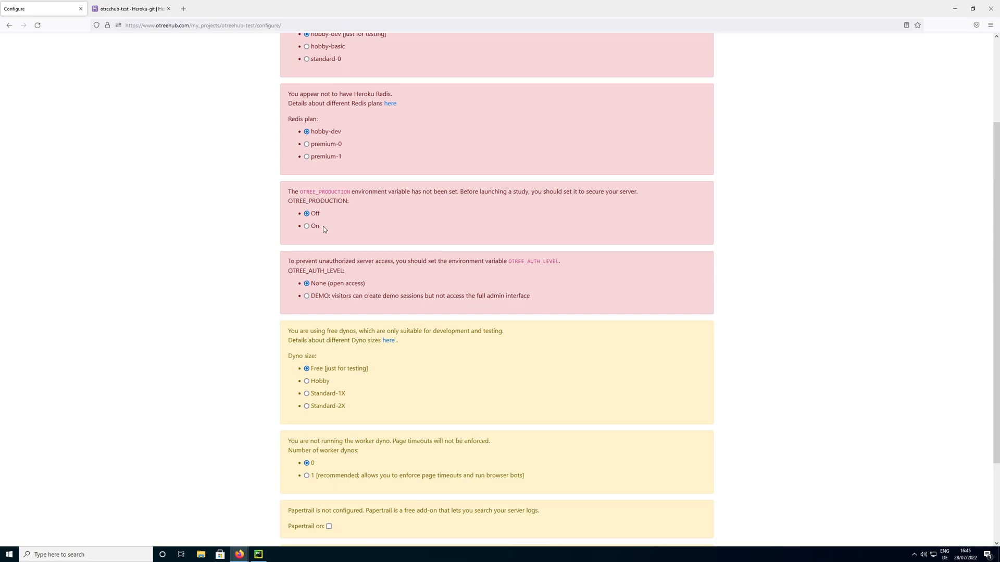
pyautogui.moveTo(327, 226)
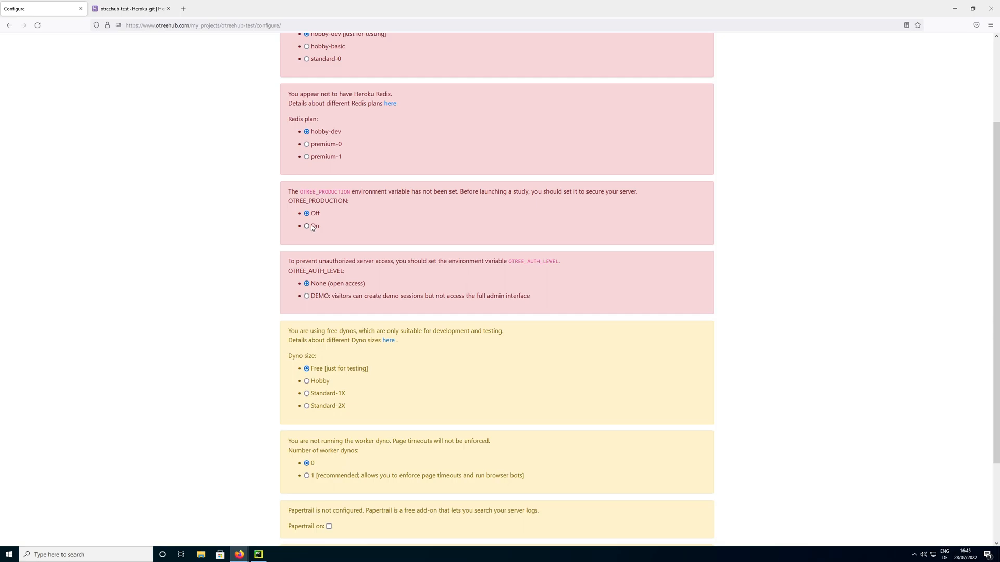
pyautogui.scroll(-3)
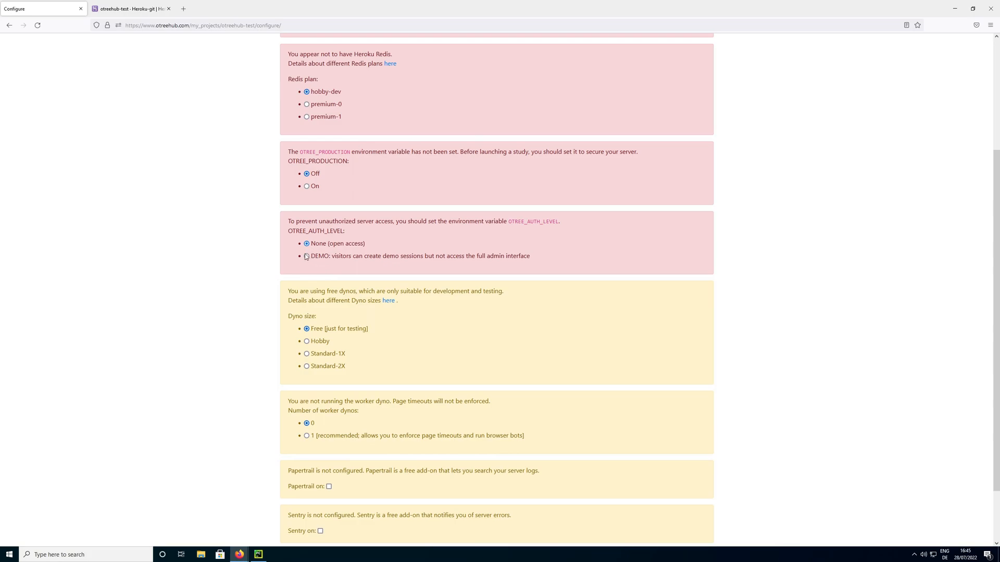
pyautogui.moveTo(300, 259)
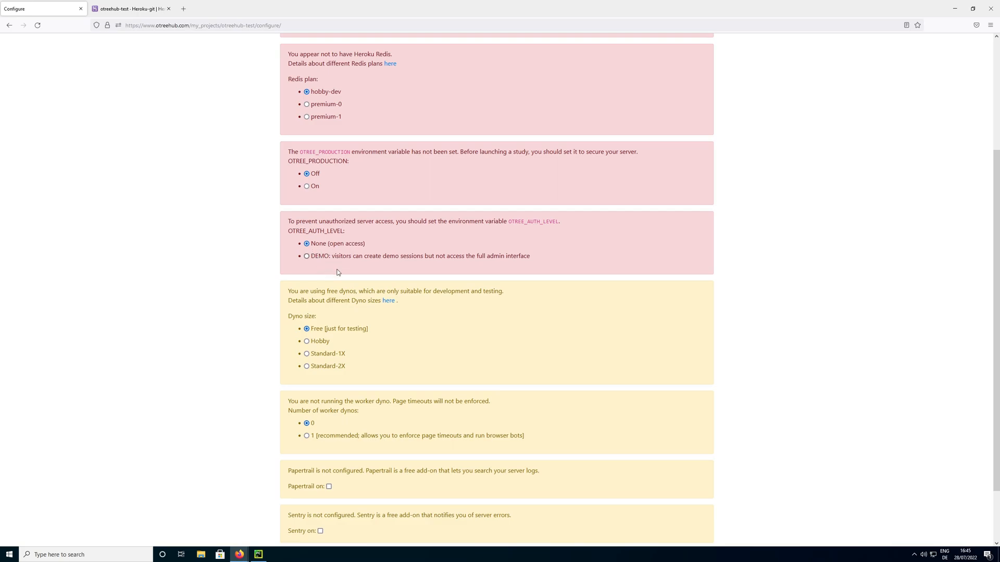
pyautogui.moveTo(341, 263)
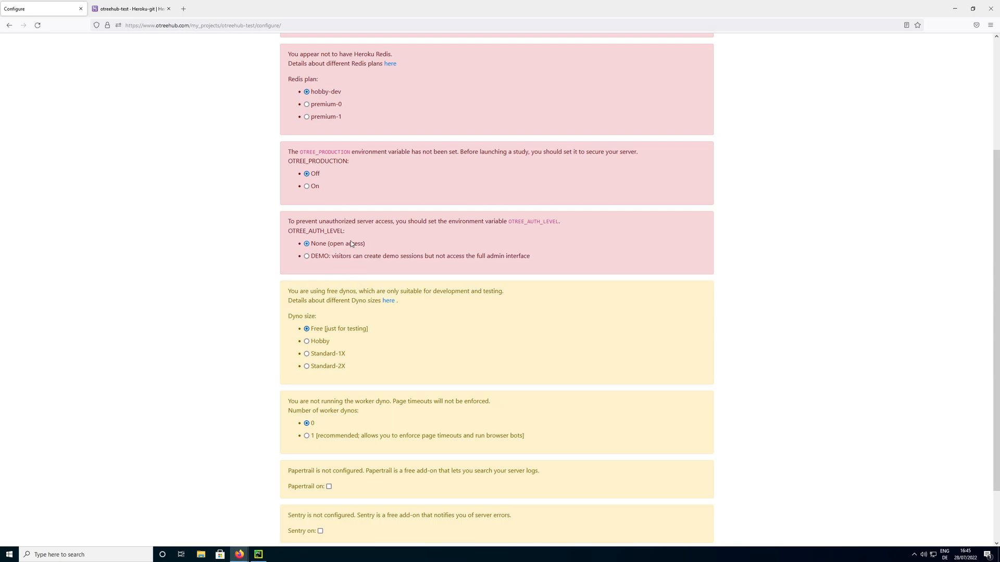
pyautogui.scroll(-3)
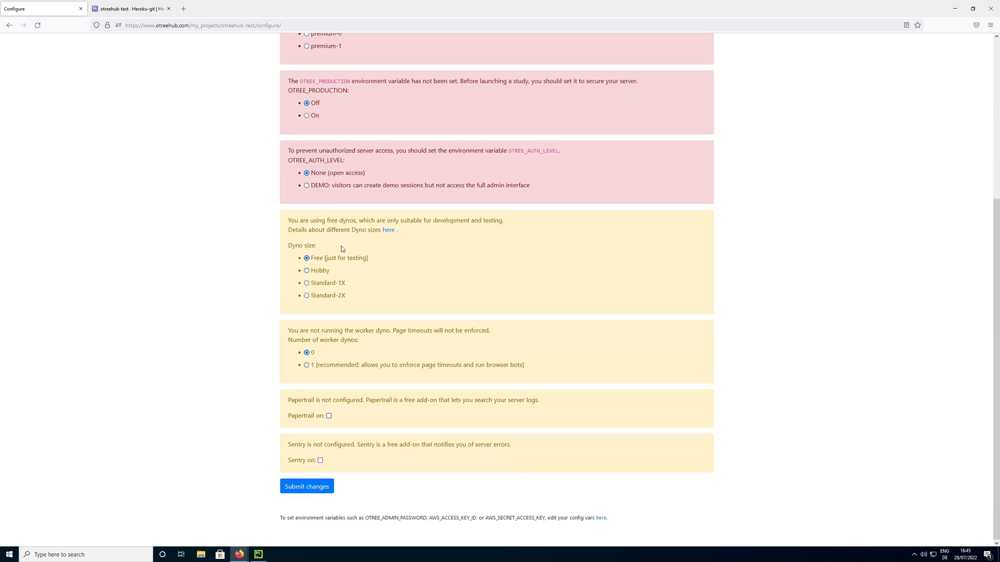
pyautogui.moveTo(303, 384)
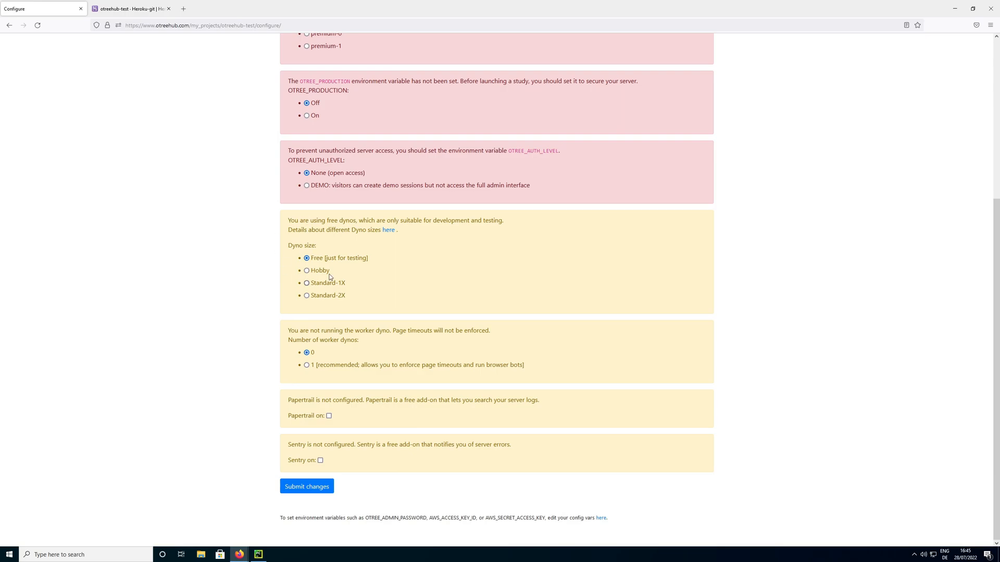
pyautogui.moveTo(316, 290)
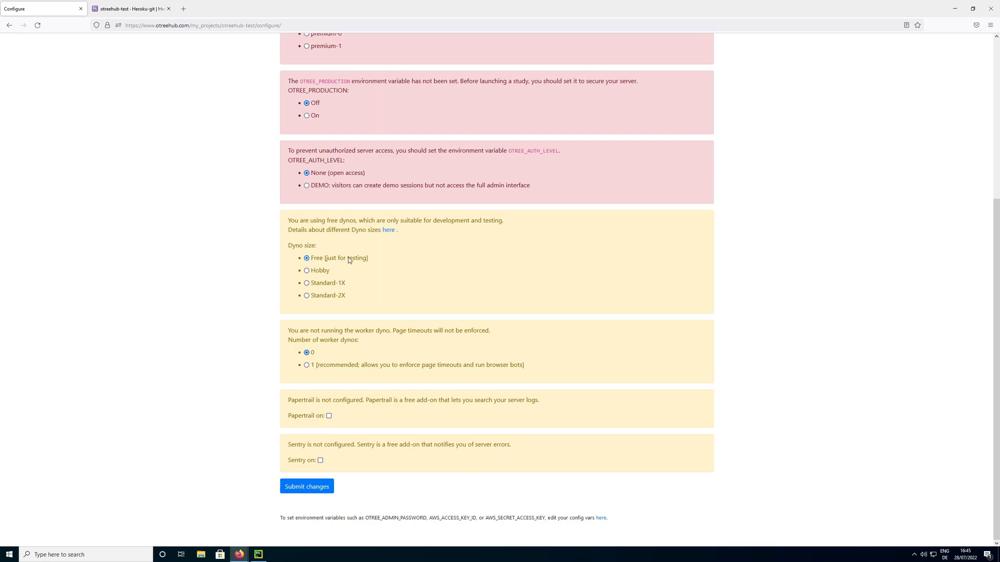
pyautogui.moveTo(327, 269)
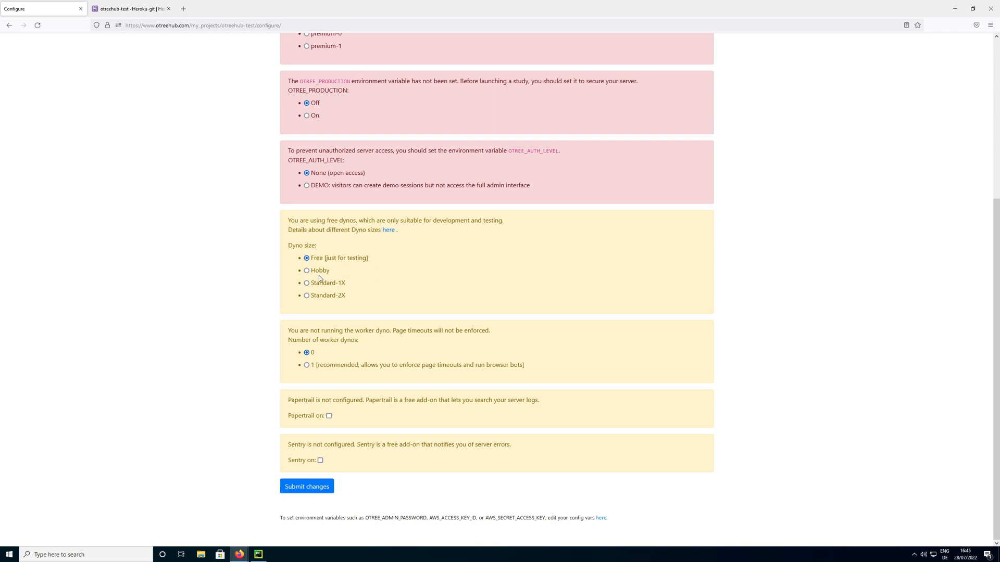
pyautogui.moveTo(319, 279)
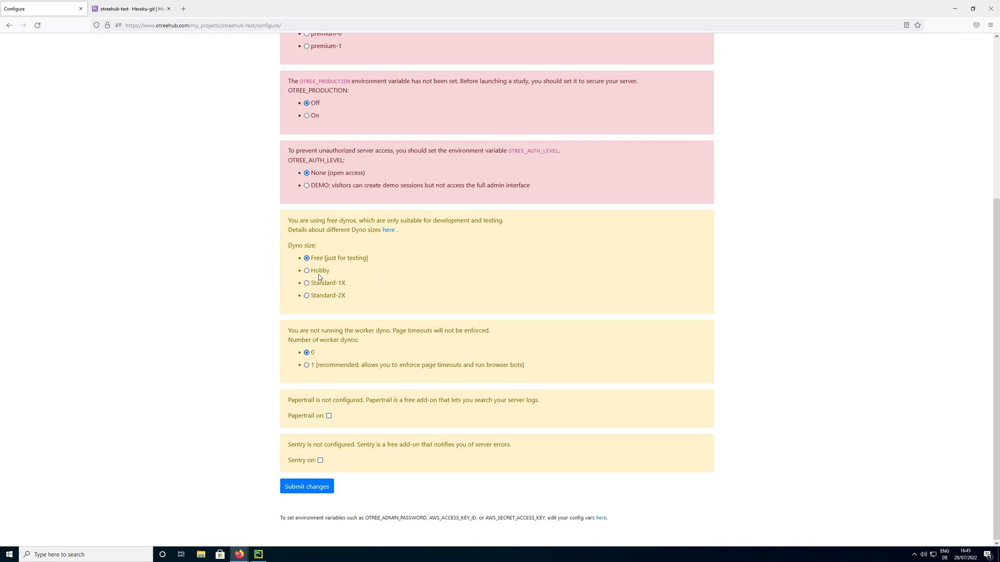
pyautogui.moveTo(319, 290)
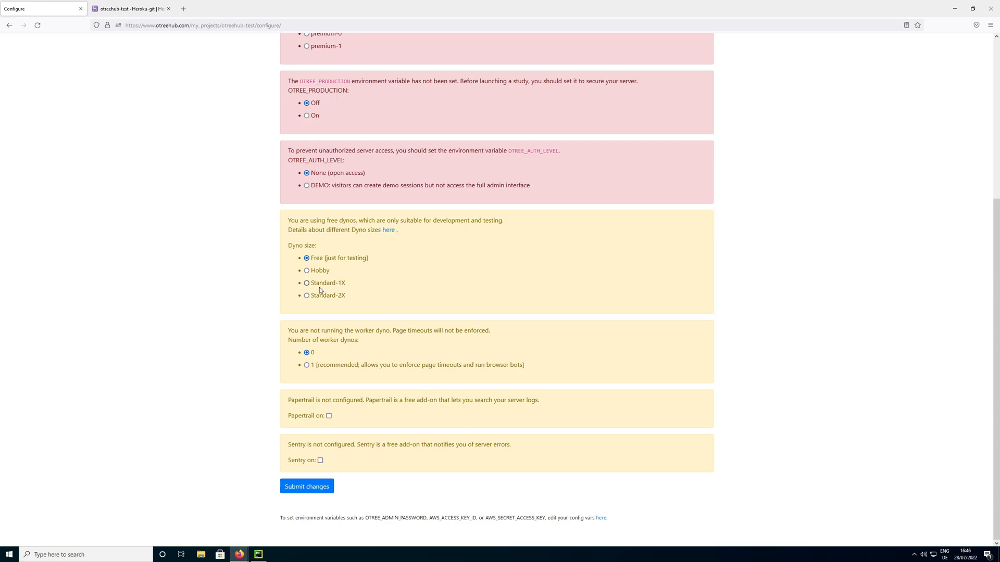
pyautogui.moveTo(367, 327)
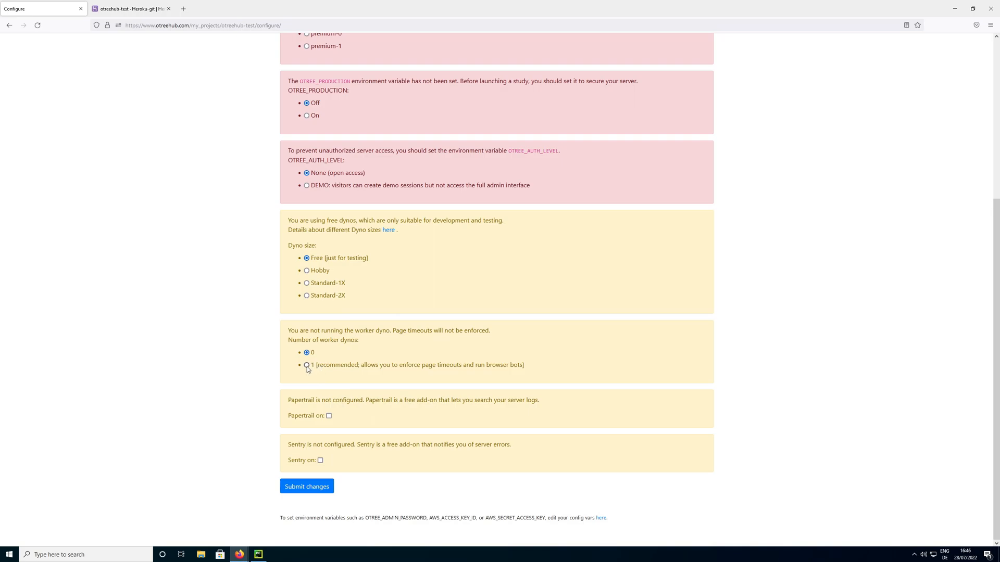
# Set the number of worker dynos to 1, keeping Free dynos and Papertrail/Sentry off
pyautogui.click(306, 365)
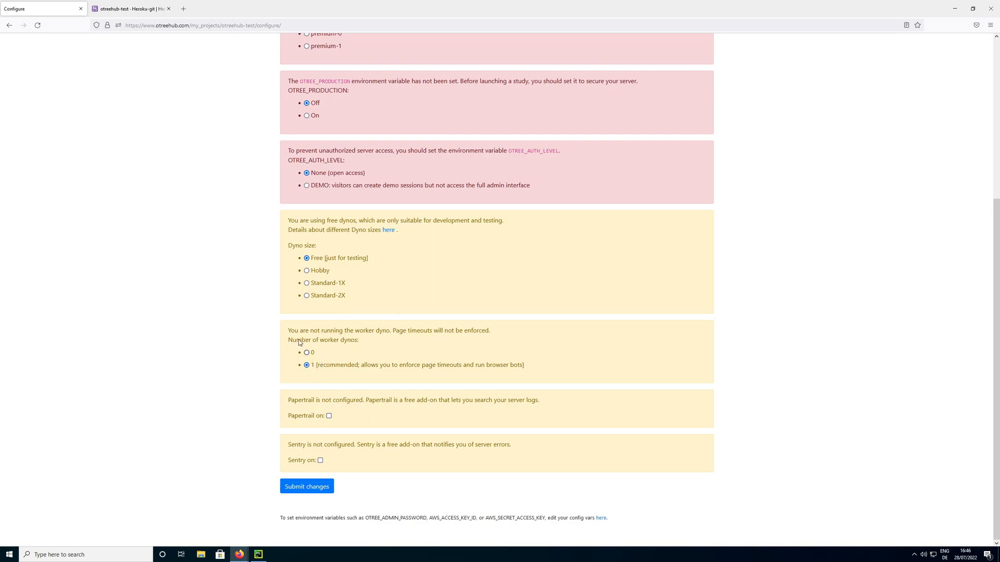
pyautogui.moveTo(293, 340); pyautogui.dragTo(358, 340)
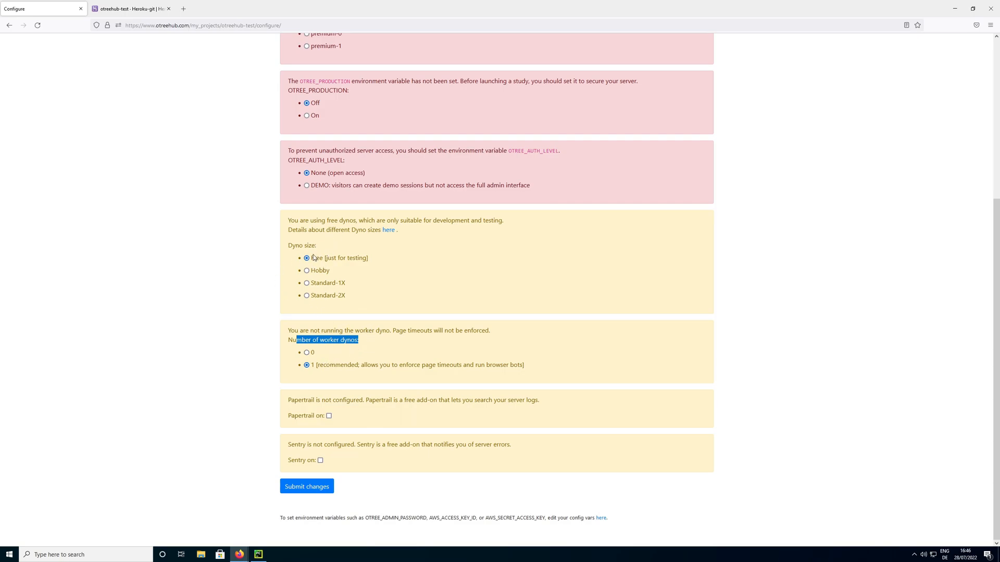
pyautogui.moveTo(378, 285)
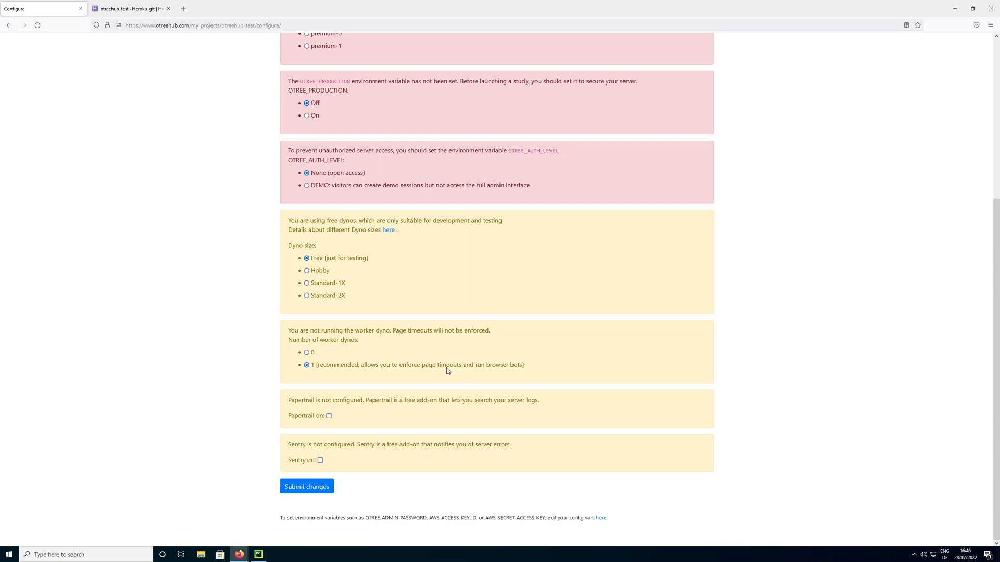
pyautogui.moveTo(435, 364)
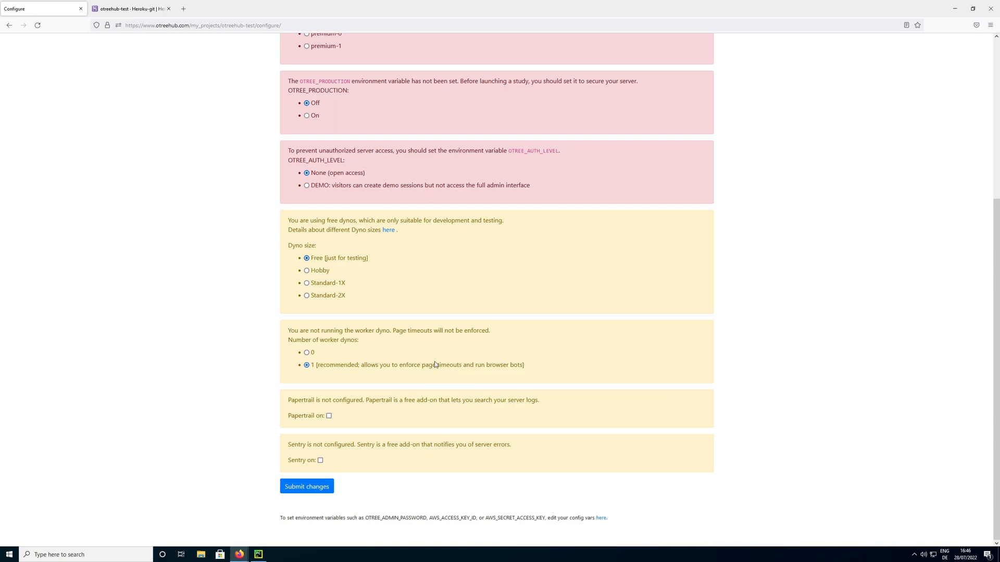
pyautogui.moveTo(442, 380)
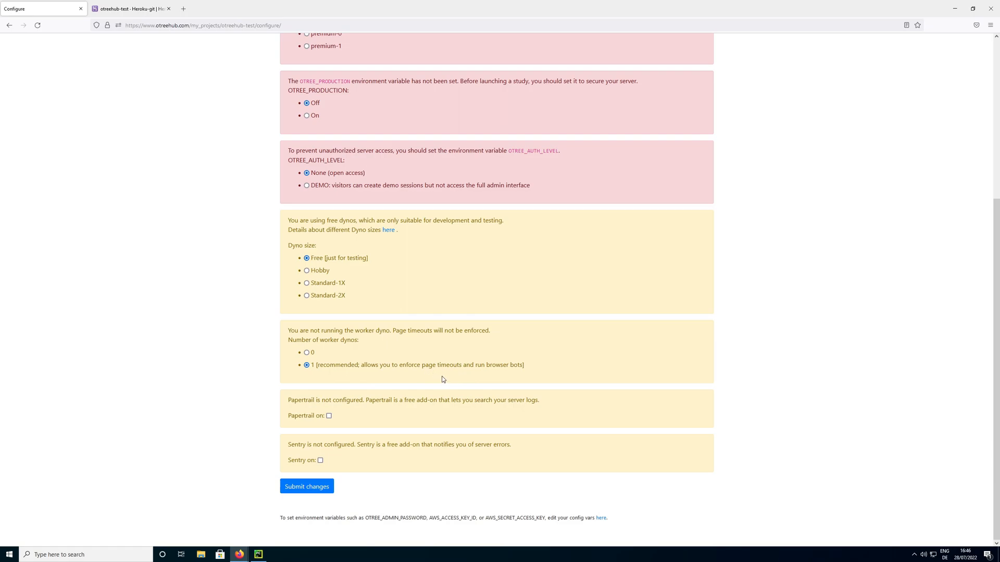
pyautogui.moveTo(402, 371)
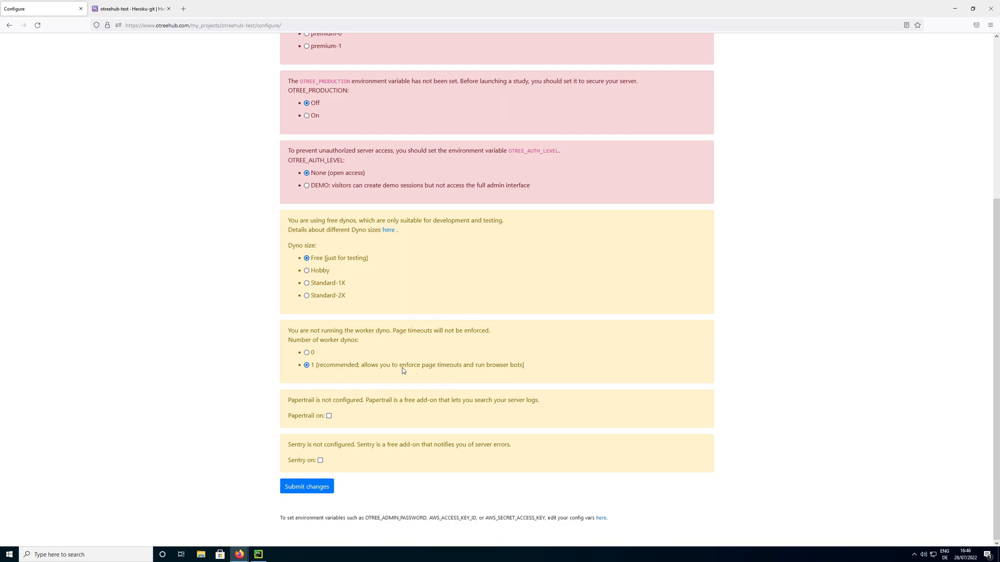
pyautogui.moveTo(423, 368)
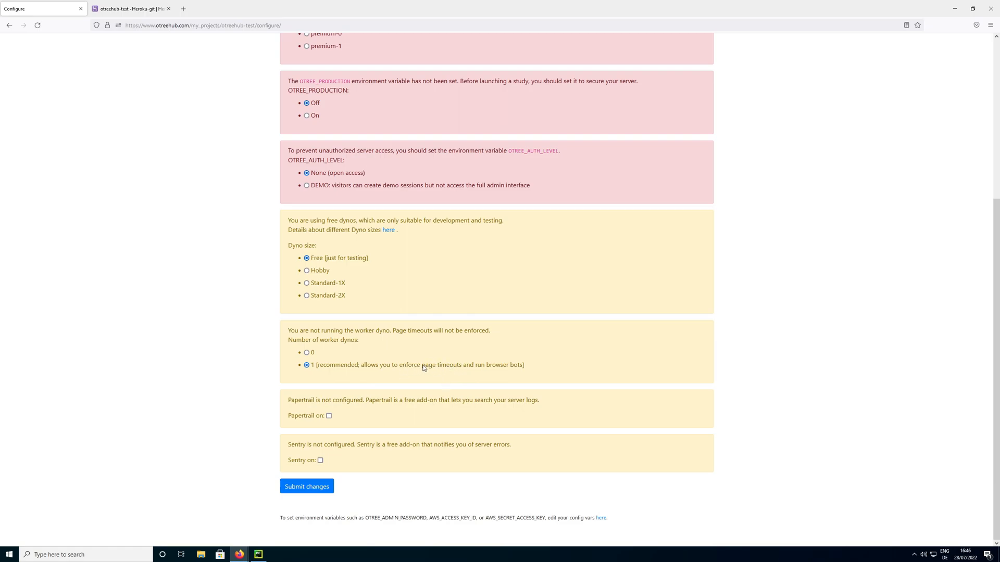
pyautogui.moveTo(416, 369)
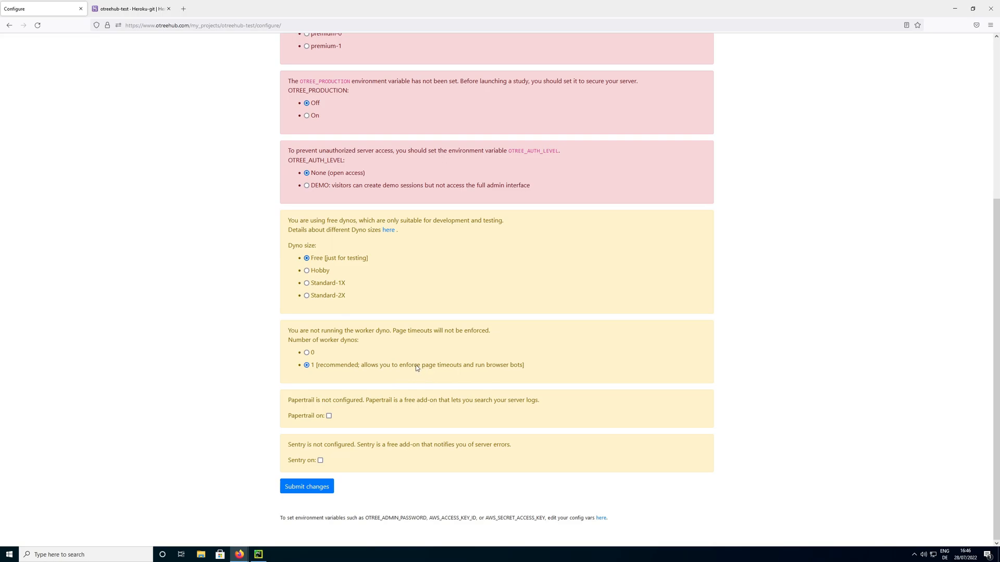
pyautogui.moveTo(408, 384)
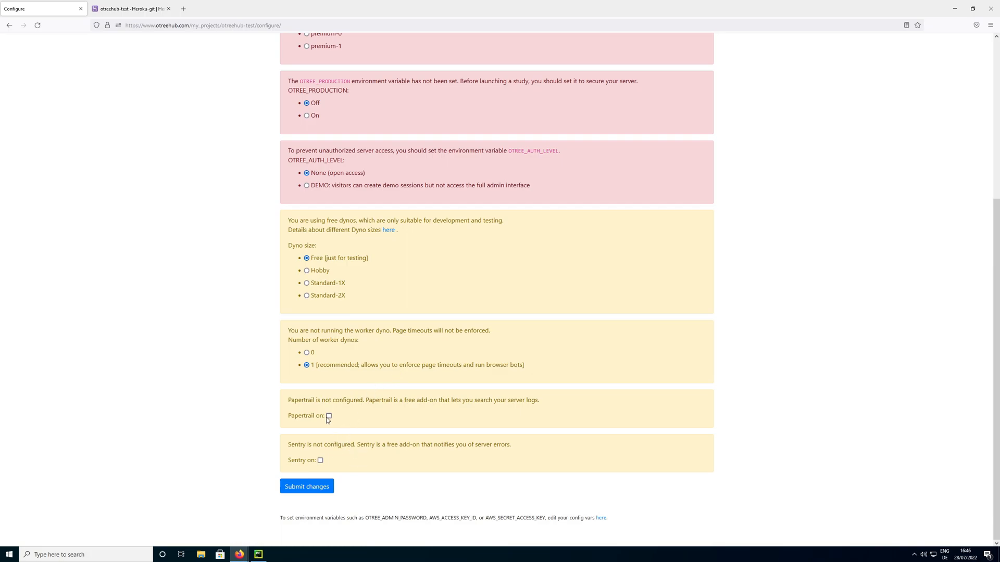
pyautogui.moveTo(333, 463)
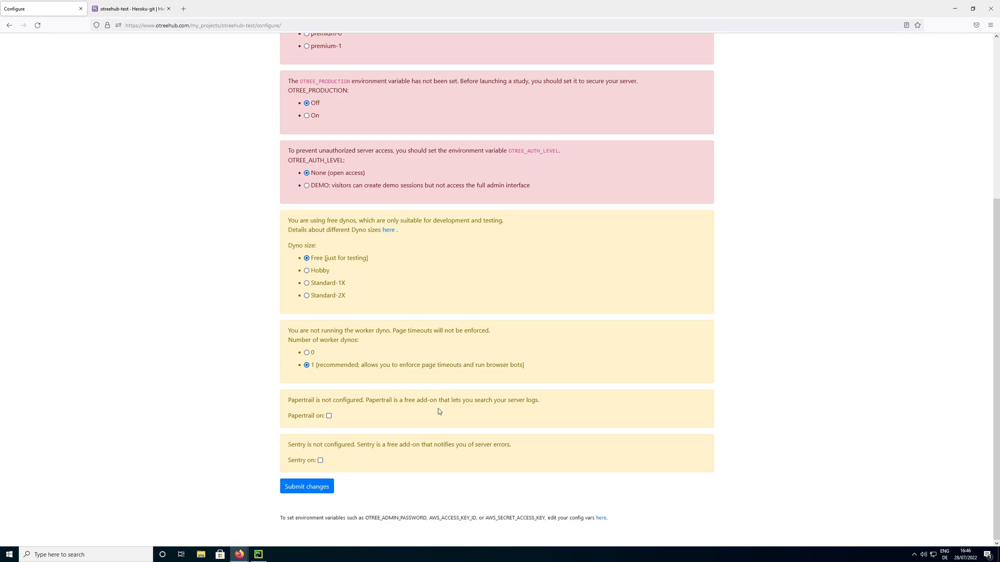
pyautogui.moveTo(359, 411)
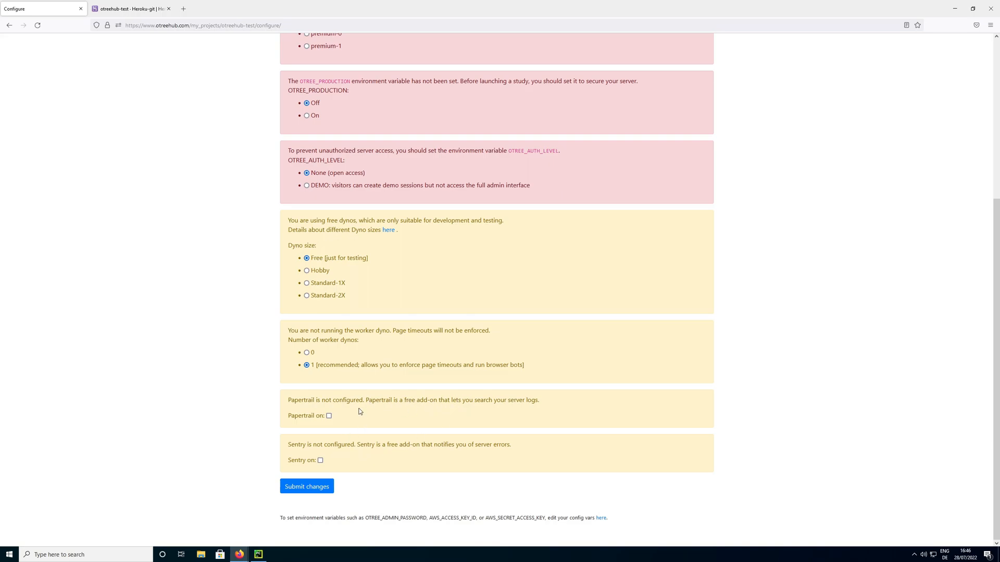
pyautogui.moveTo(343, 434)
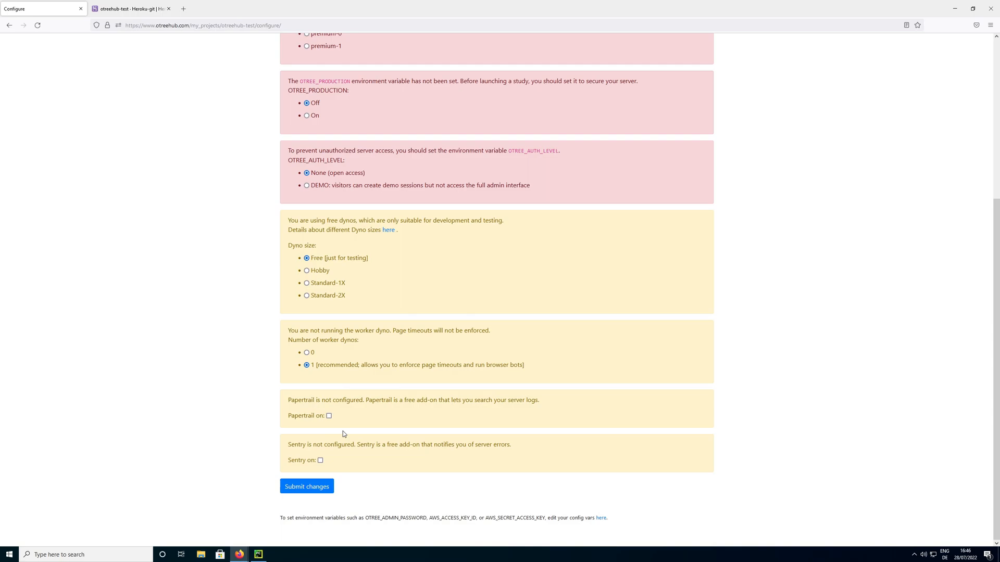
pyautogui.moveTo(321, 432)
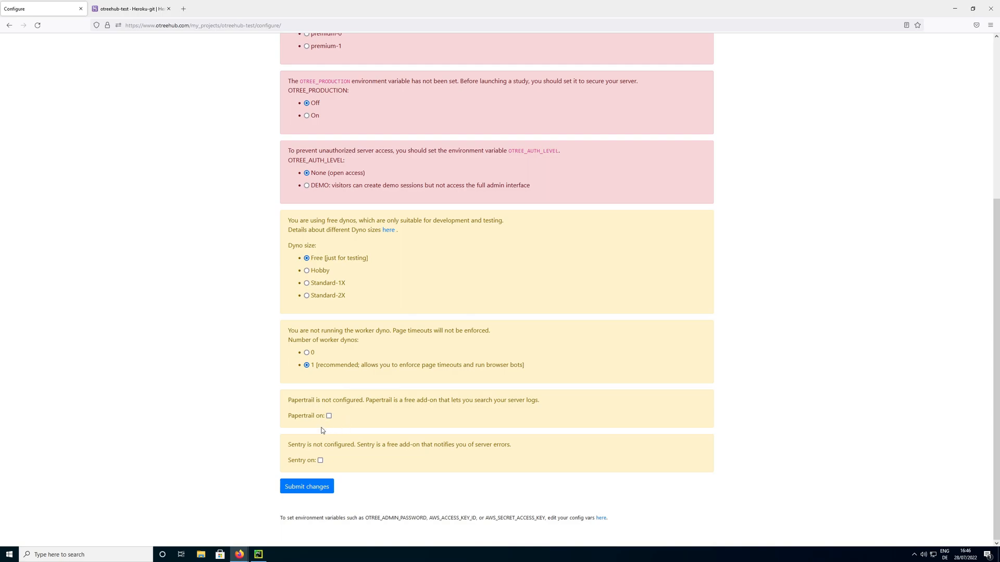
pyautogui.moveTo(342, 438)
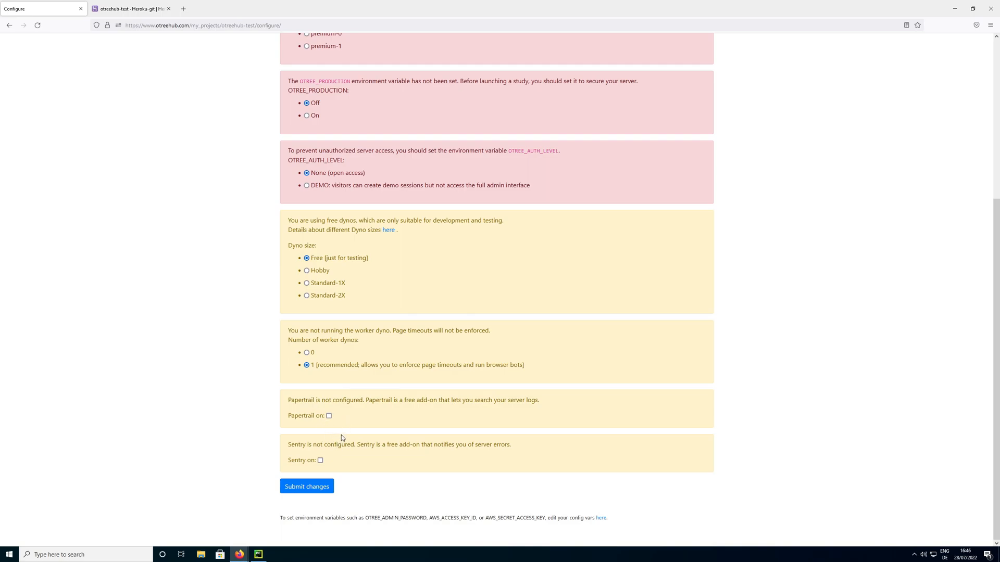
pyautogui.moveTo(335, 422)
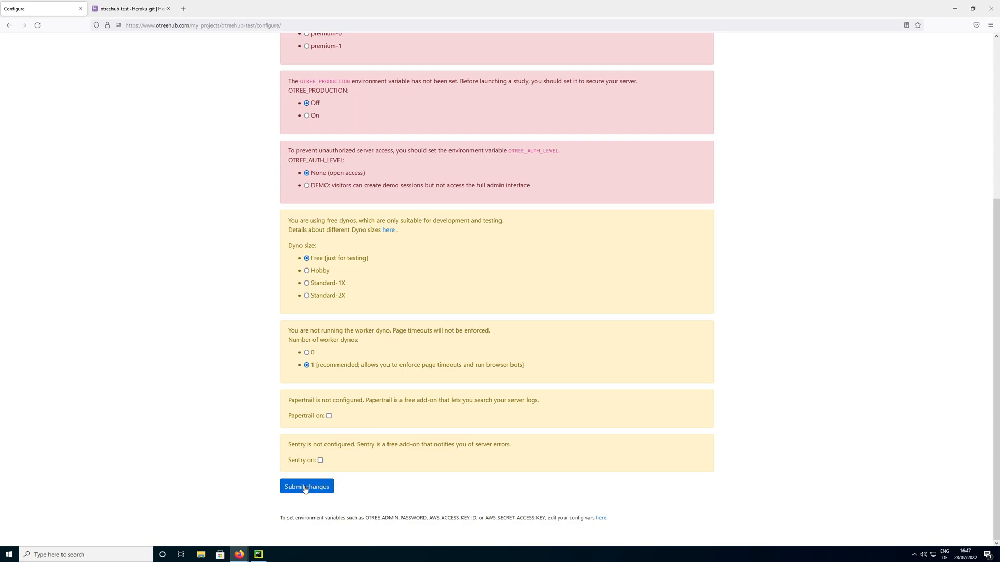
# Submit the configuration changes and return to the otreehub-test Deploy page
pyautogui.click(307, 486)
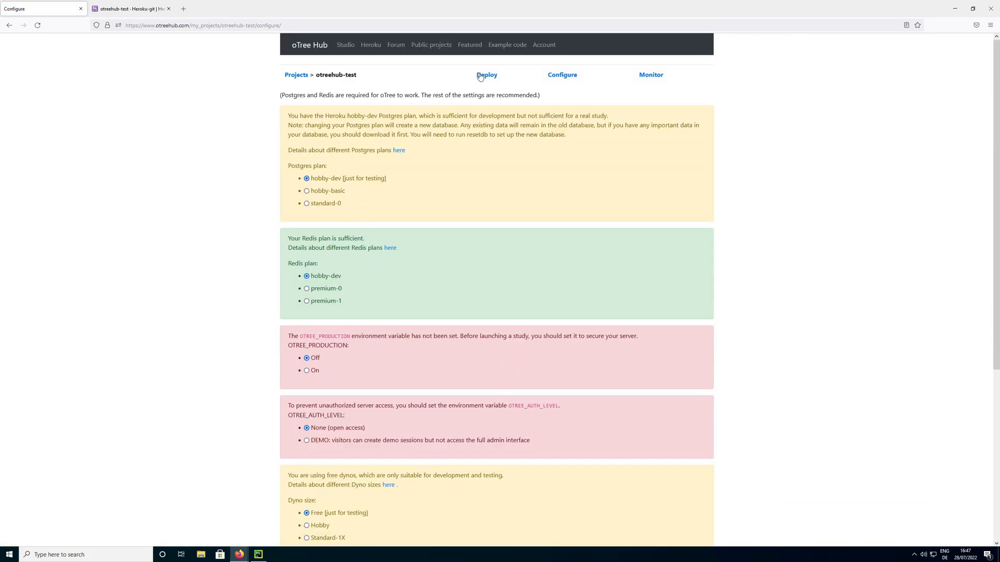
pyautogui.click(486, 75)
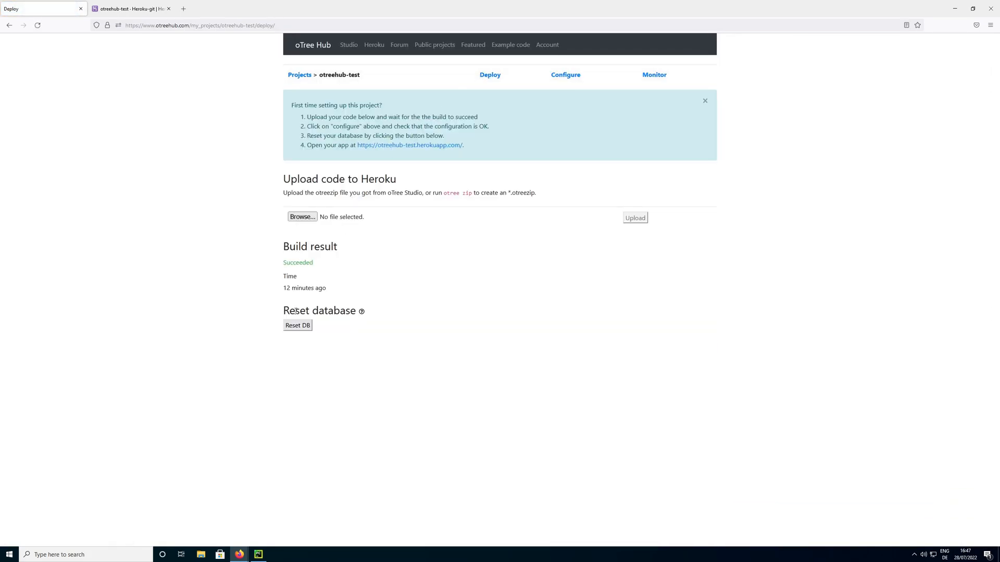
# Reset the otreehub-test database, confirming deletion of existing data
pyautogui.click(297, 325)
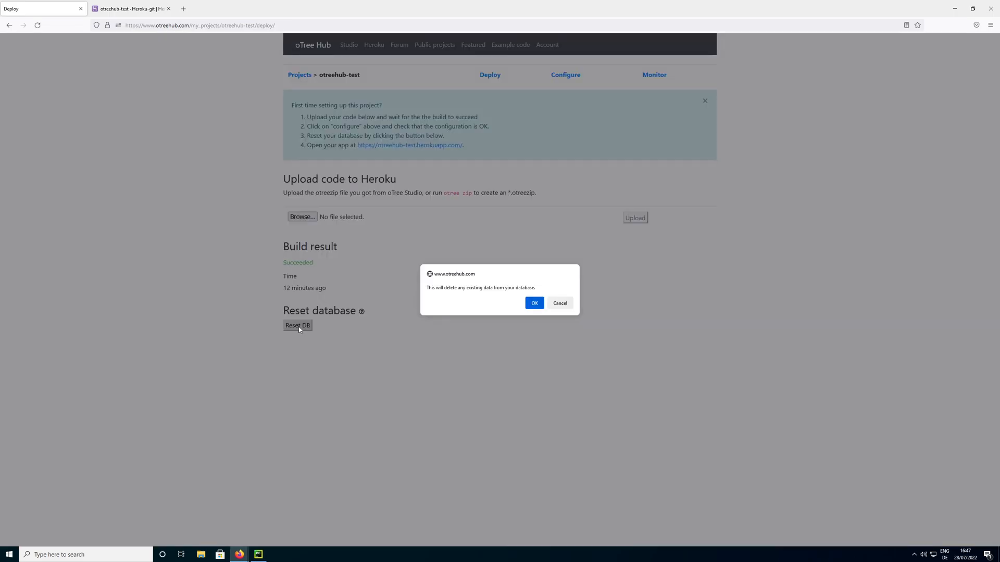
pyautogui.click(534, 303)
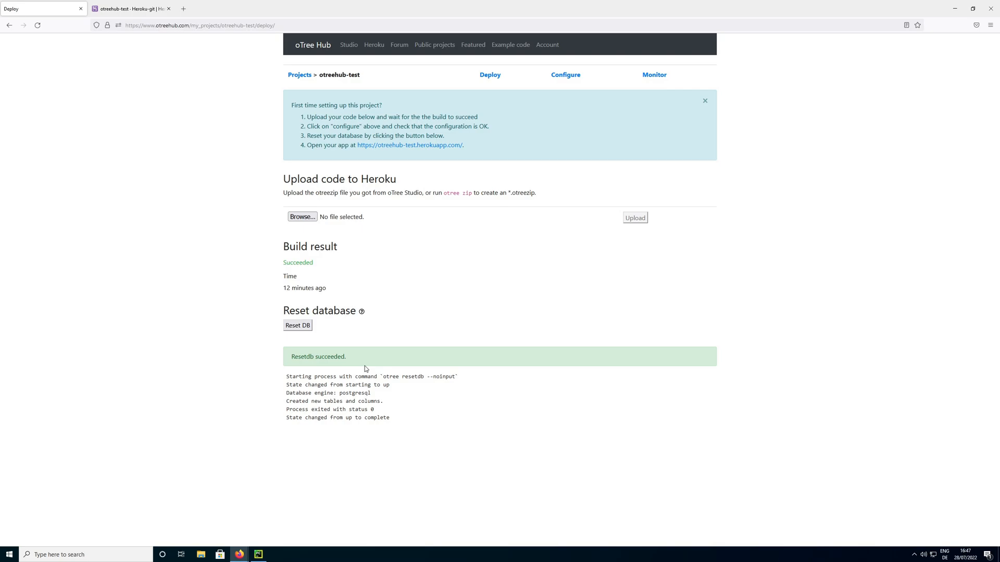
pyautogui.moveTo(389, 432)
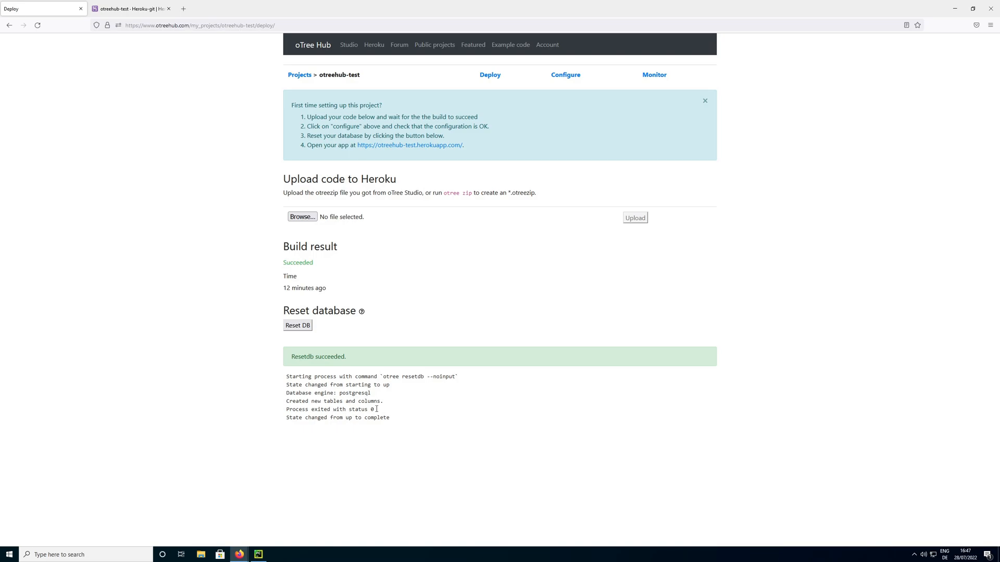
pyautogui.moveTo(332, 356)
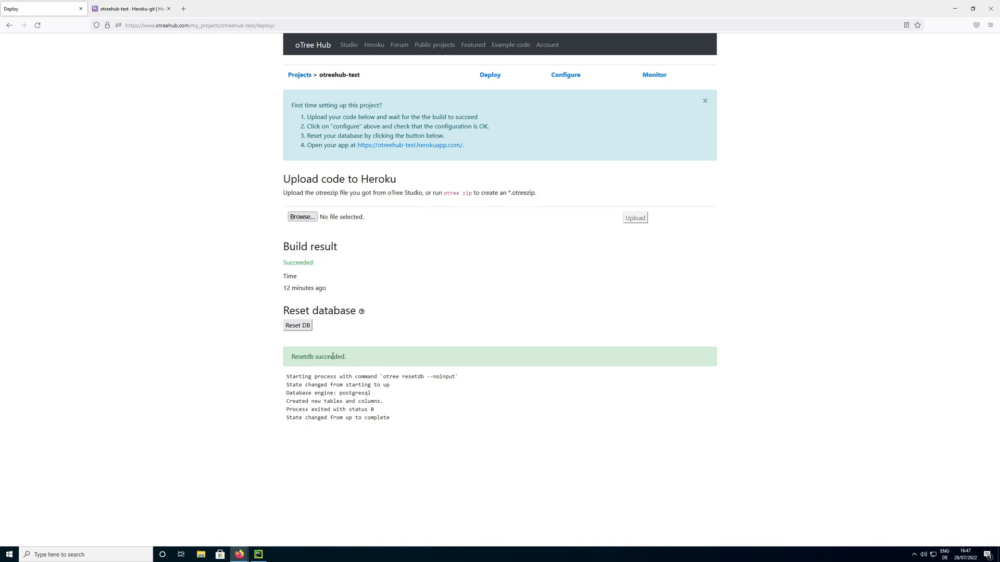
pyautogui.moveTo(355, 360)
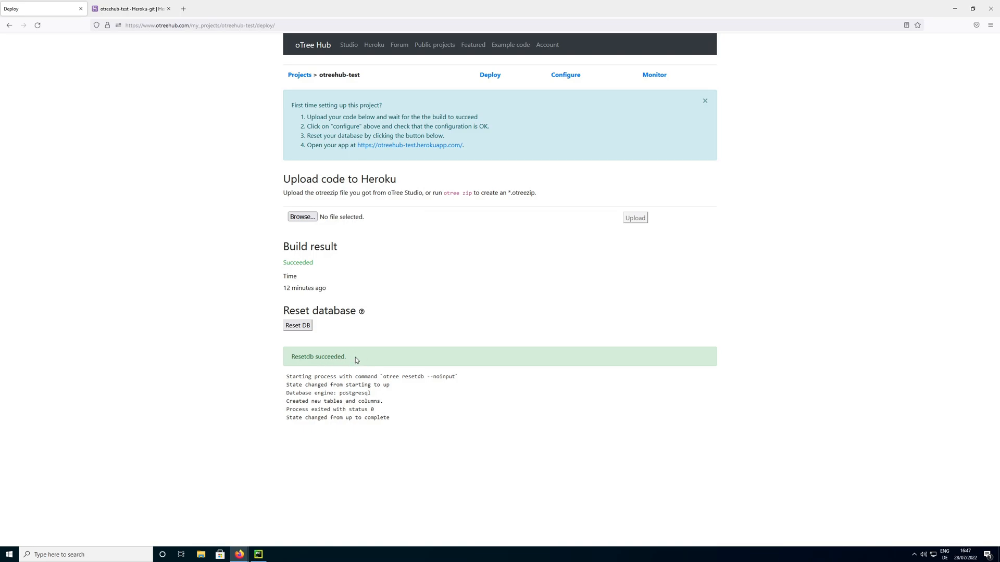
pyautogui.moveTo(366, 355)
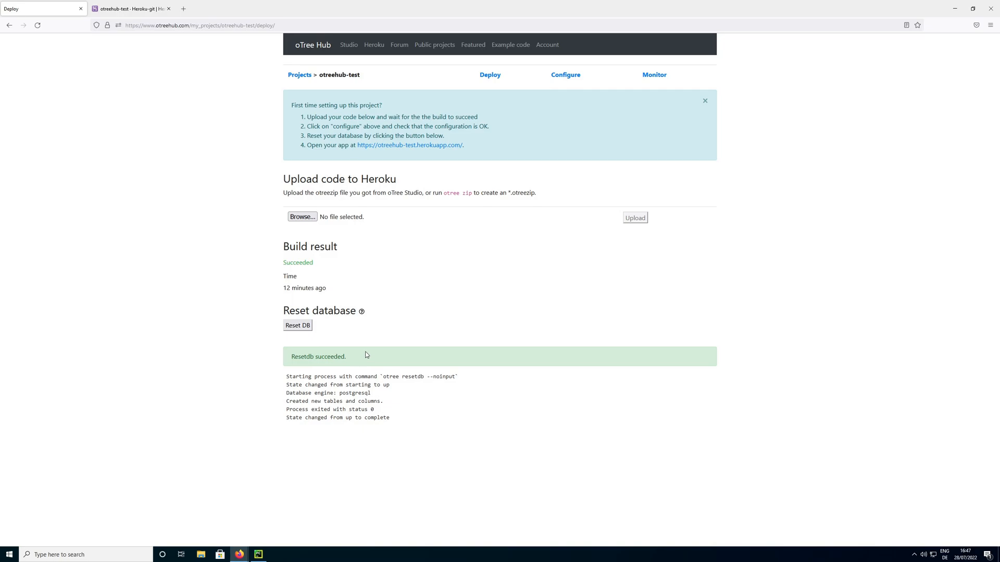
pyautogui.moveTo(361, 376)
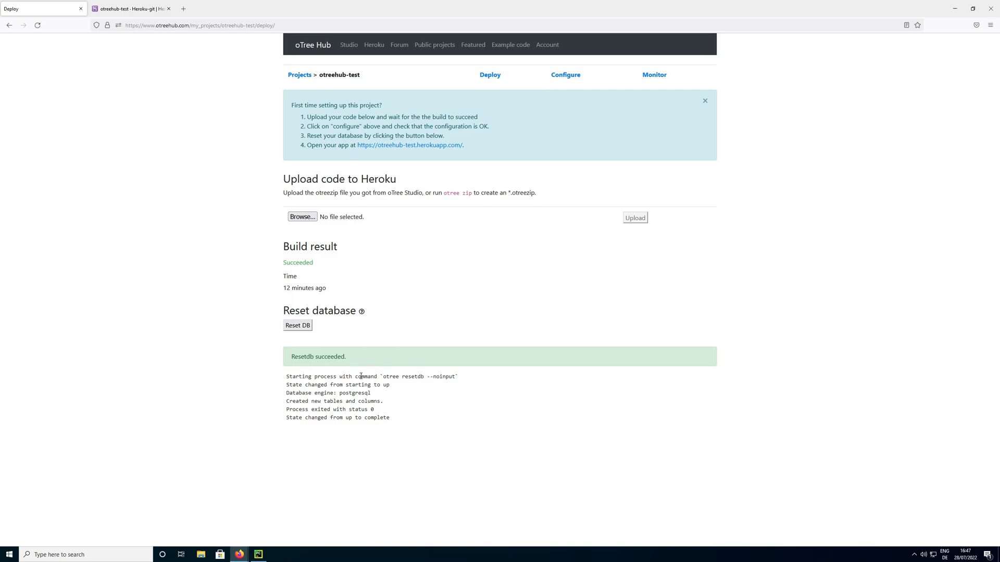
pyautogui.moveTo(261, 77)
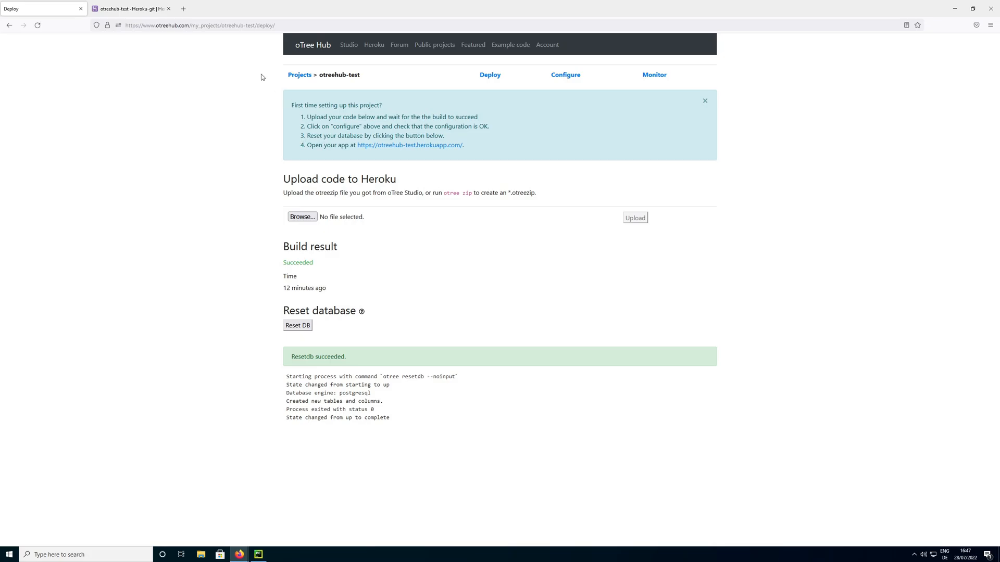
# Open the deployed otreehub-test app from the Heroku dashboard, showing the oTree Demo page
pyautogui.click(130, 9)
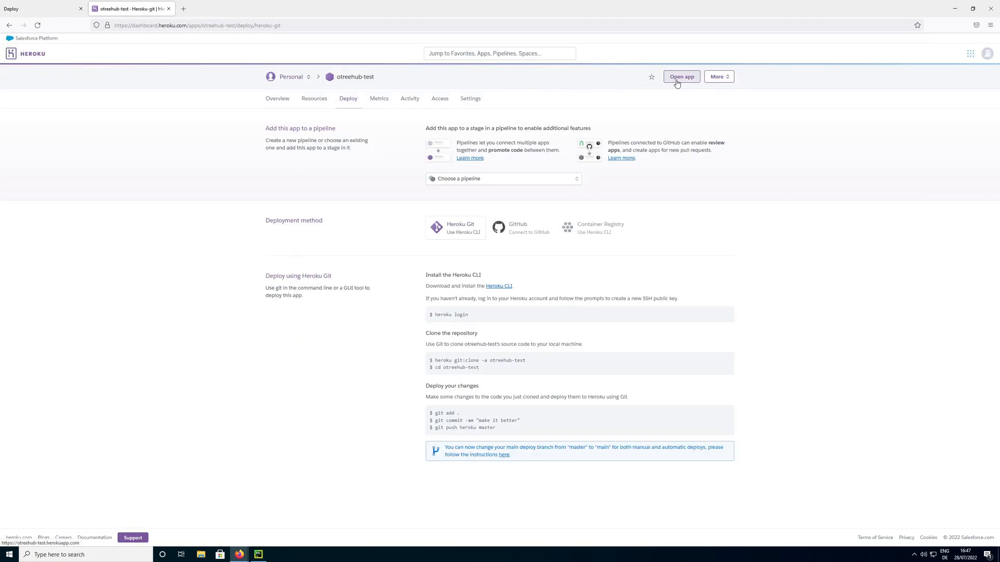
pyautogui.click(680, 76)
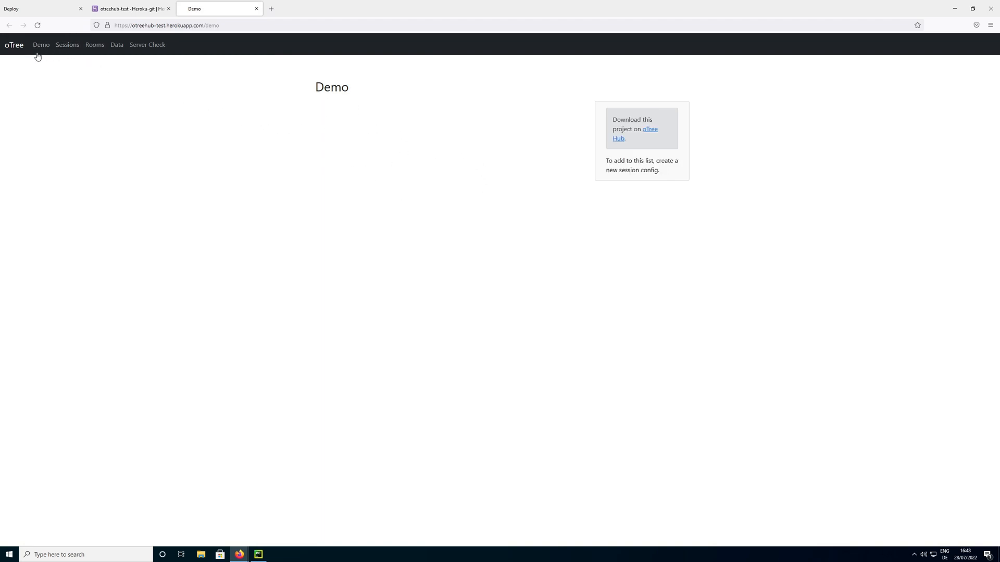
pyautogui.moveTo(367, 122)
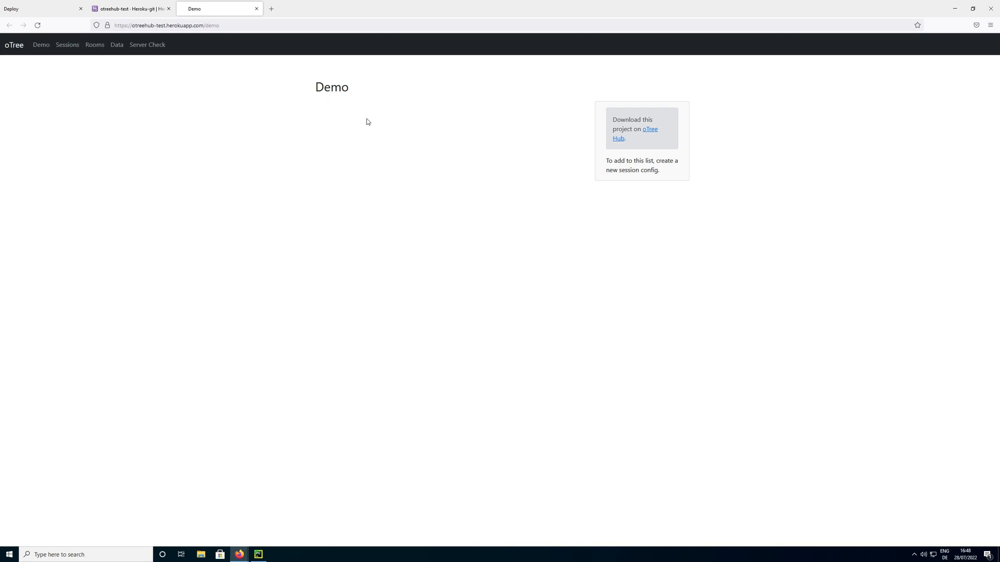
pyautogui.moveTo(321, 139)
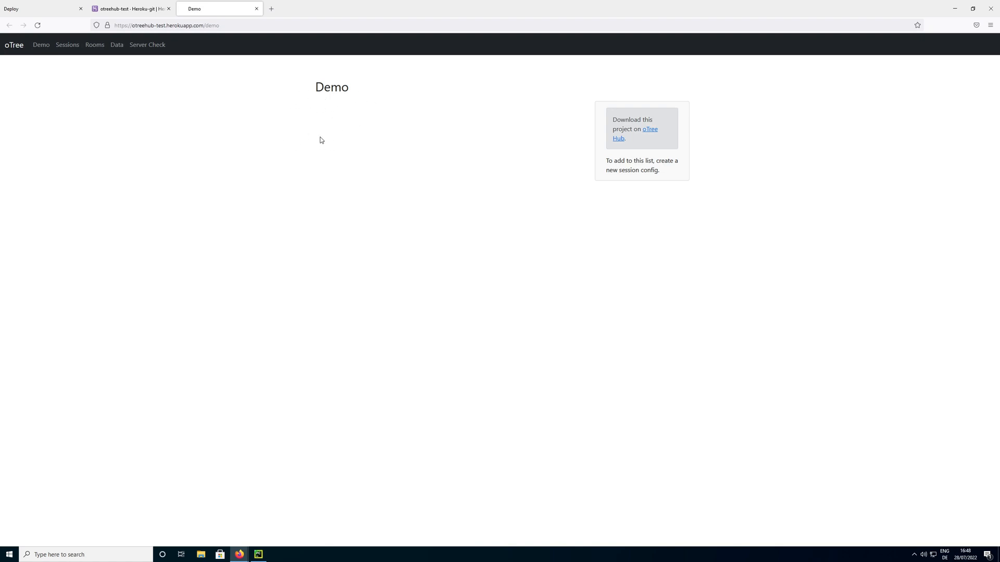
pyautogui.moveTo(332, 131)
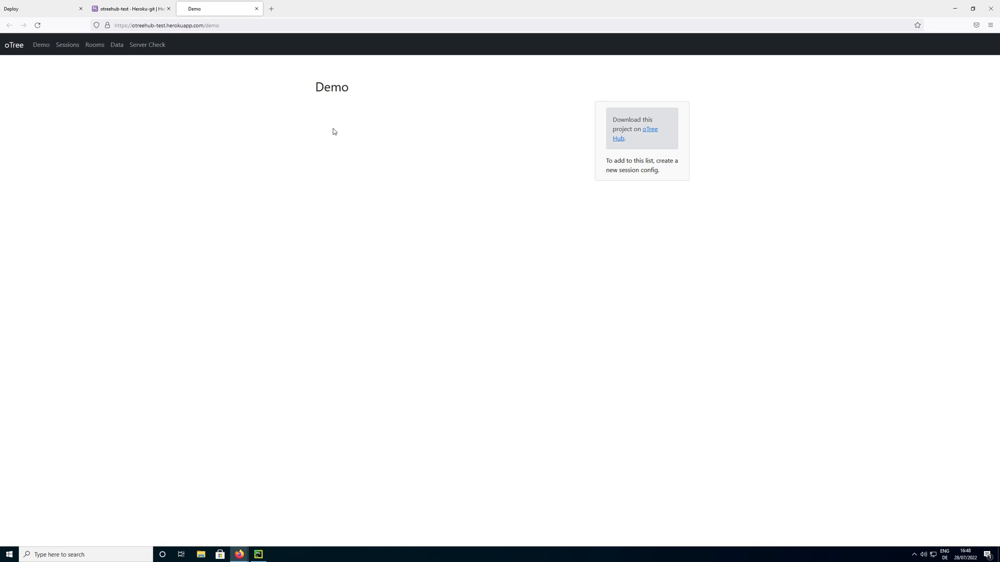
pyautogui.moveTo(335, 126)
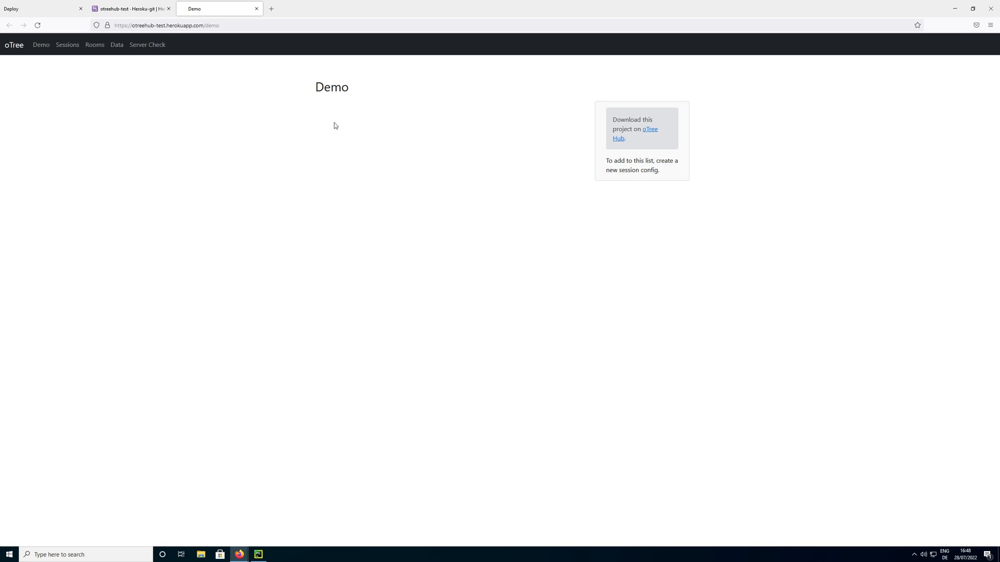
pyautogui.moveTo(331, 119)
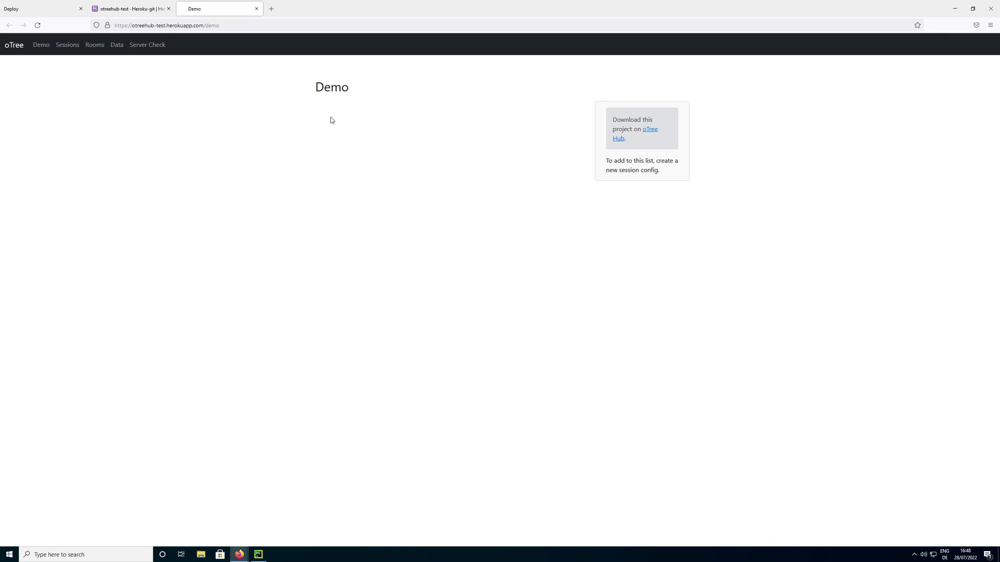
pyautogui.moveTo(324, 114)
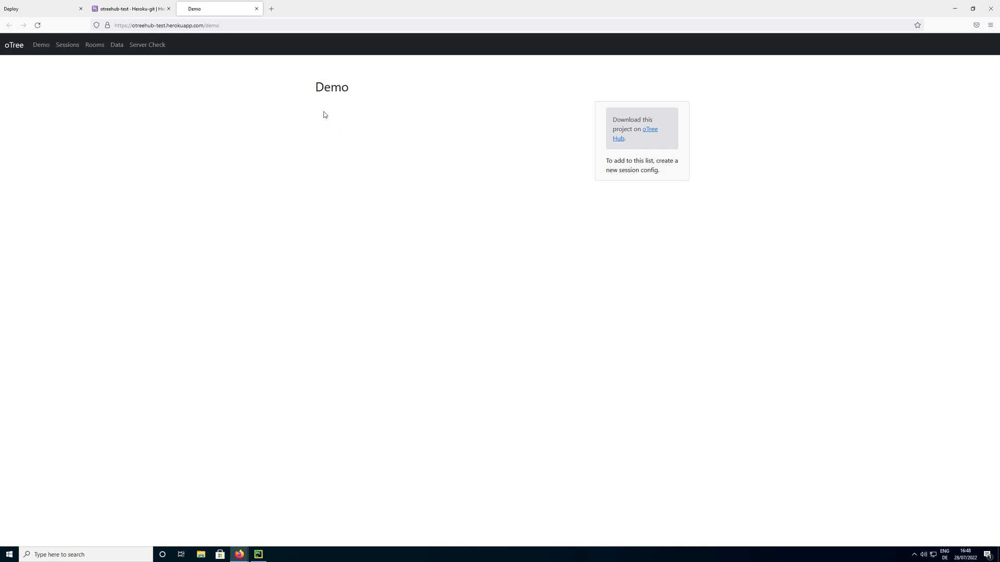
pyautogui.moveTo(327, 114)
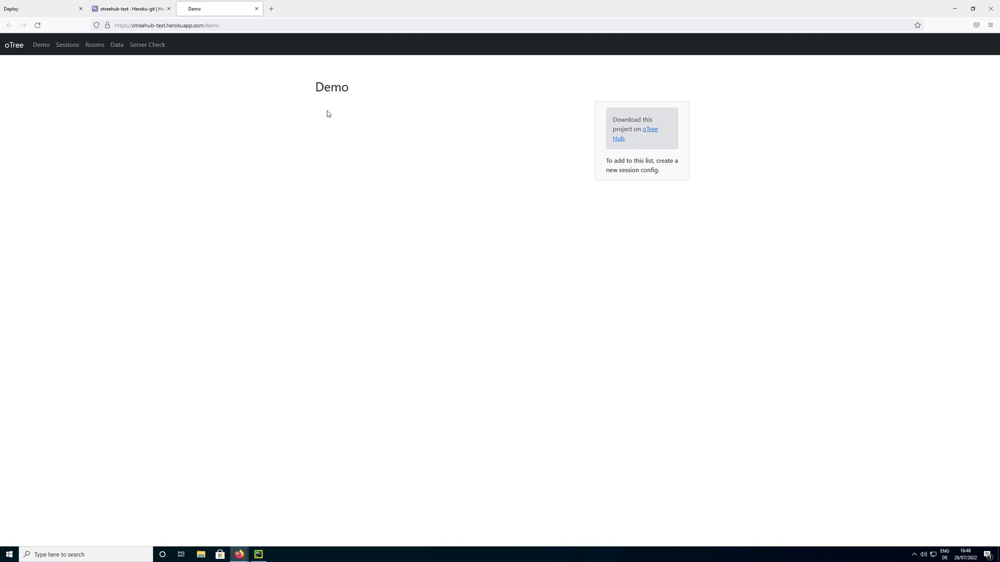
pyautogui.moveTo(329, 111)
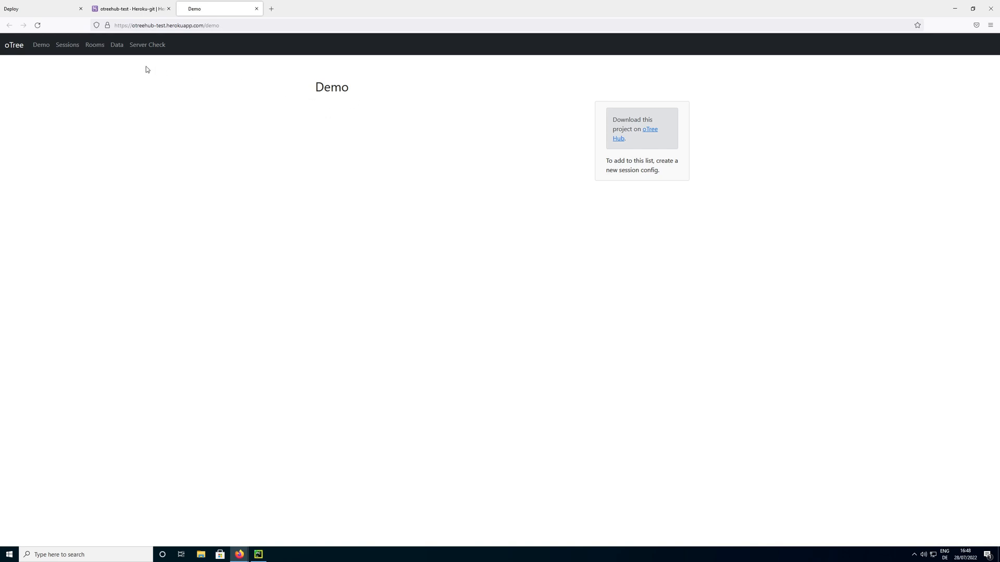
pyautogui.click(117, 44)
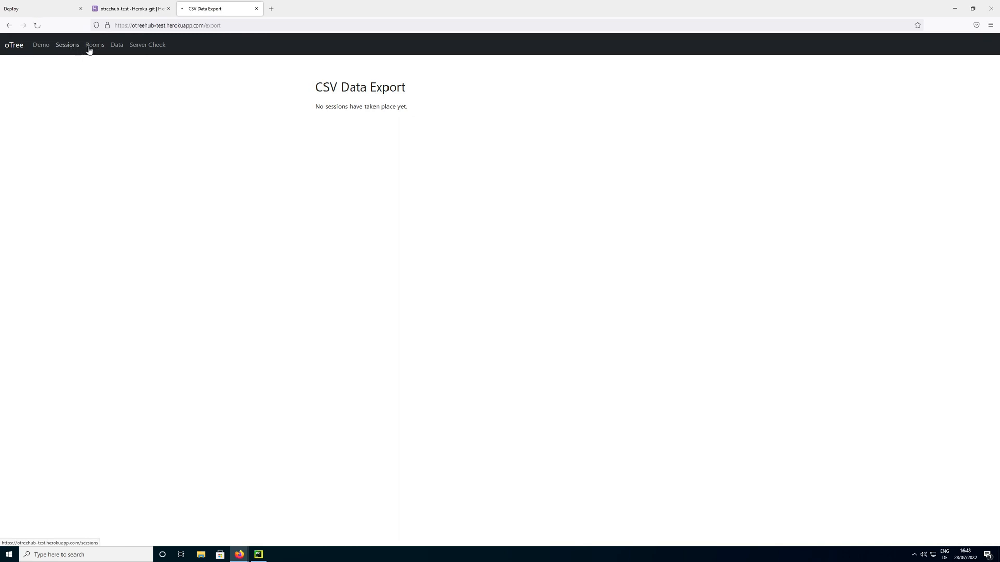
pyautogui.click(94, 45)
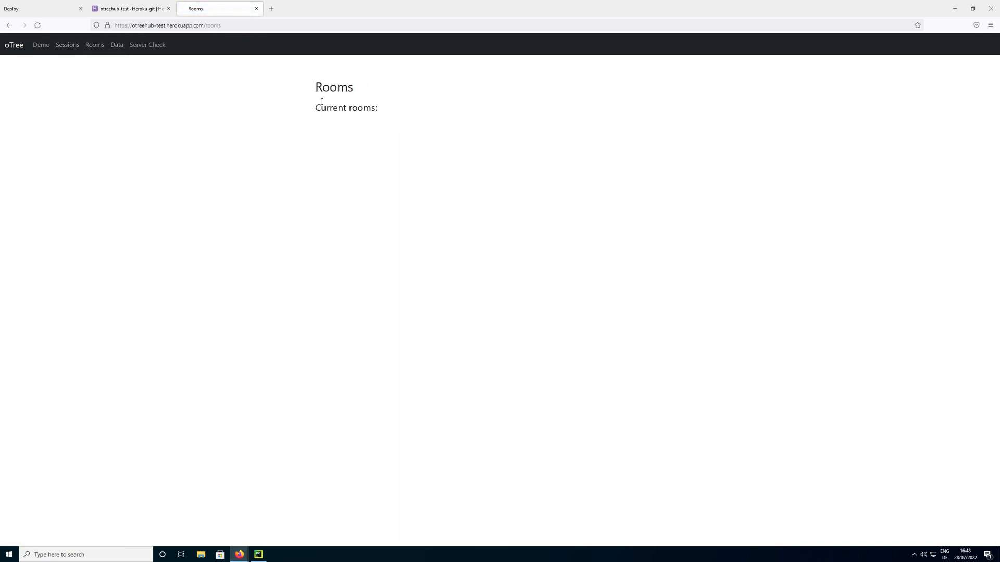
pyautogui.moveTo(41, 45)
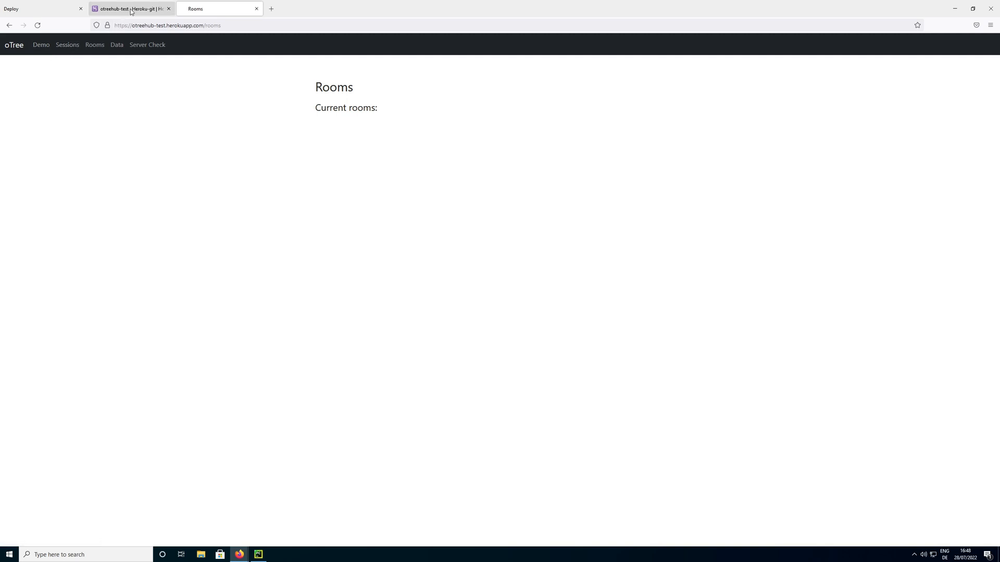
pyautogui.moveTo(117, 46)
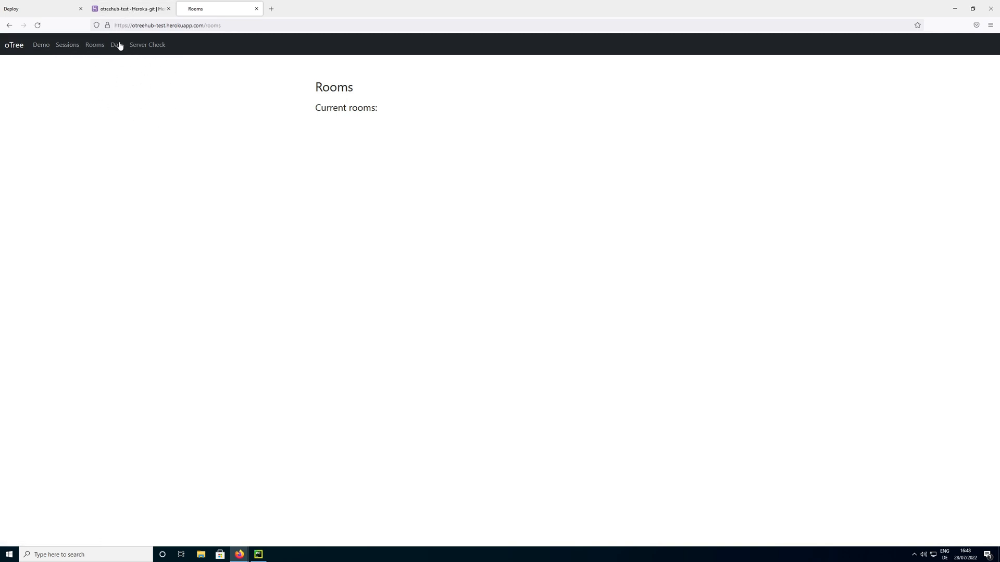
pyautogui.click(41, 45)
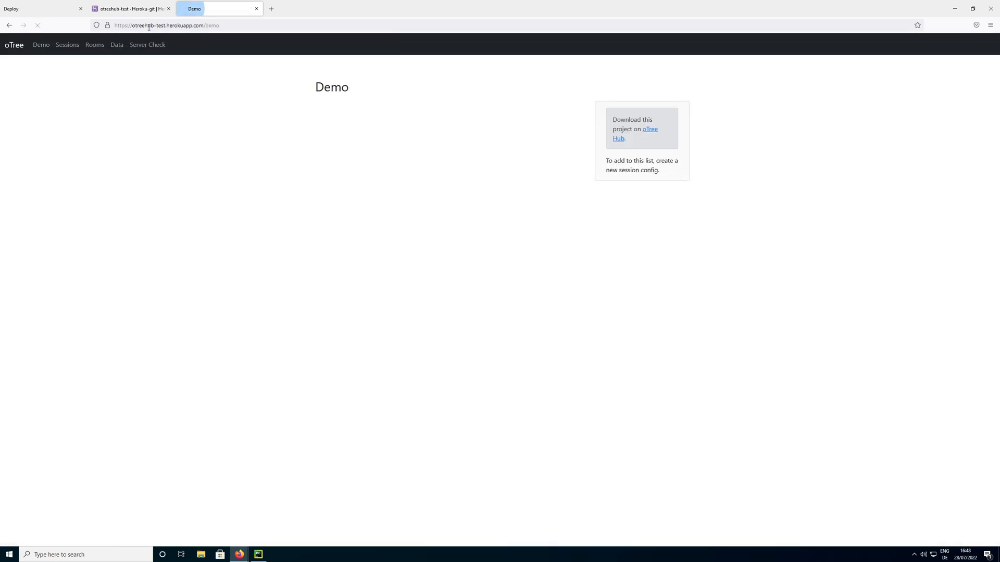